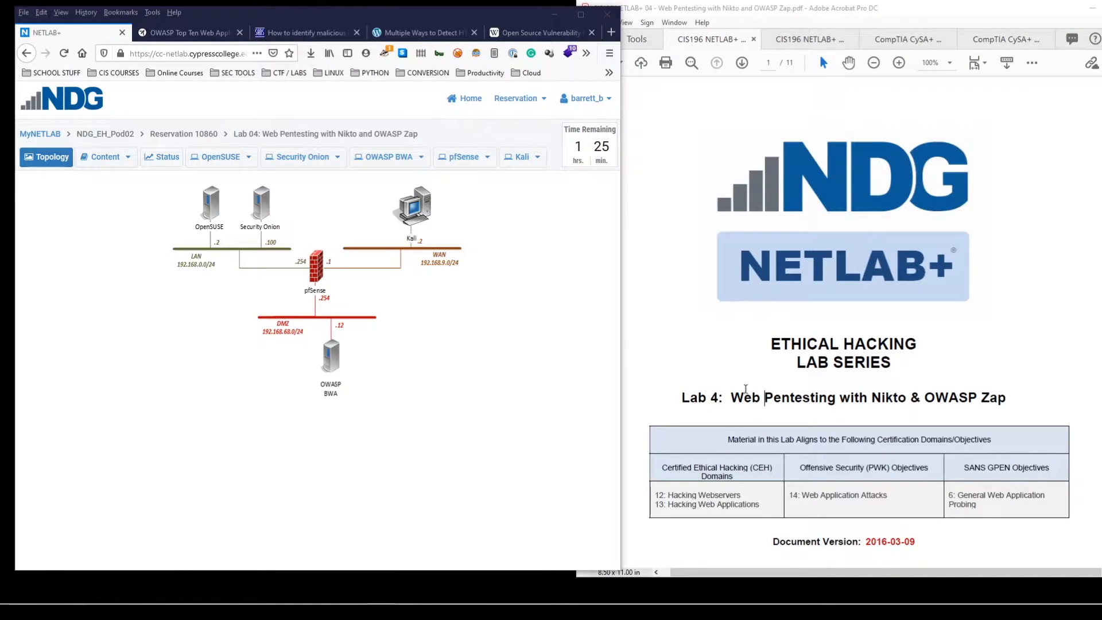
pyautogui.moveTo(795, 346)
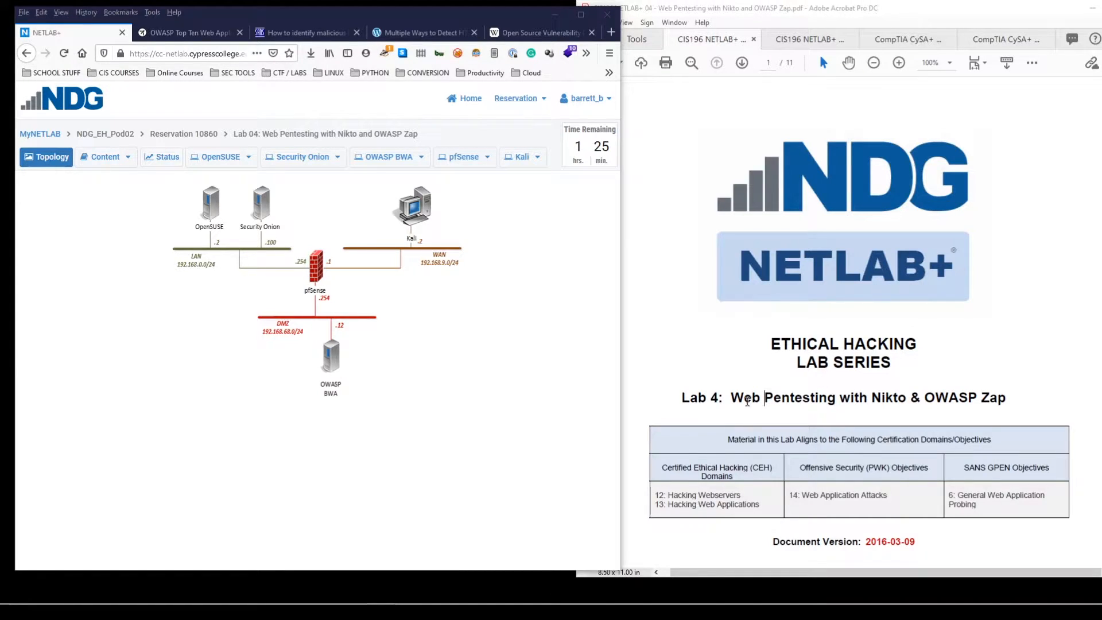
# - Widen the Lab 4 manual window over the browser and select words in its title
pyautogui.moveTo(731, 397); pyautogui.dragTo(1006, 397)
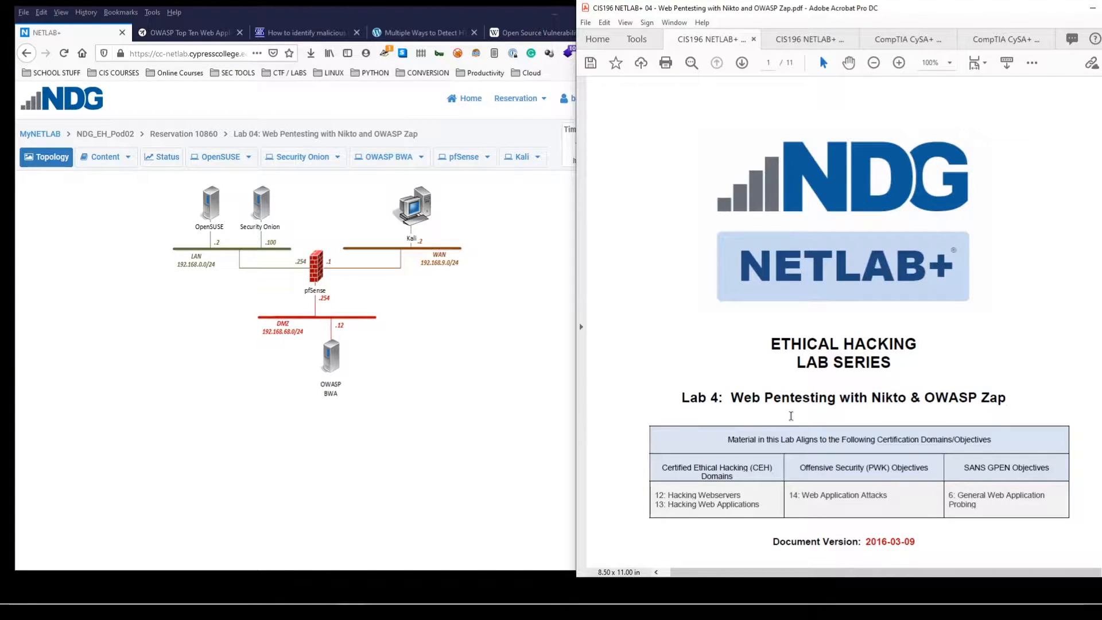
pyautogui.moveTo(904, 406)
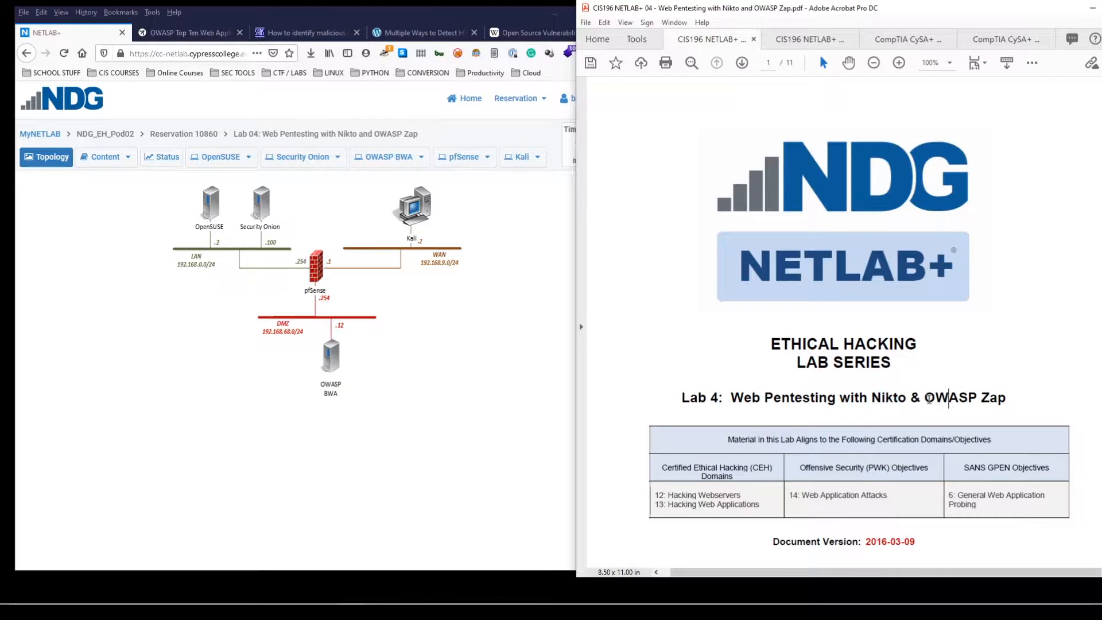
pyautogui.doubleClick(950, 397)
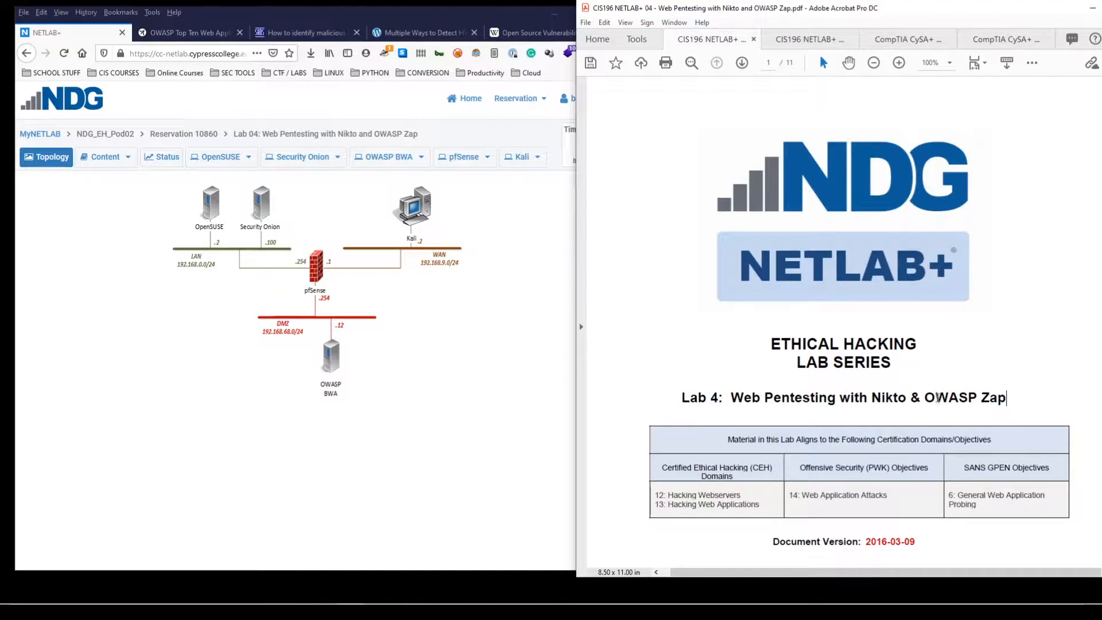
pyautogui.doubleClick(948, 397)
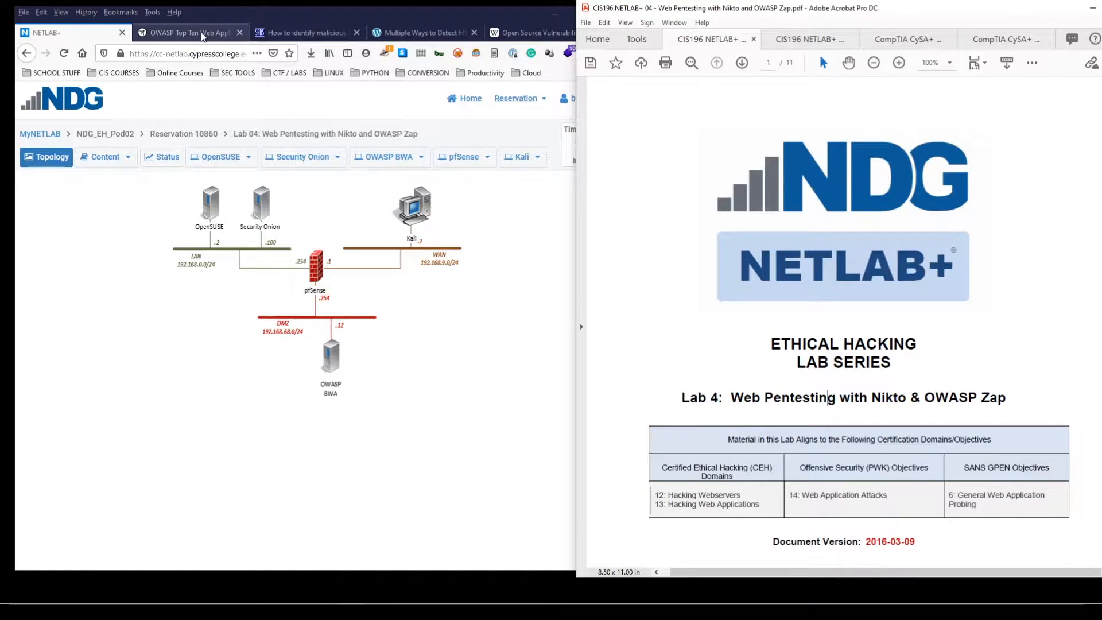
# - Bring up the OWASP Top Ten page, briefly checking the NETLAB+ topology, and select the OWASP heading word
pyautogui.click(189, 32)
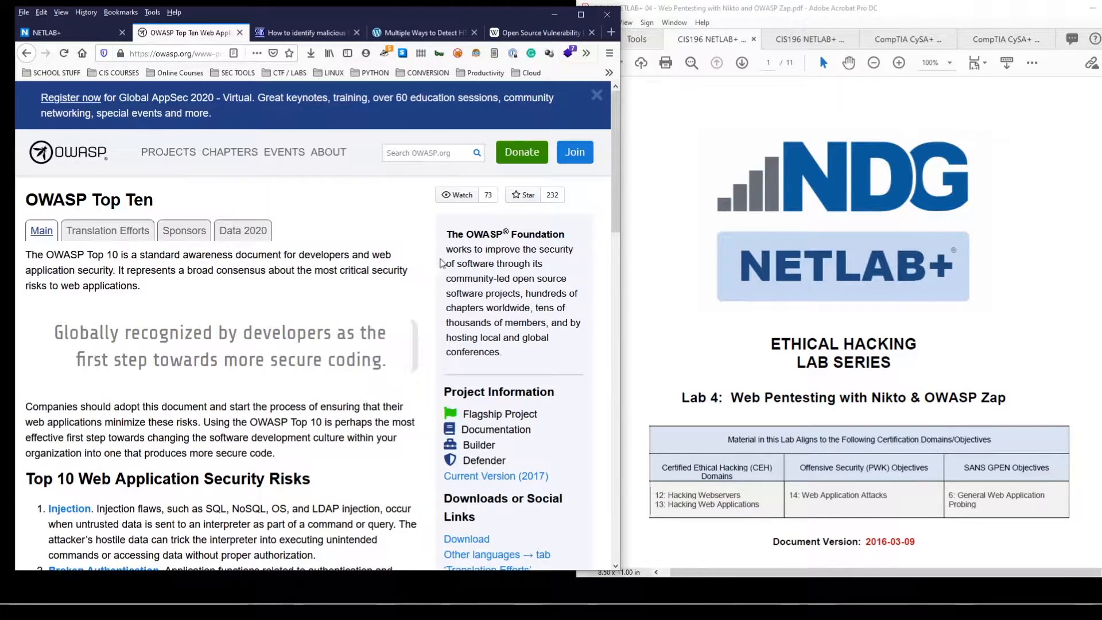
pyautogui.moveTo(518, 294)
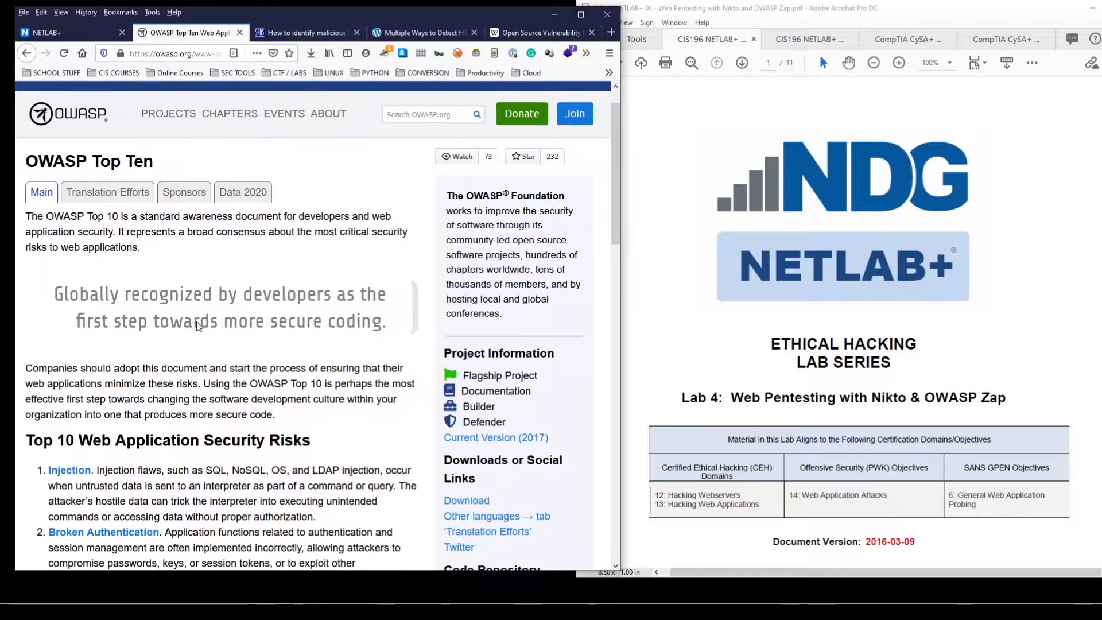
pyautogui.scroll(-3)
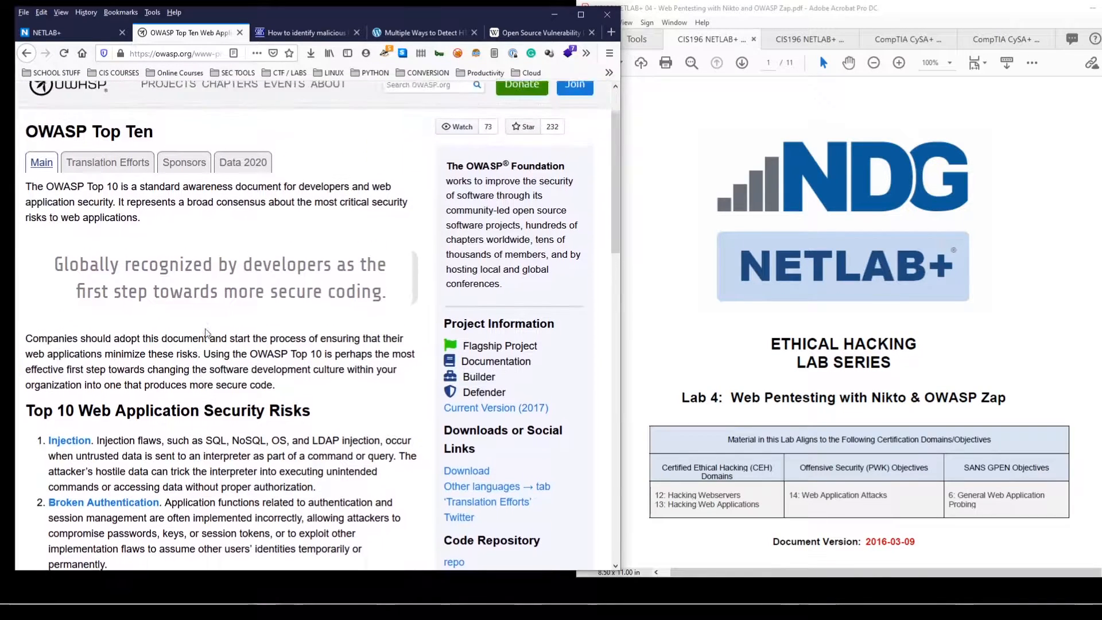
pyautogui.click(46, 32)
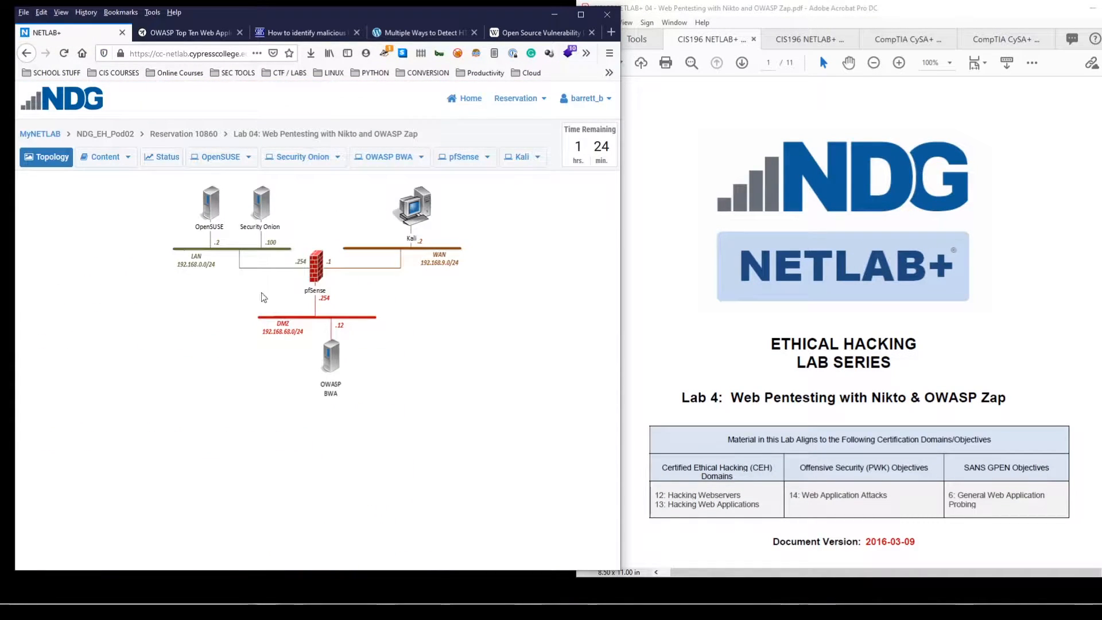
pyautogui.moveTo(368, 360)
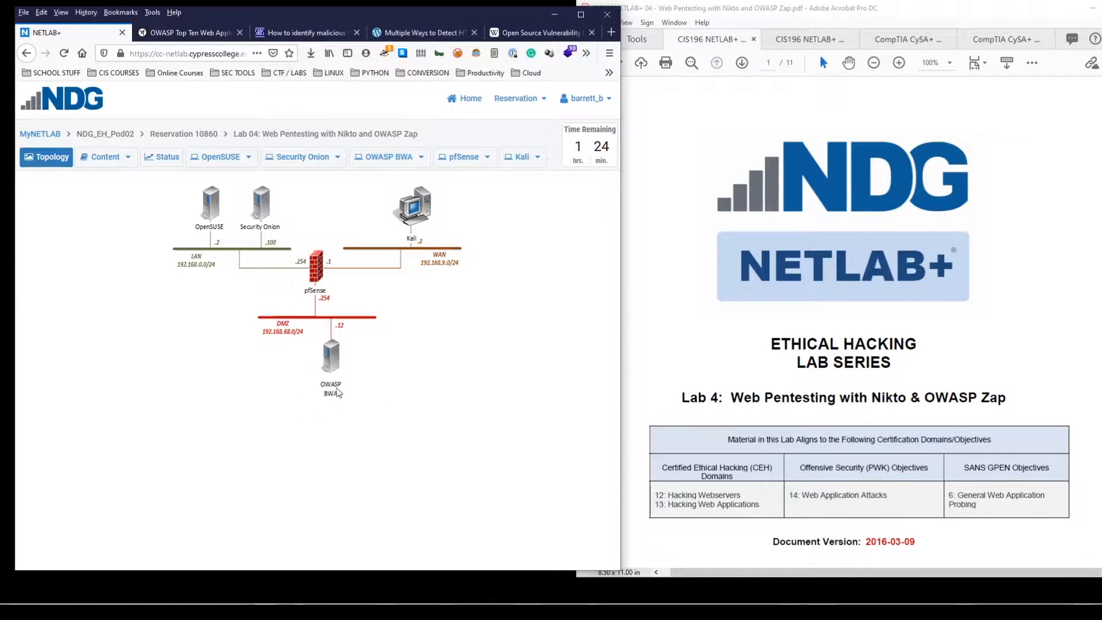
pyautogui.moveTo(349, 379)
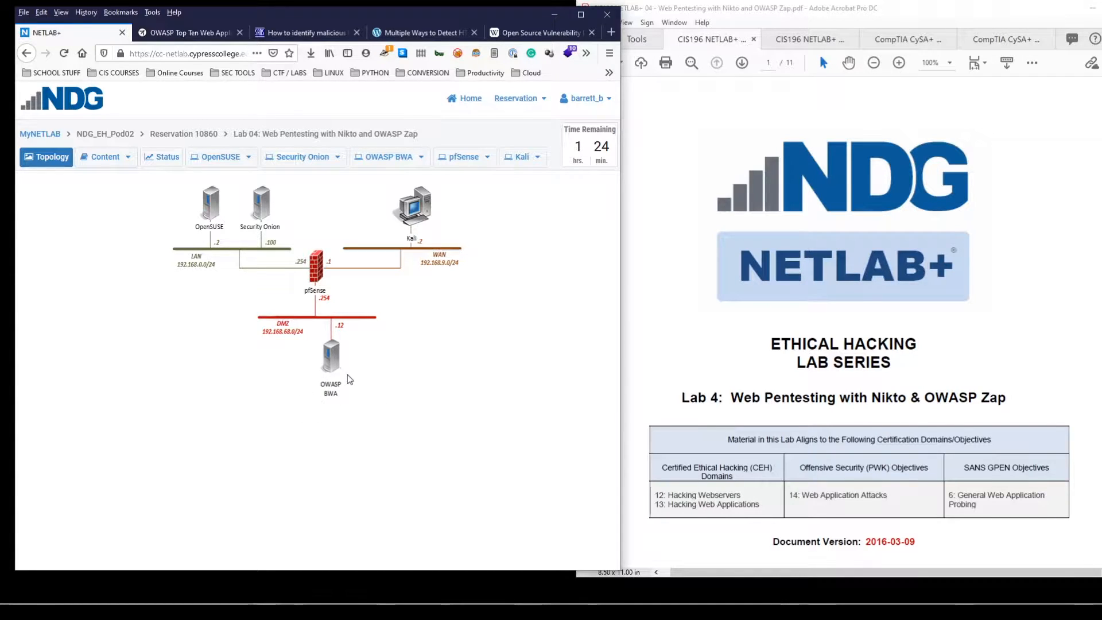
pyautogui.moveTo(335, 405)
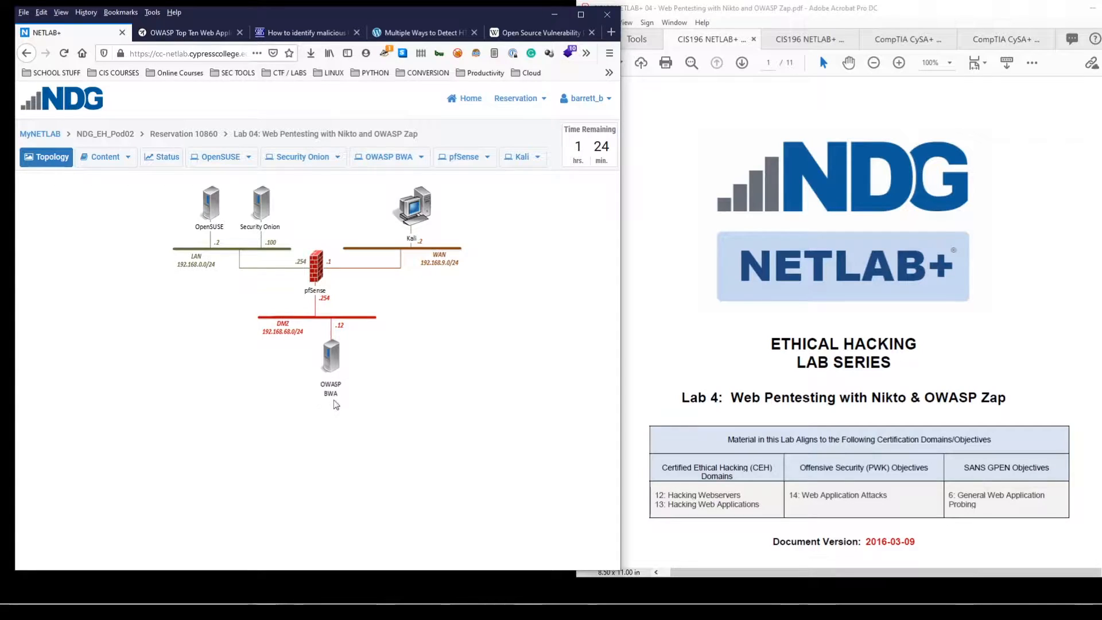
pyautogui.moveTo(338, 402)
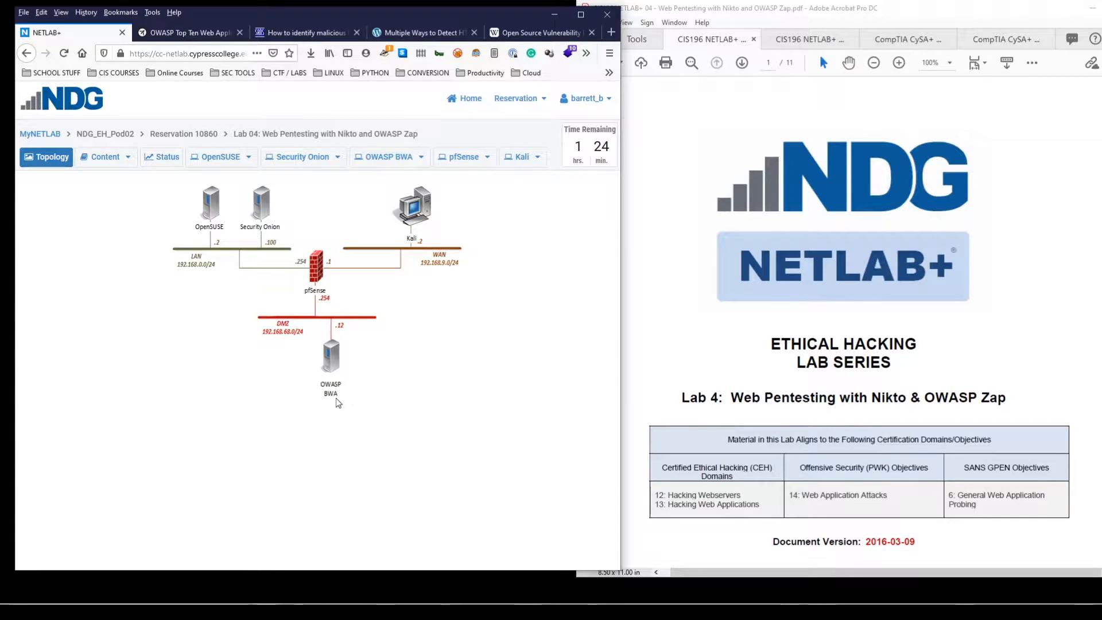
pyautogui.moveTo(362, 395)
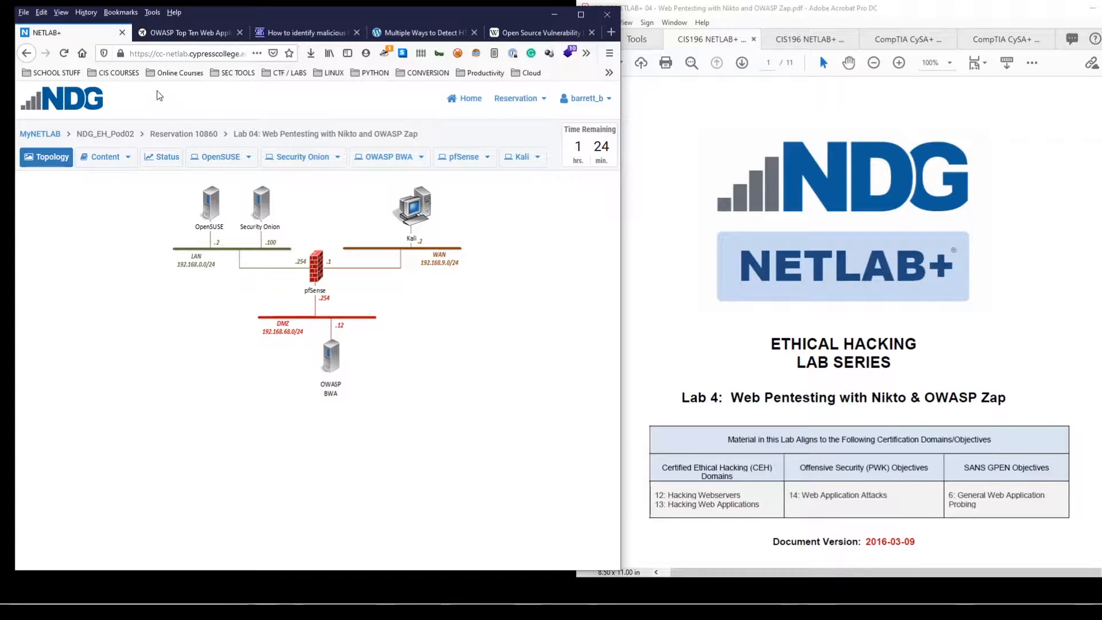
pyautogui.click(190, 32)
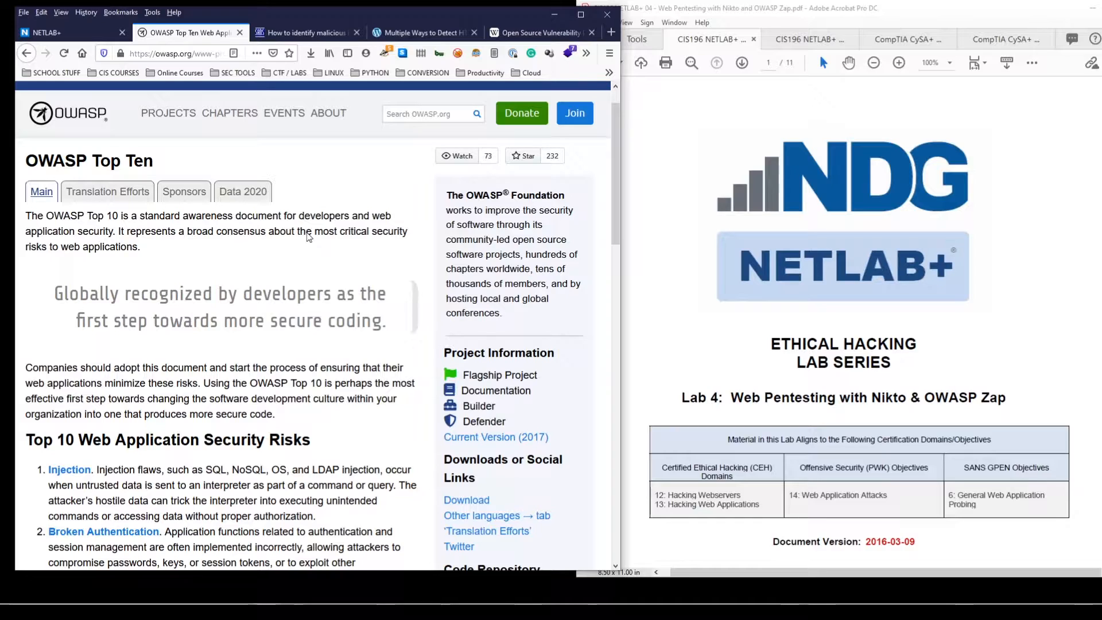
pyautogui.scroll(-3)
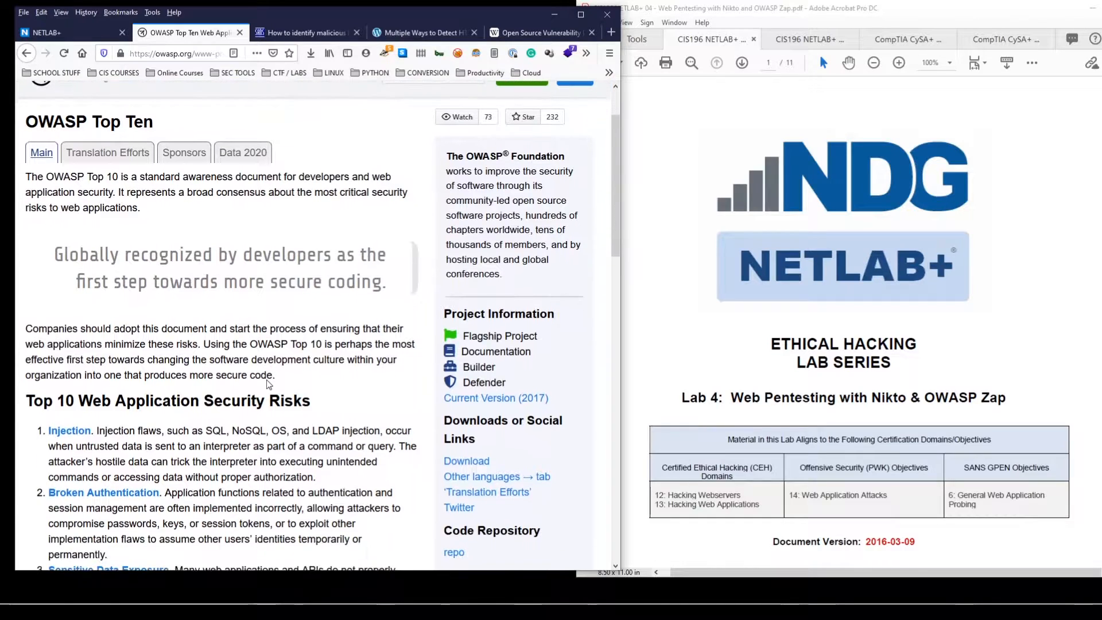
pyautogui.doubleClick(39, 122)
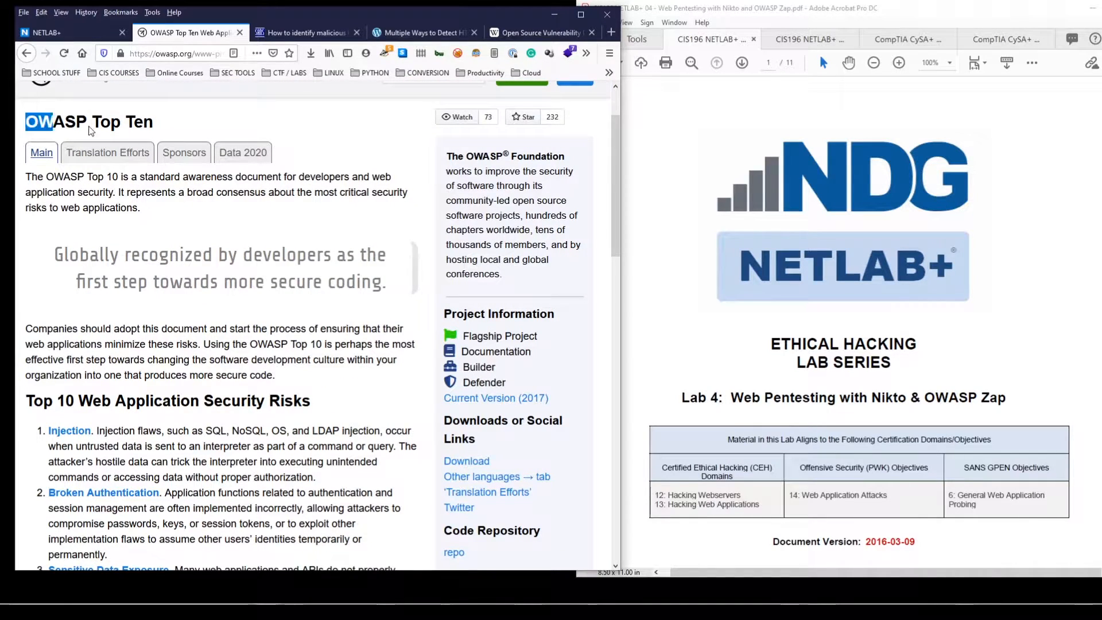
# - Read through all ten security risks, highlighting the start of the Injection description
pyautogui.scroll(-3)
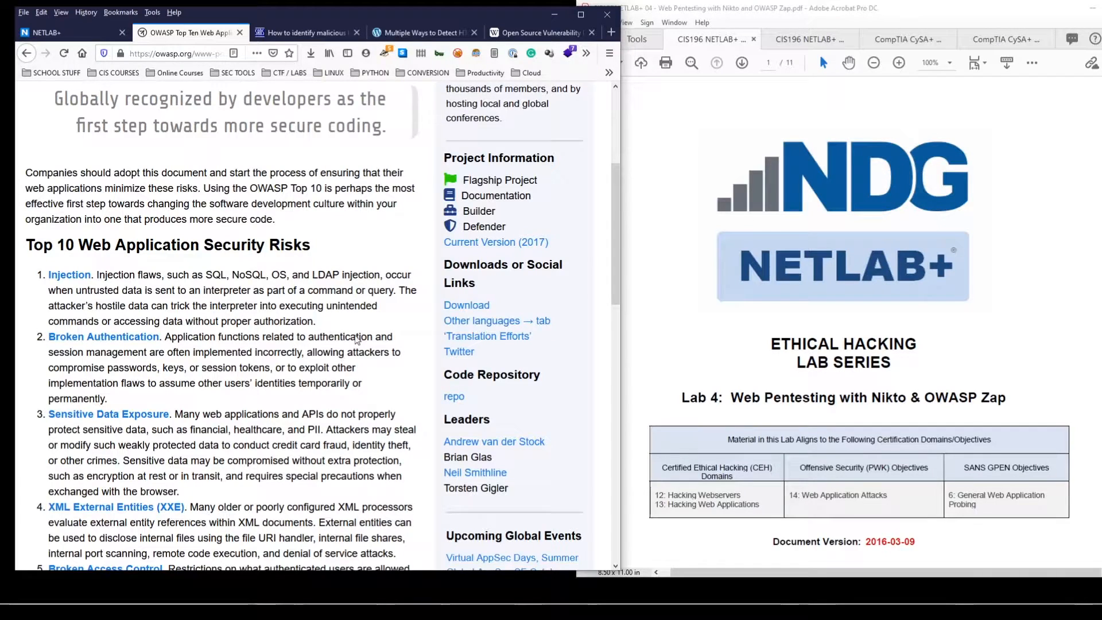
pyautogui.scroll(-3)
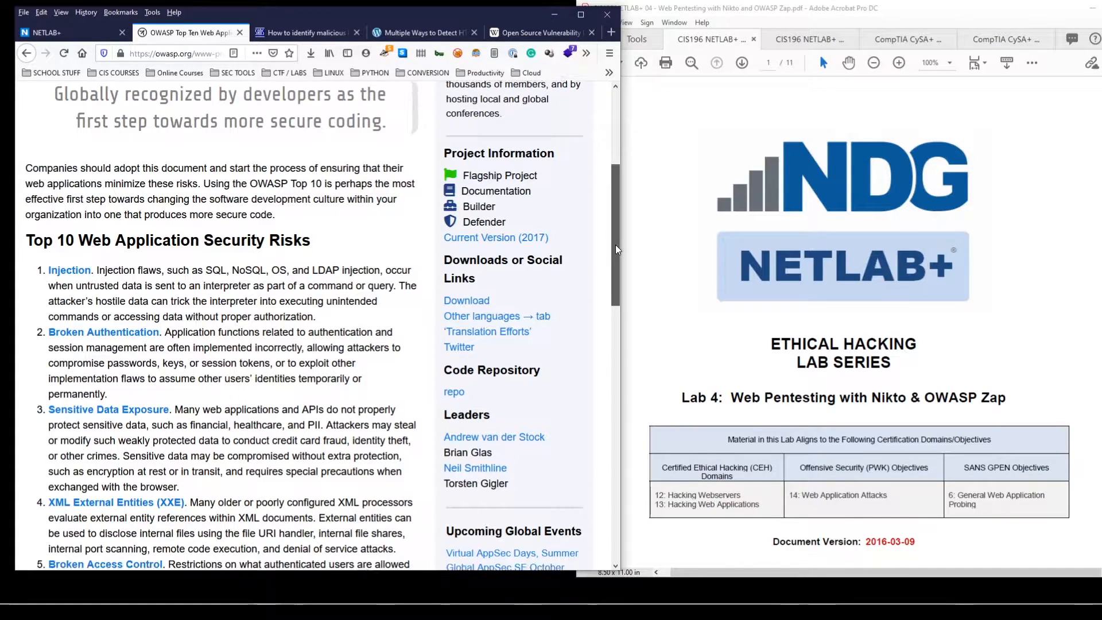
pyautogui.scroll(-3)
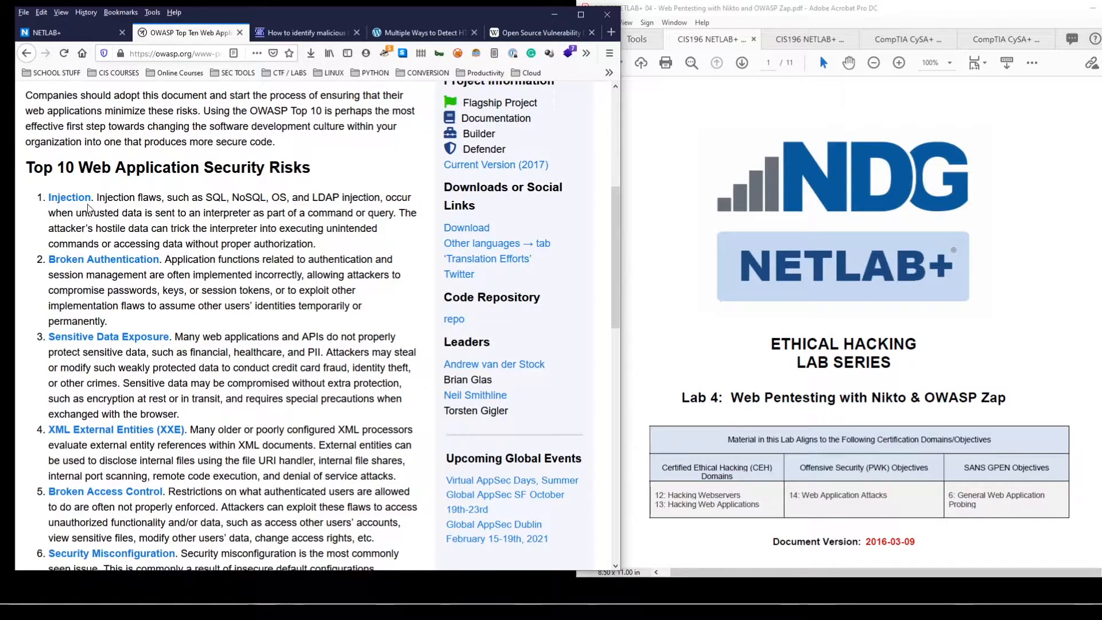
pyautogui.moveTo(48, 196); pyautogui.dragTo(161, 213)
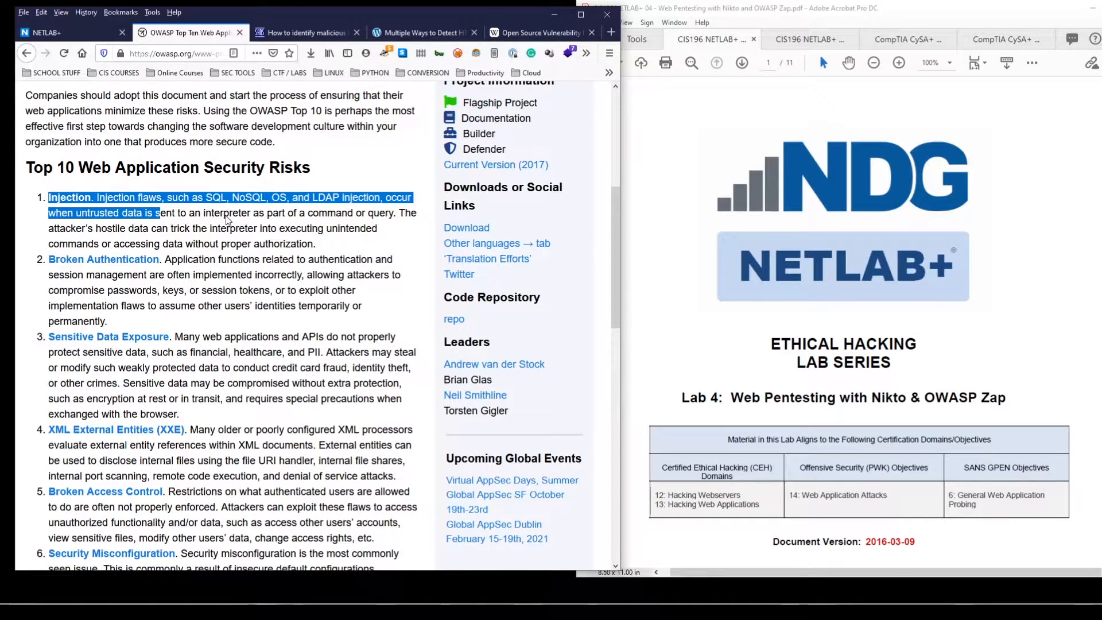
pyautogui.scroll(-3)
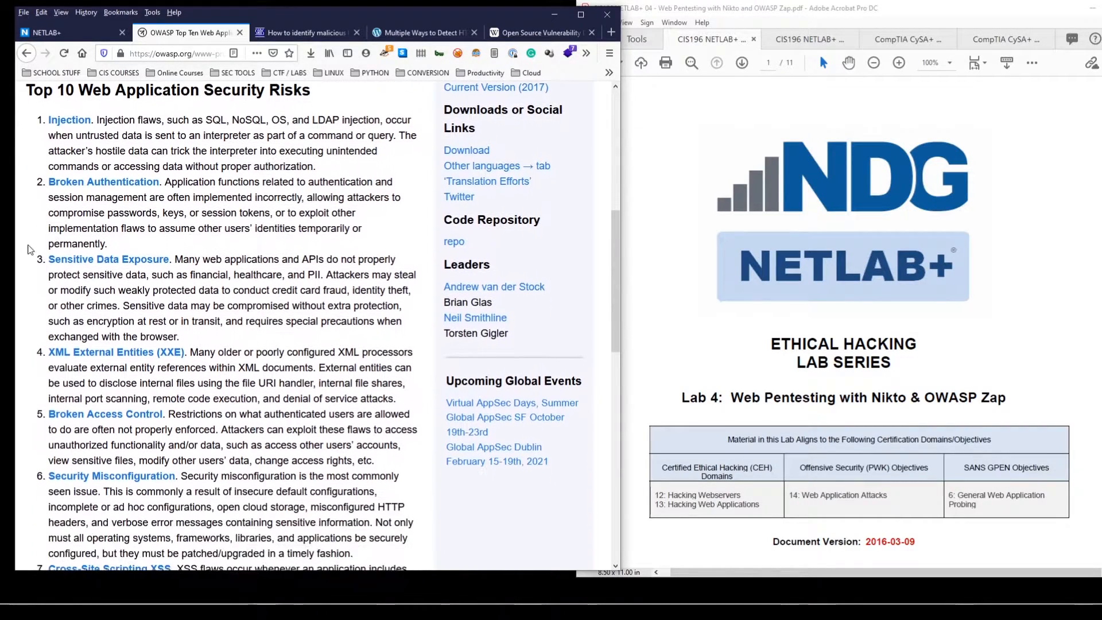
pyautogui.moveTo(204, 337)
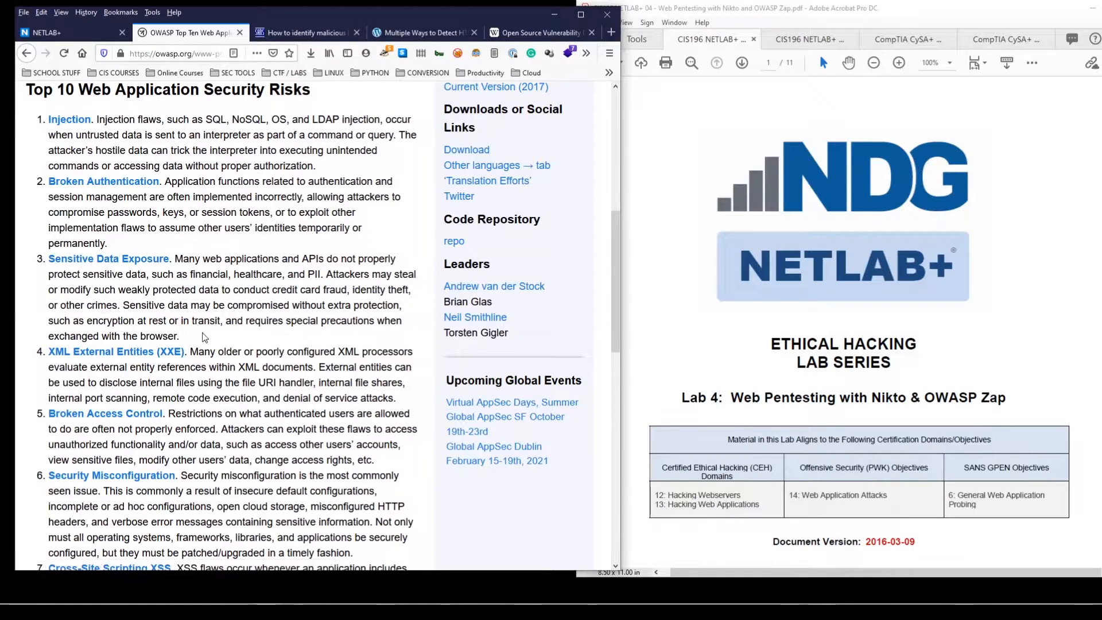
pyautogui.scroll(-3)
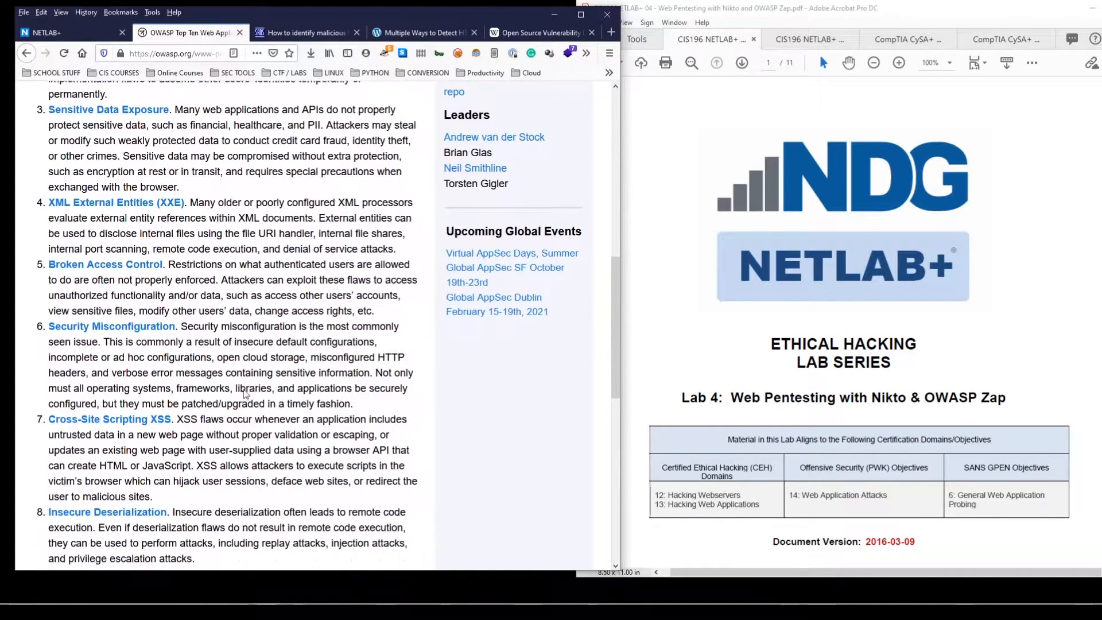
pyautogui.scroll(-3)
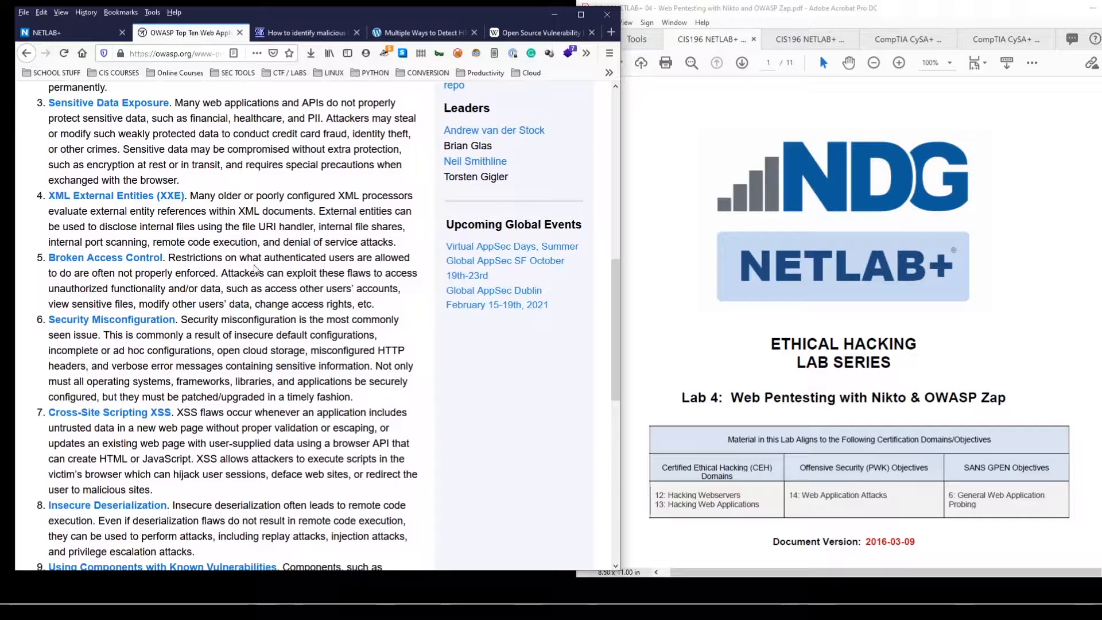
pyautogui.scroll(-3)
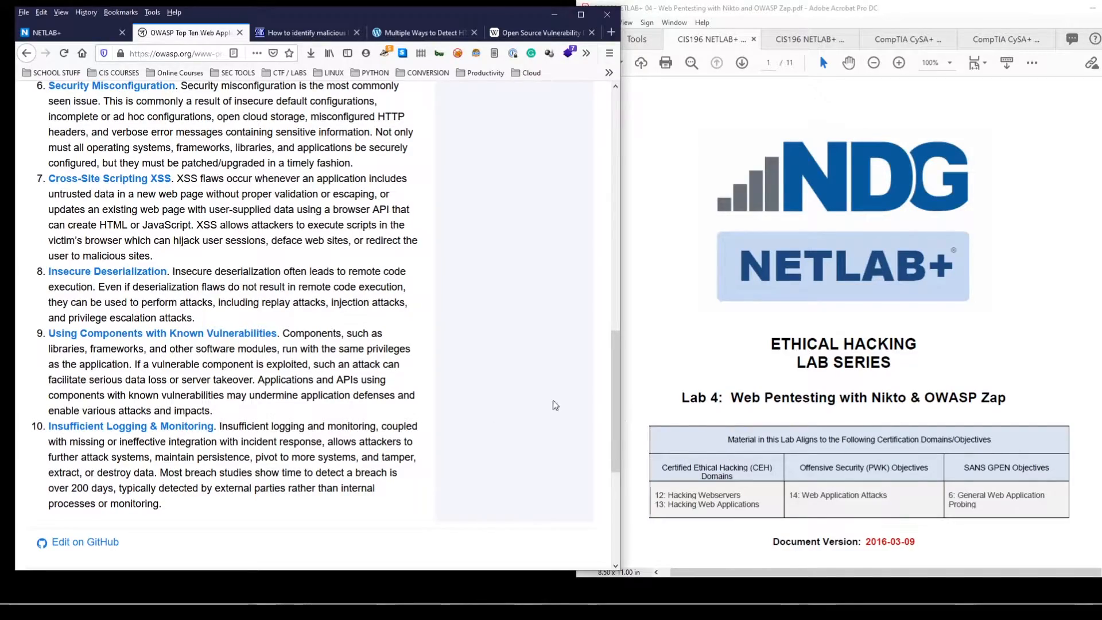
pyautogui.scroll(3)
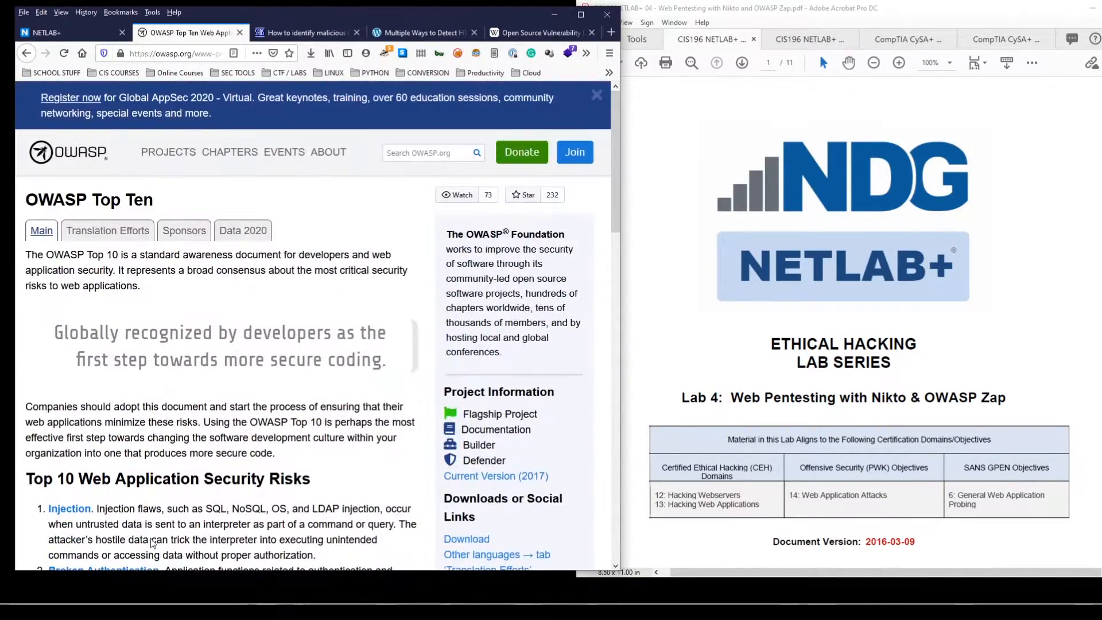
pyautogui.moveTo(166, 248)
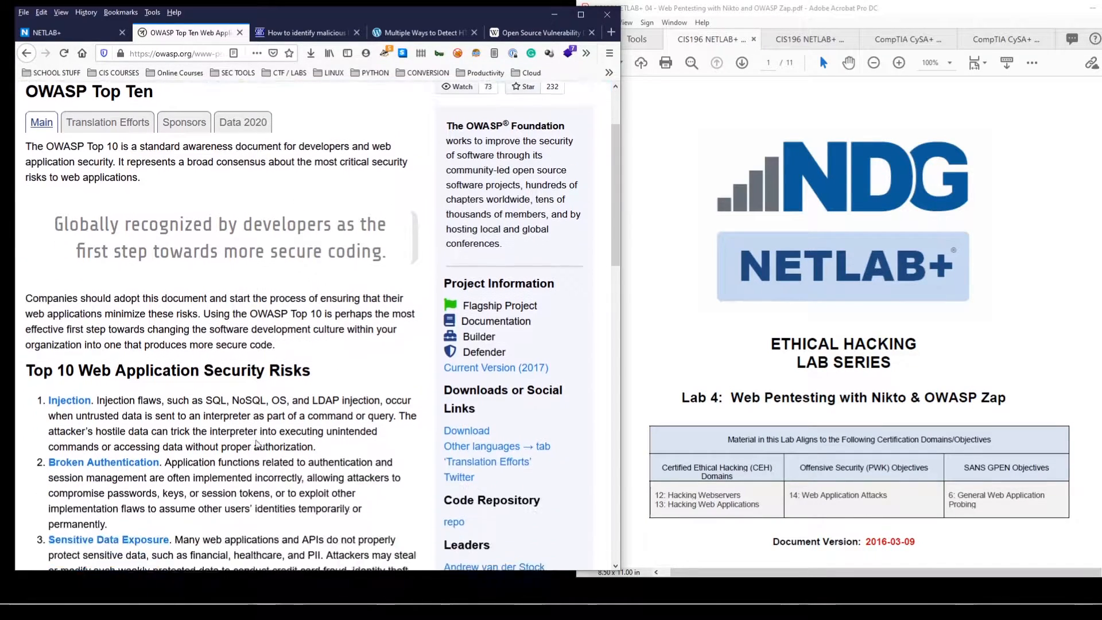
pyautogui.scroll(-3)
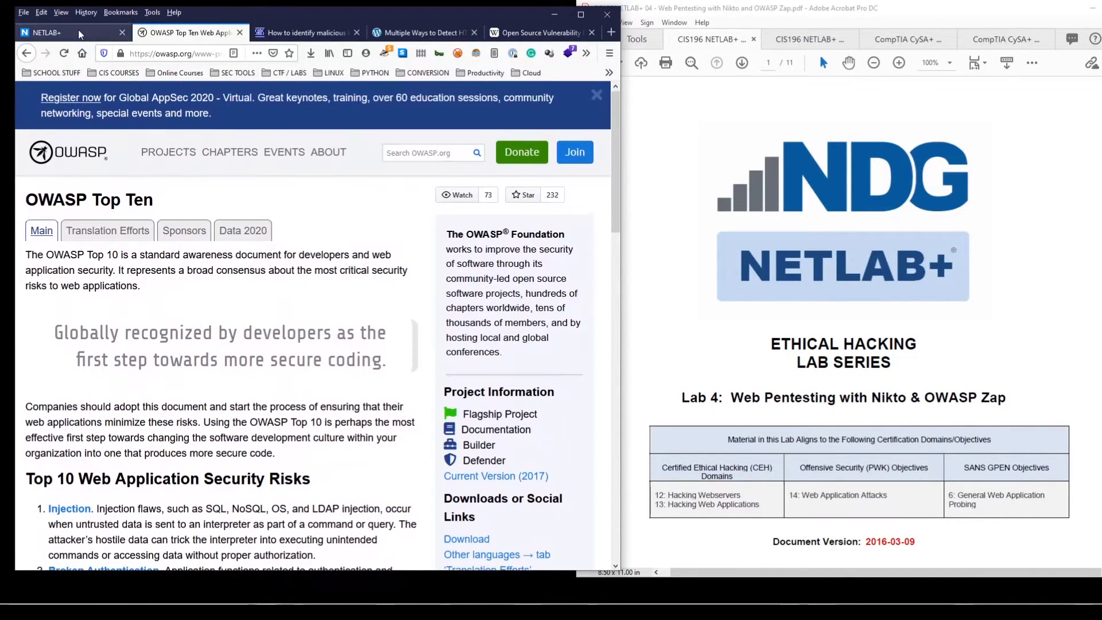
# - Return to the NETLAB+ lab page and scroll the manual down to the Scanning With Nikto steps
pyautogui.click(69, 31)
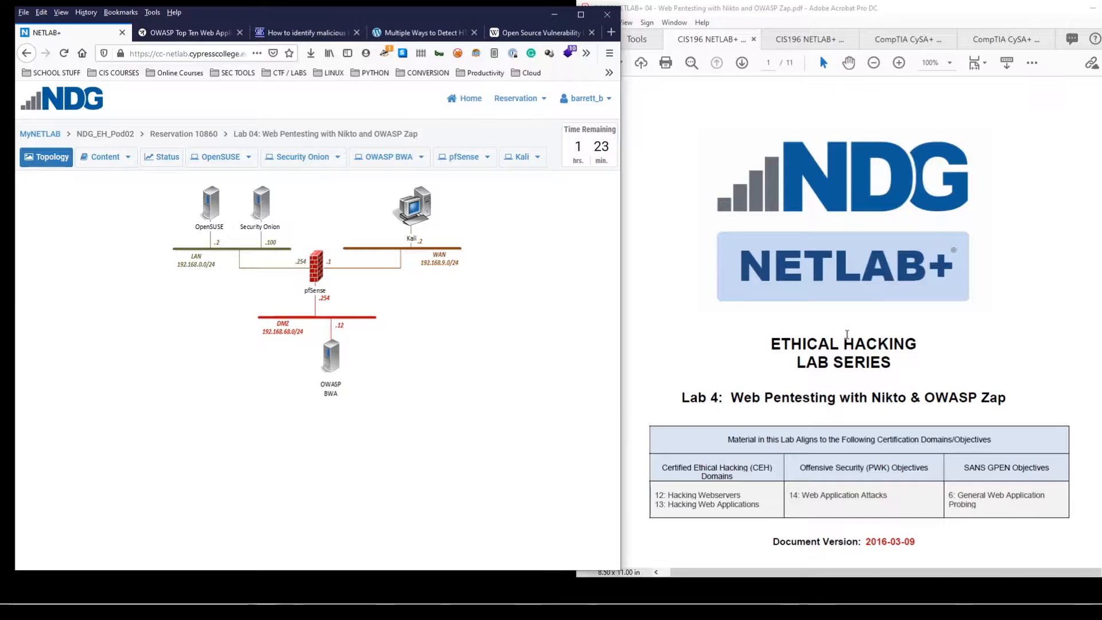
pyautogui.scroll(-3)
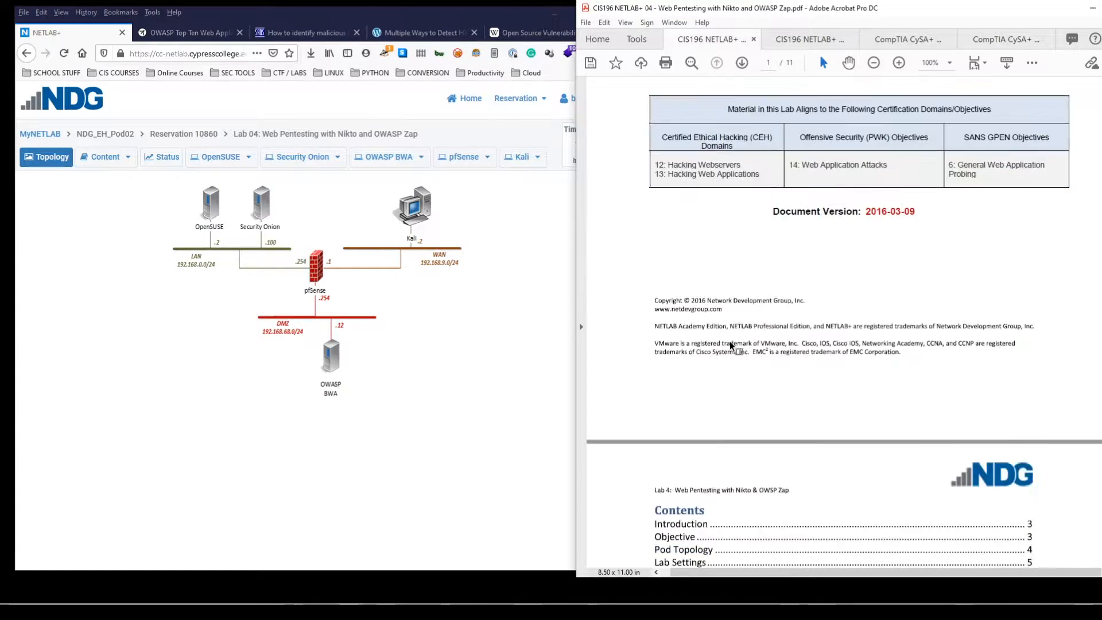
pyautogui.scroll(-3)
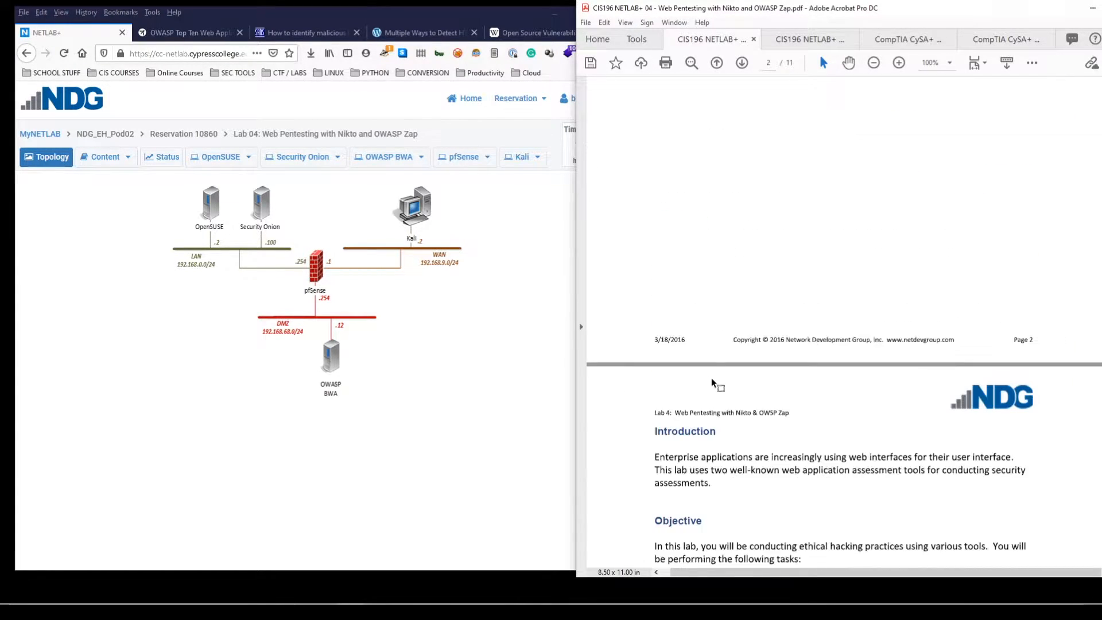
pyautogui.scroll(-3)
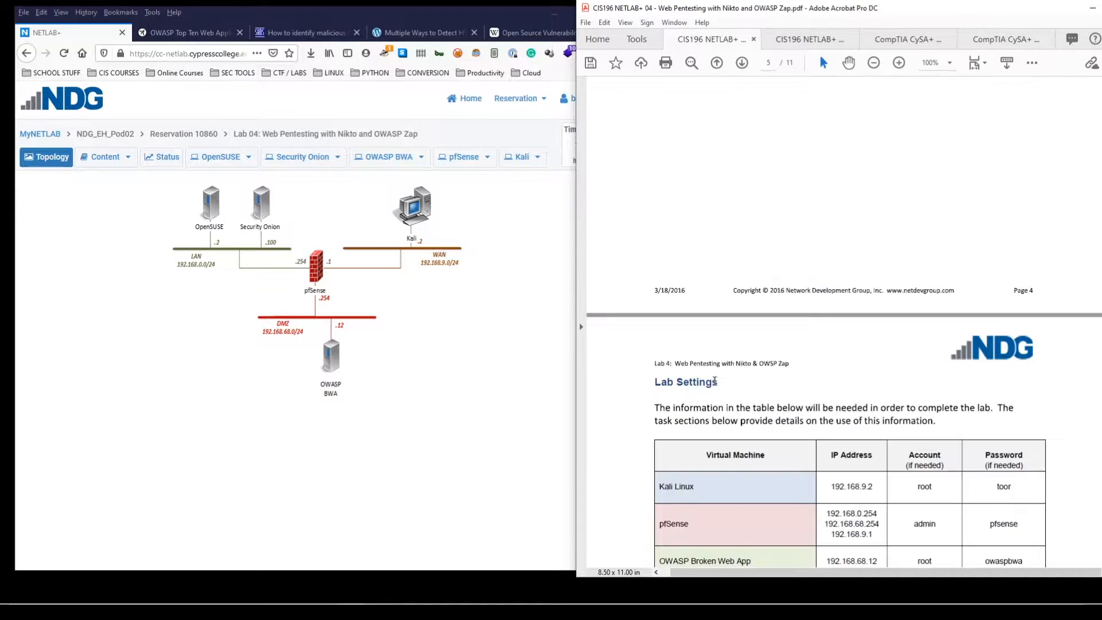
pyautogui.scroll(-3)
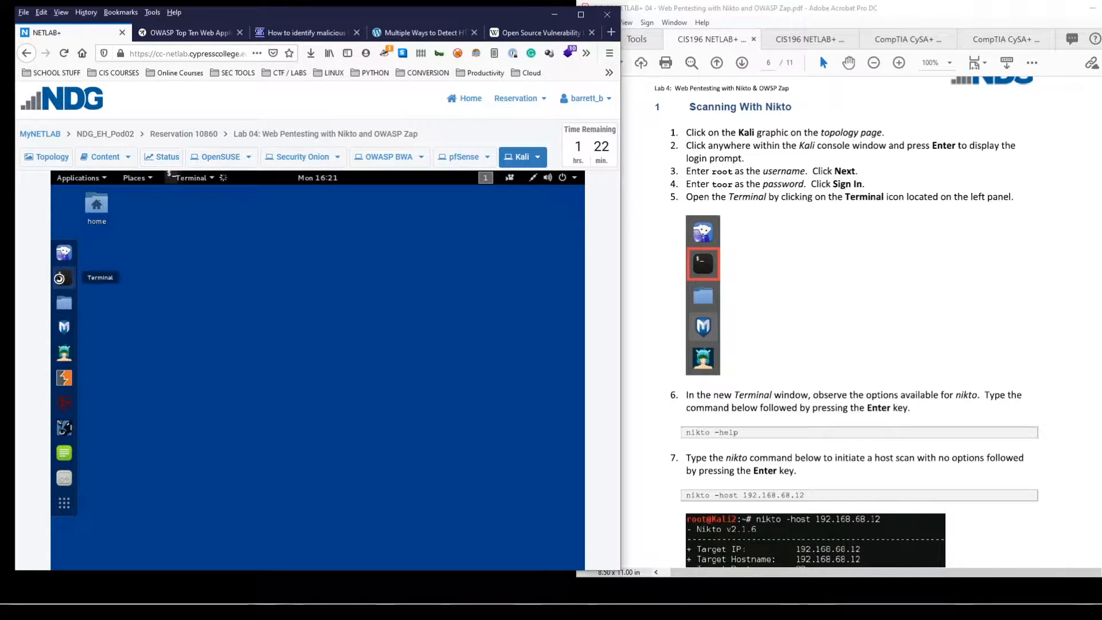
# - Run nikto -help in a new Kali terminal and review the listed options
pyautogui.click(63, 277)
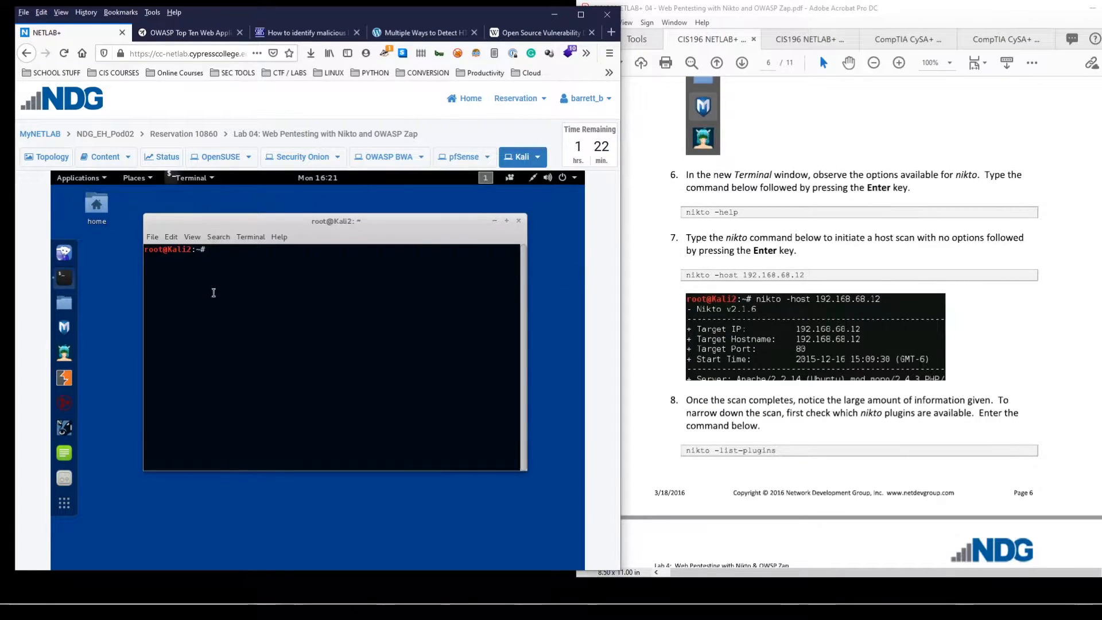
pyautogui.write('nikto -help')
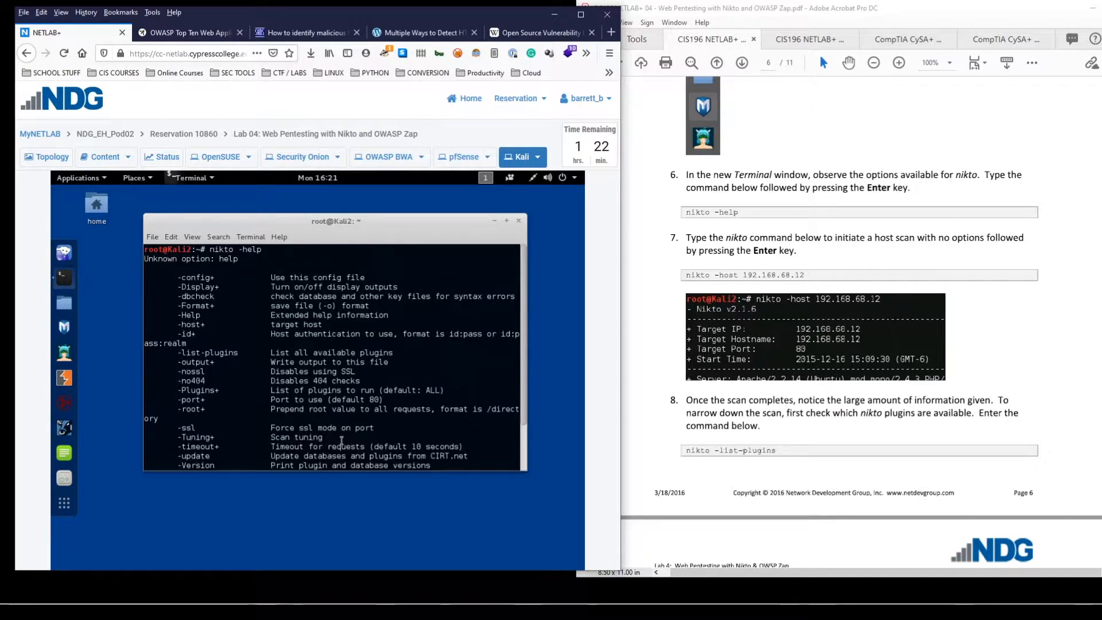
pyautogui.scroll(-3)
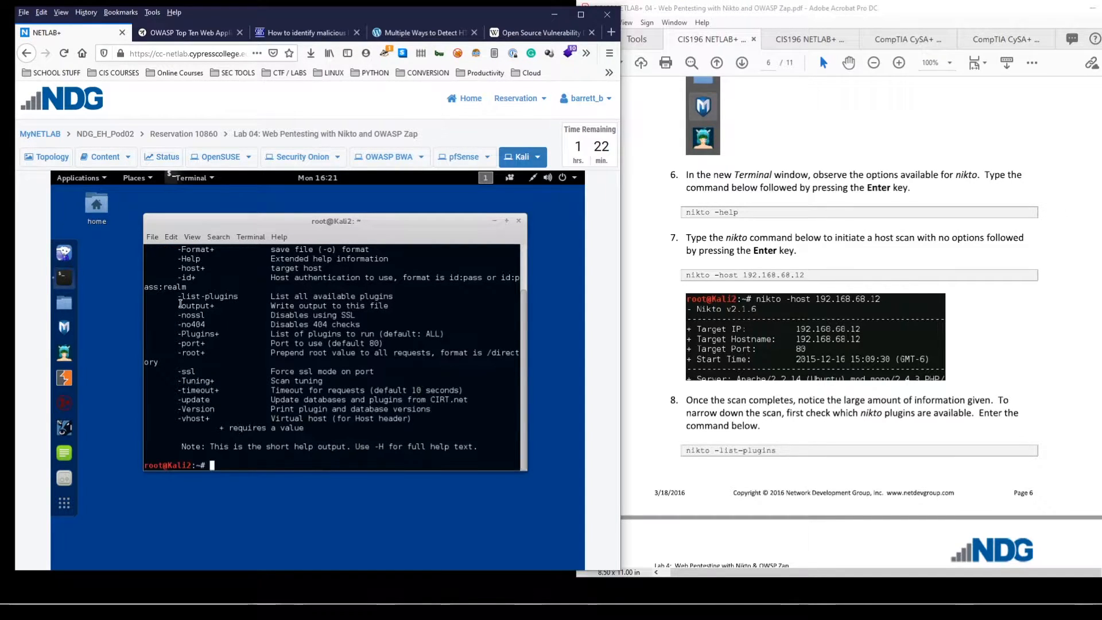
pyautogui.doubleClick(206, 296)
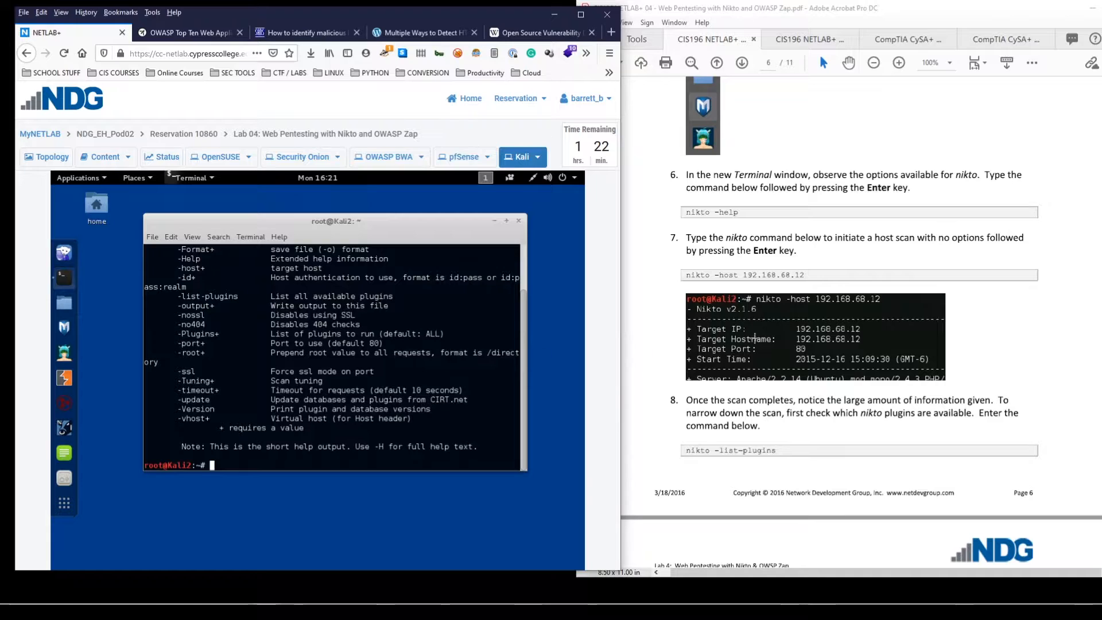
pyautogui.scroll(-3)
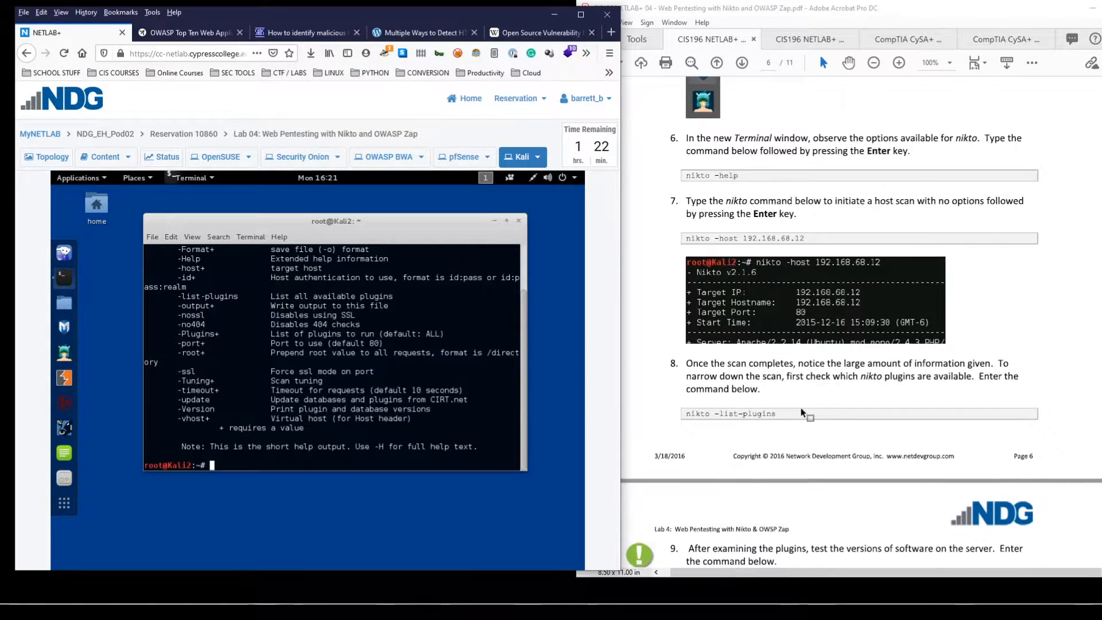
pyautogui.scroll(-3)
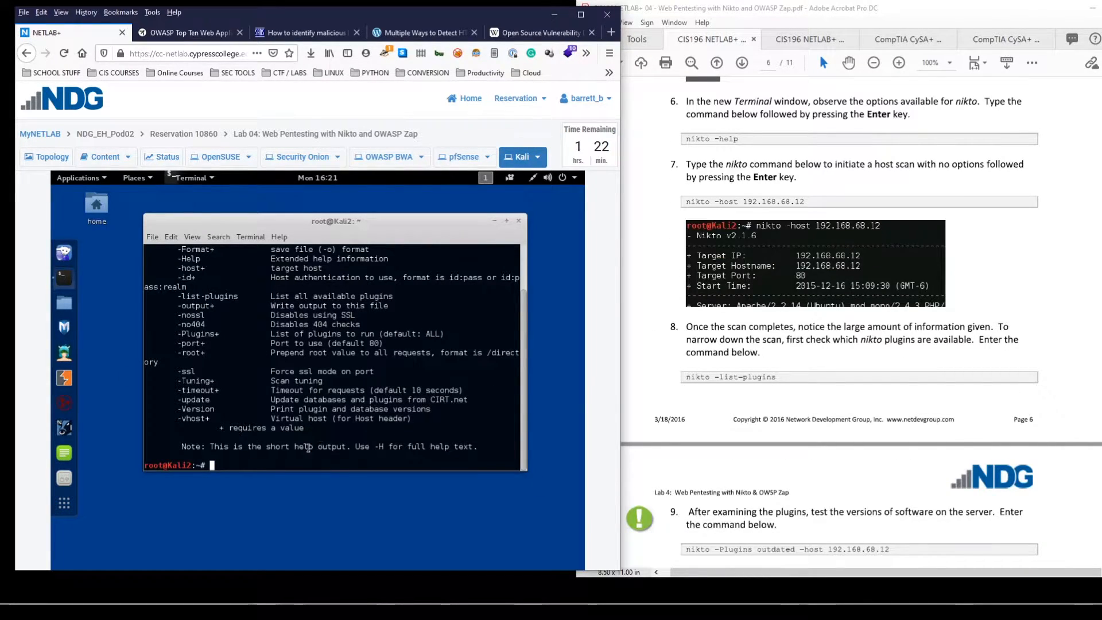
# - Start nikto -host 192.168.68.12, reopening the Kali console from the topology view
pyautogui.write('nikto -')
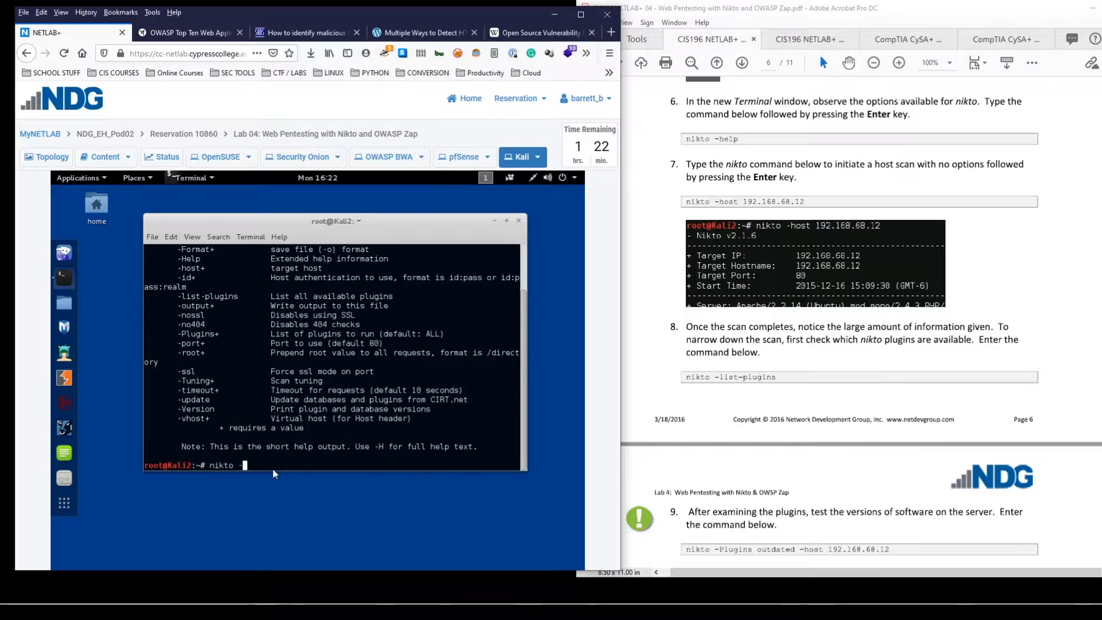
pyautogui.write('host')
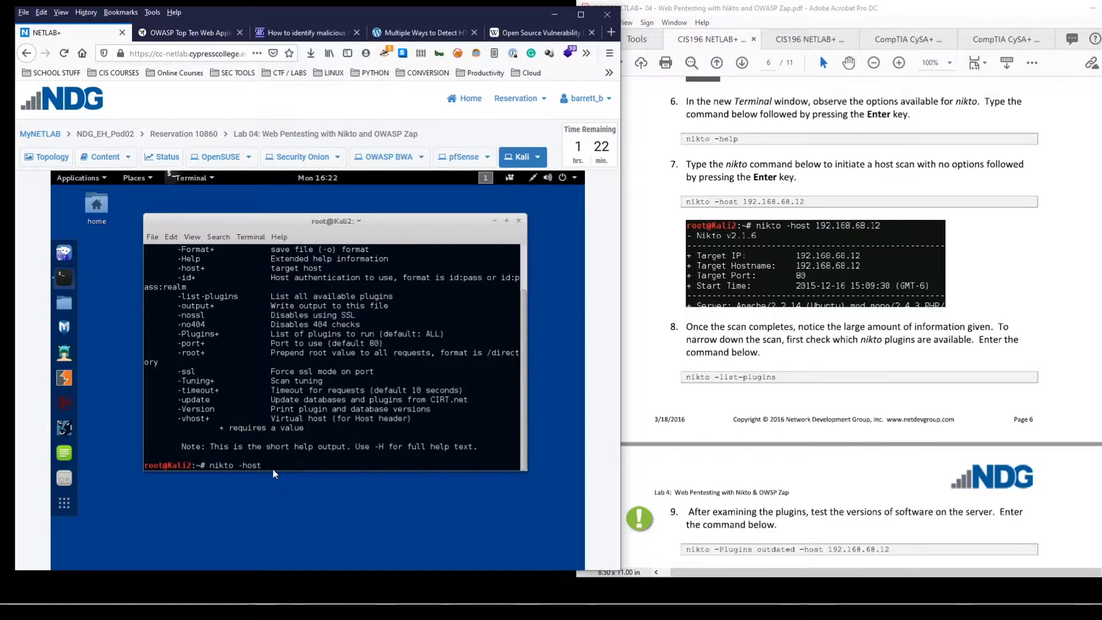
pyautogui.write('192.168.68.12')
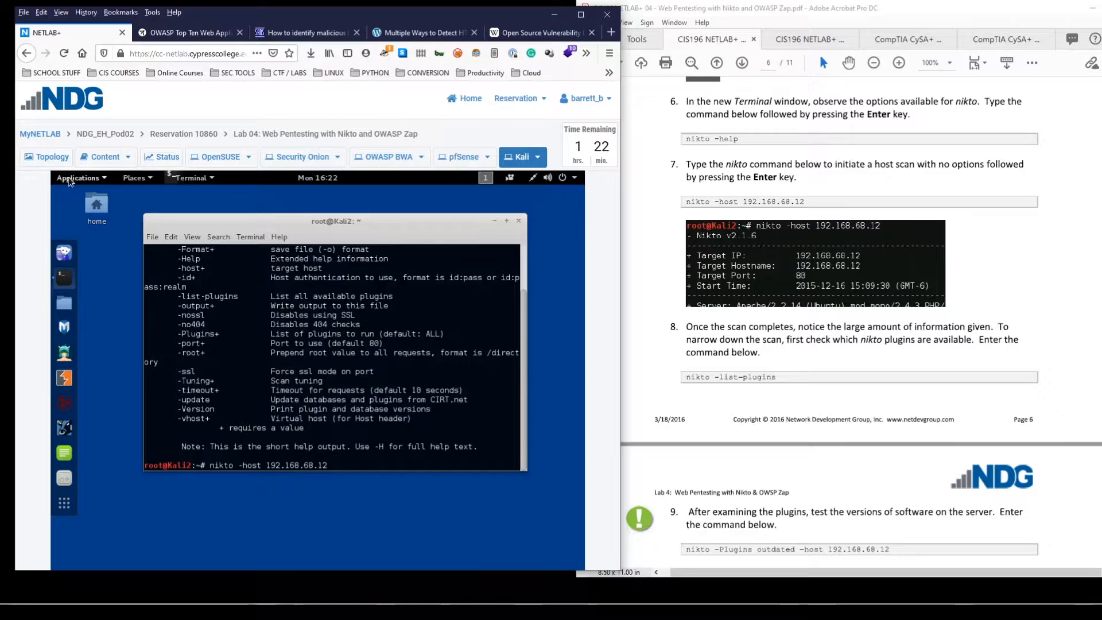
pyautogui.click(46, 156)
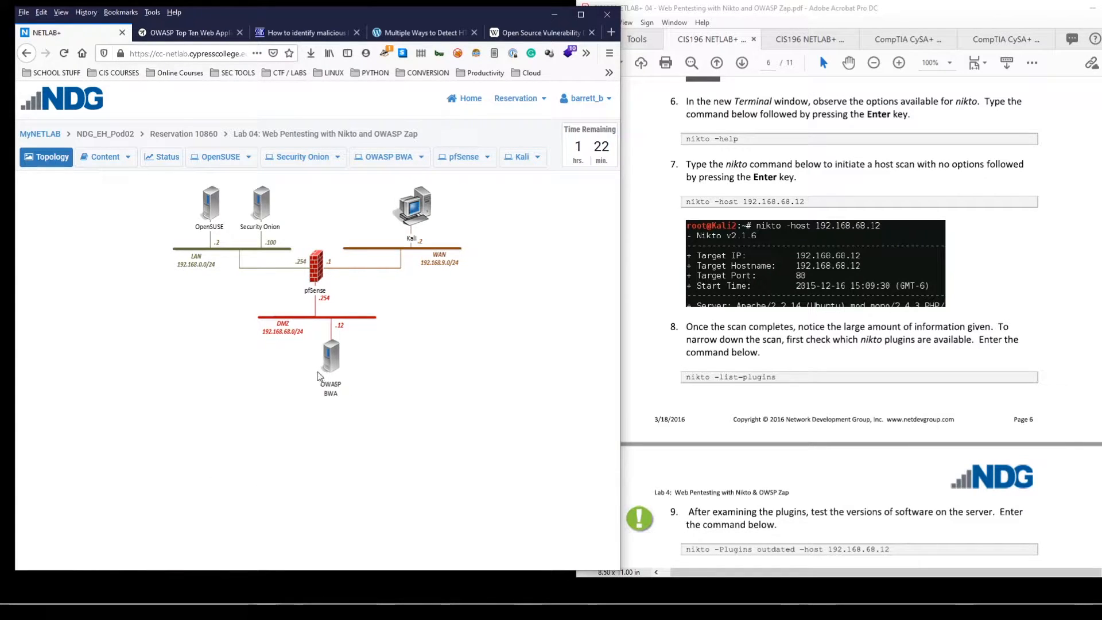
pyautogui.click(523, 156)
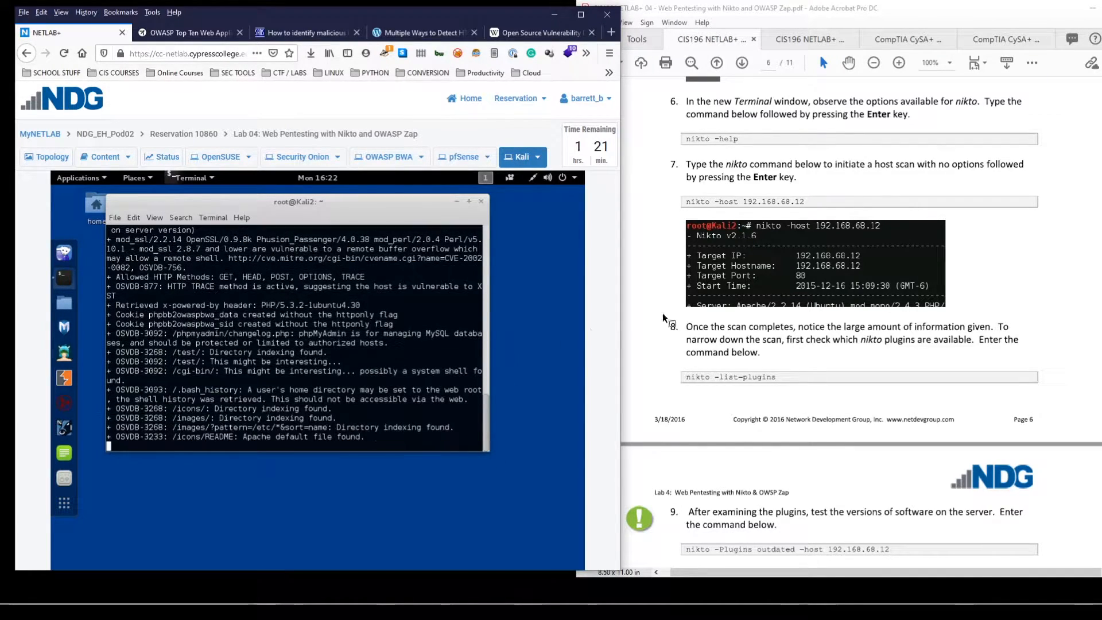
pyautogui.moveTo(638, 336)
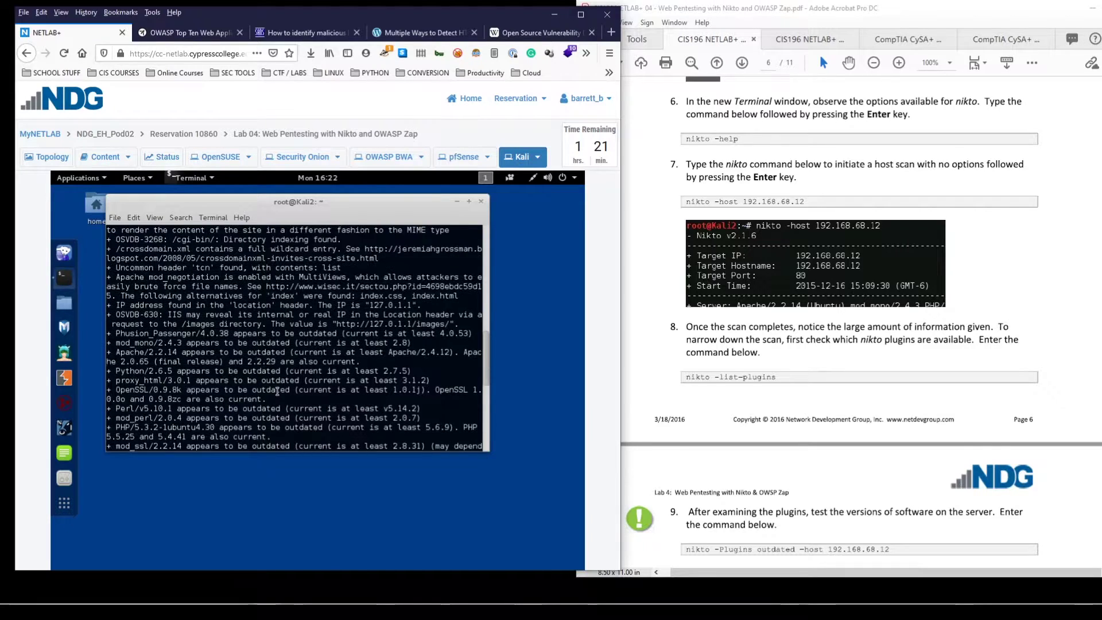
pyautogui.moveTo(113, 353)
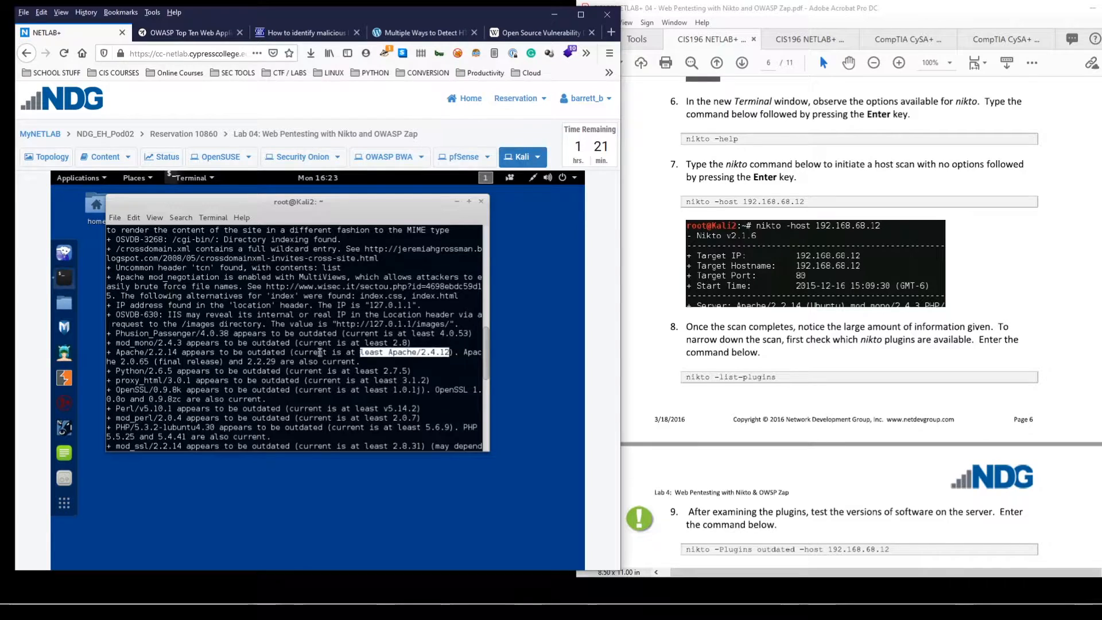
# - Scroll through the finished scan results reporting 38 items on 1 host
pyautogui.scroll(-3)
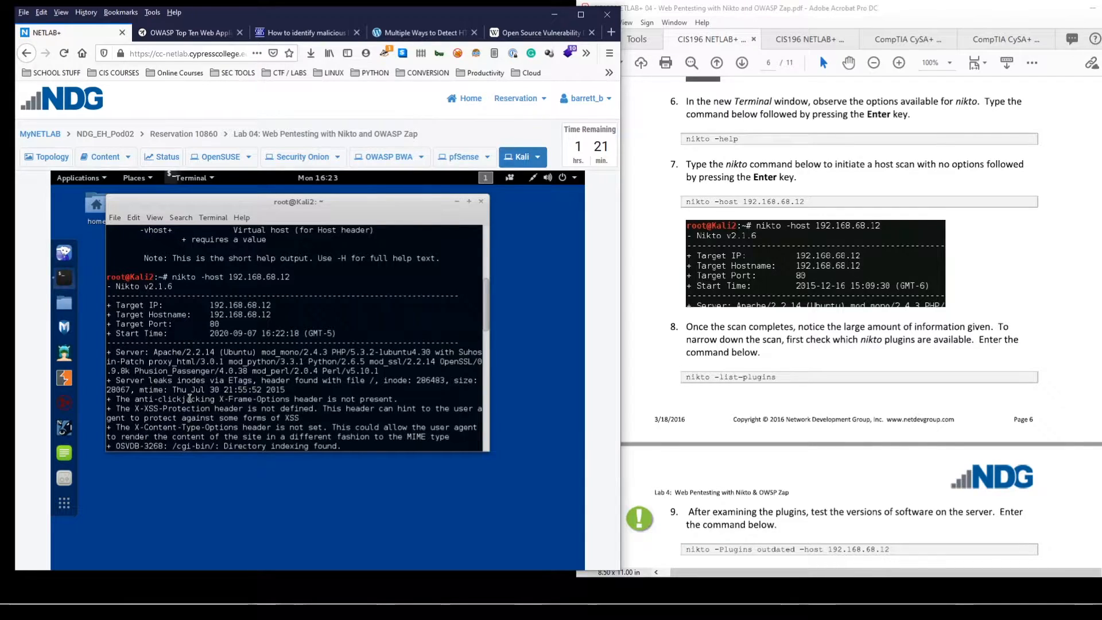
pyautogui.scroll(-3)
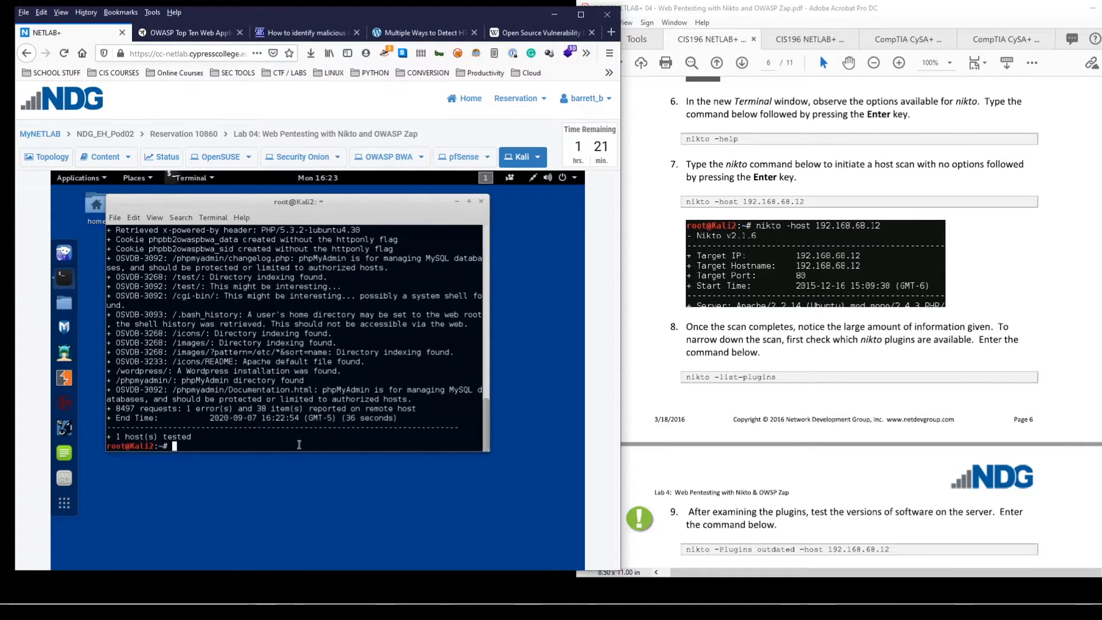
pyautogui.moveTo(320, 339)
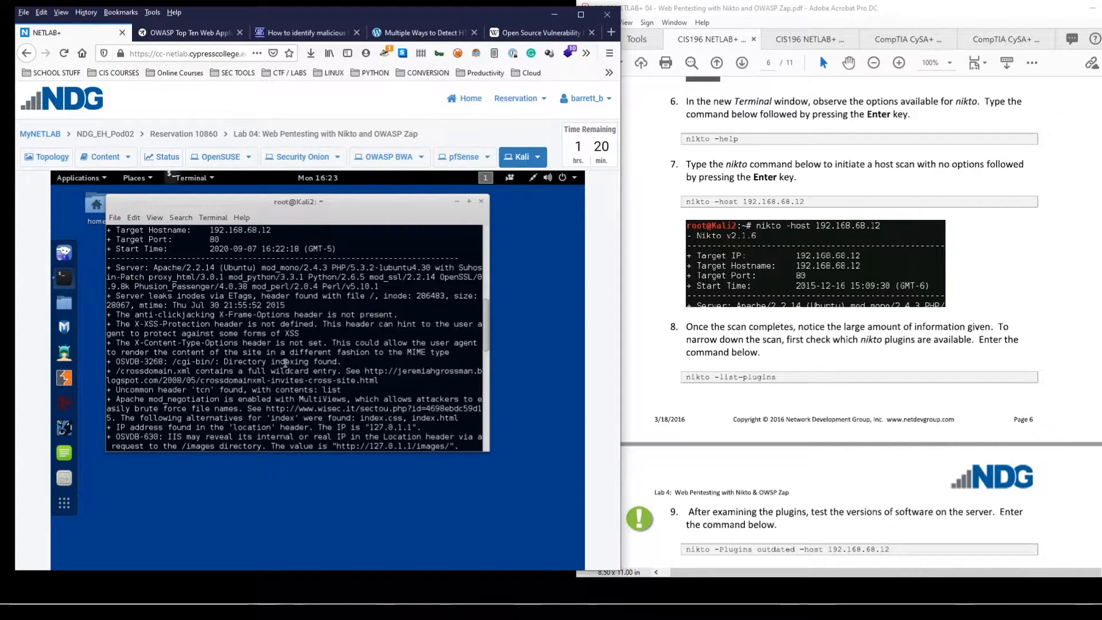
pyautogui.scroll(-3)
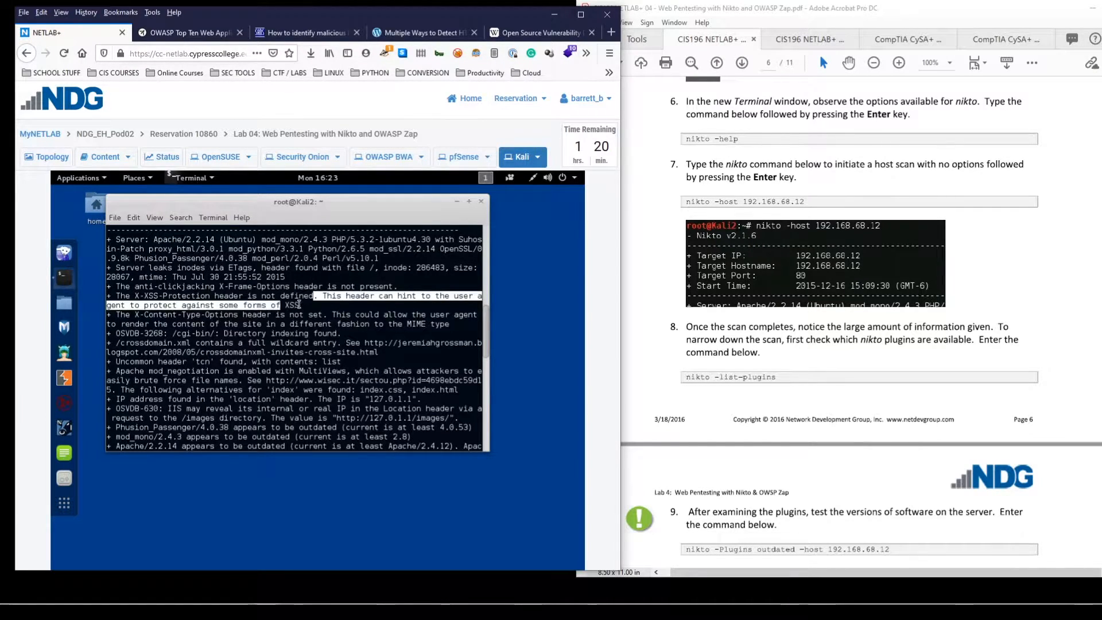
pyautogui.scroll(-3)
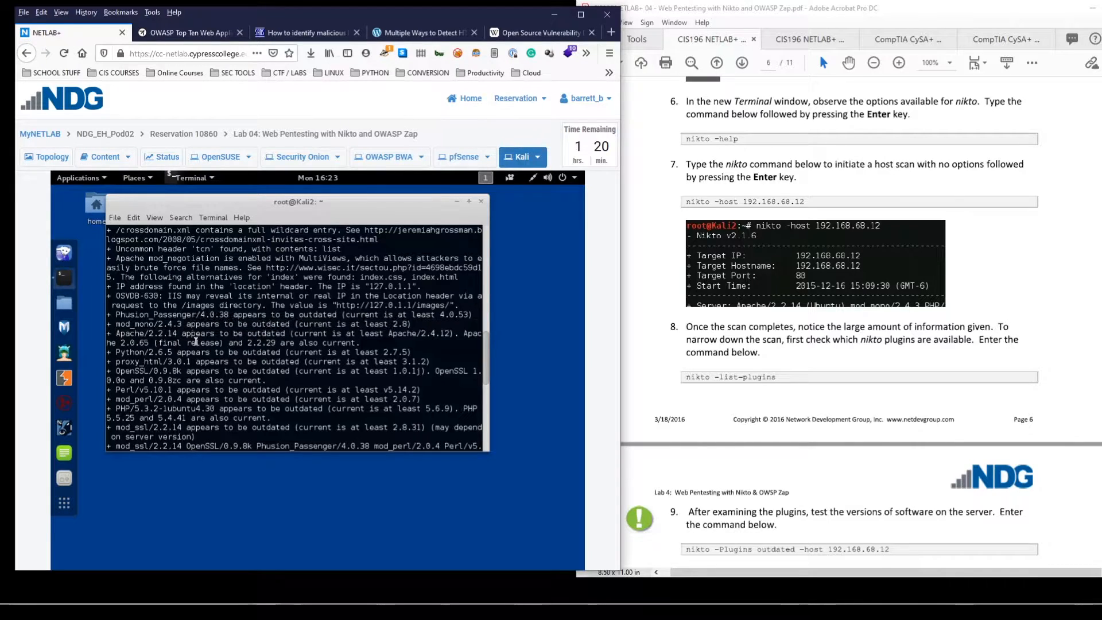
pyautogui.scroll(-3)
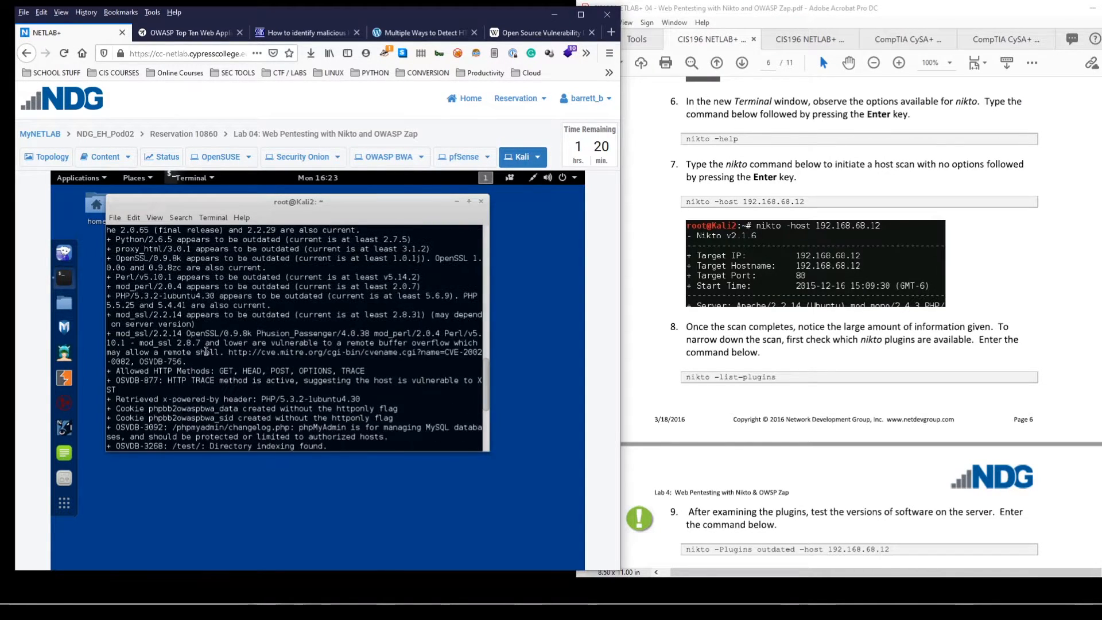
pyautogui.scroll(-3)
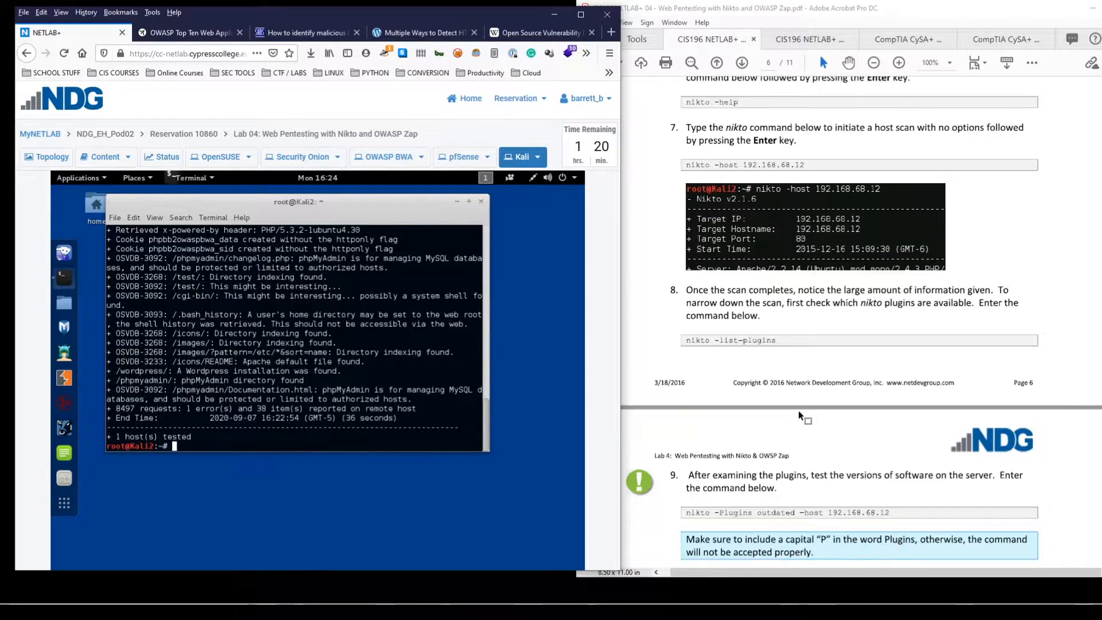
pyautogui.scroll(-3)
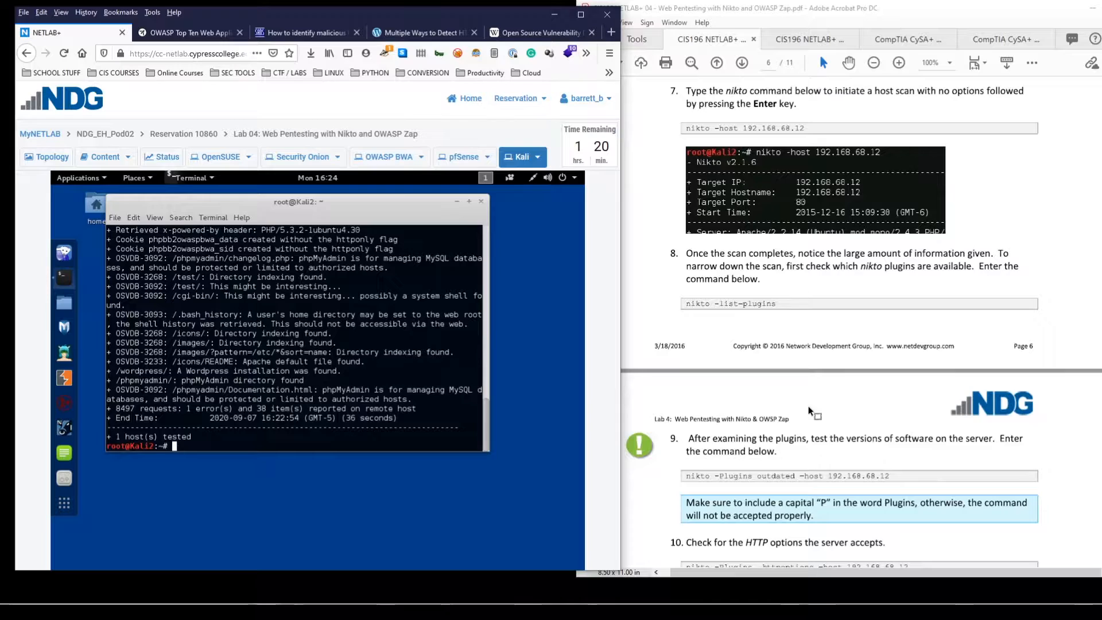
pyautogui.write('nikto')
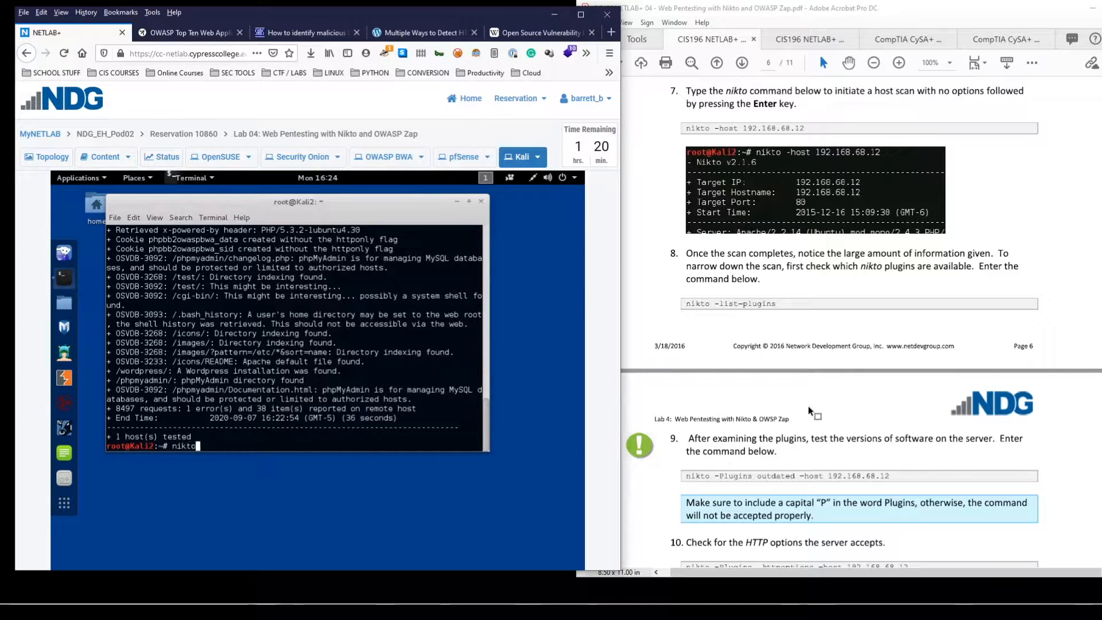
pyautogui.write('-list-')
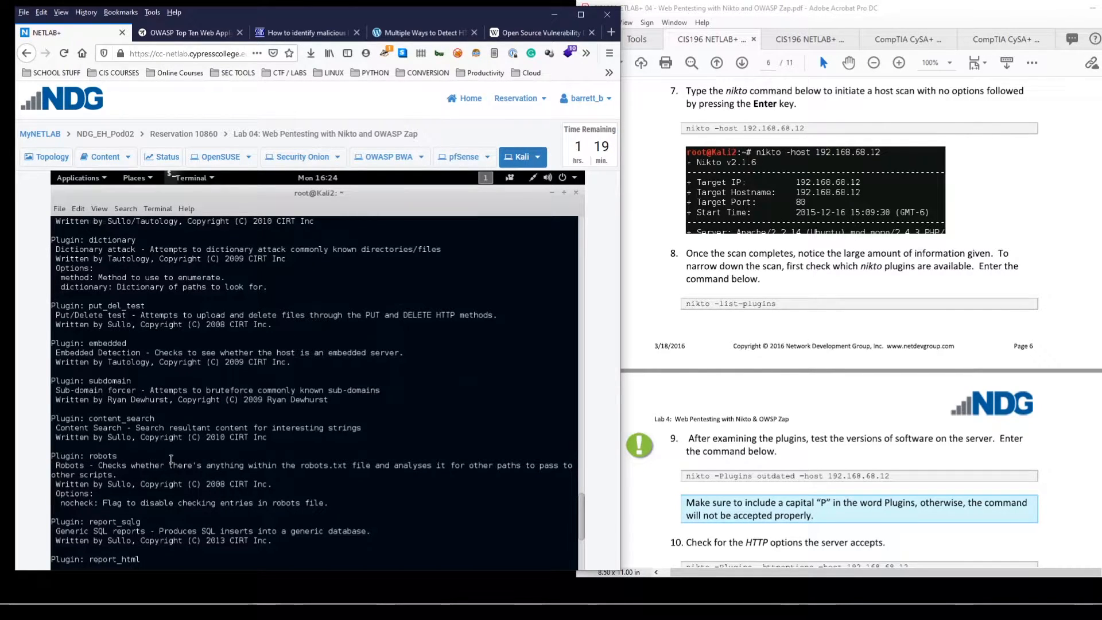
pyautogui.doubleClick(103, 455)
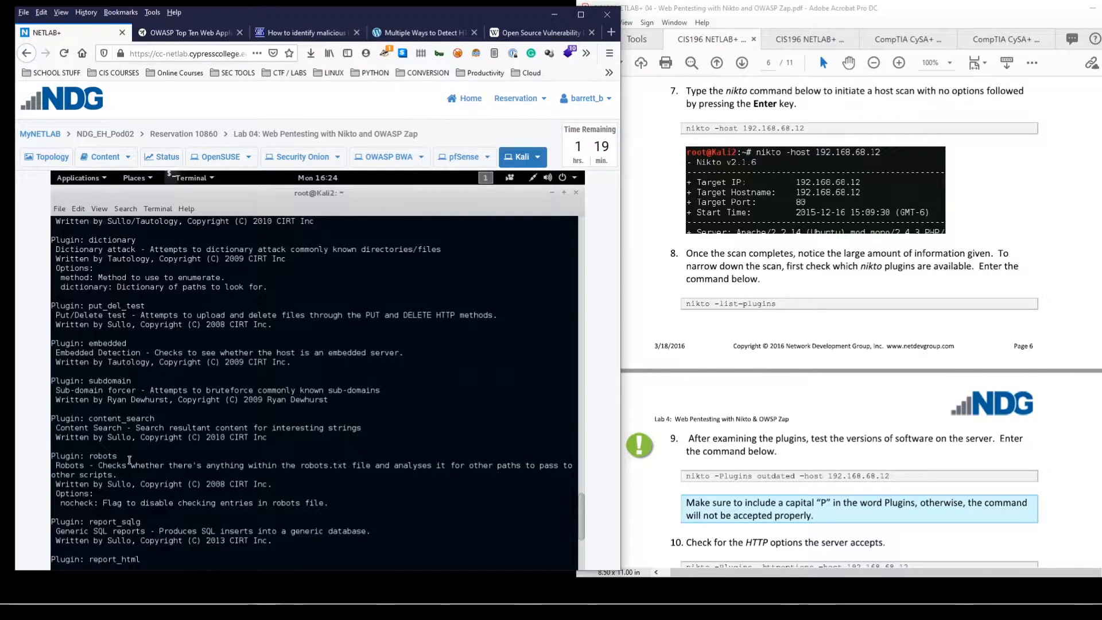
pyautogui.moveTo(128, 474)
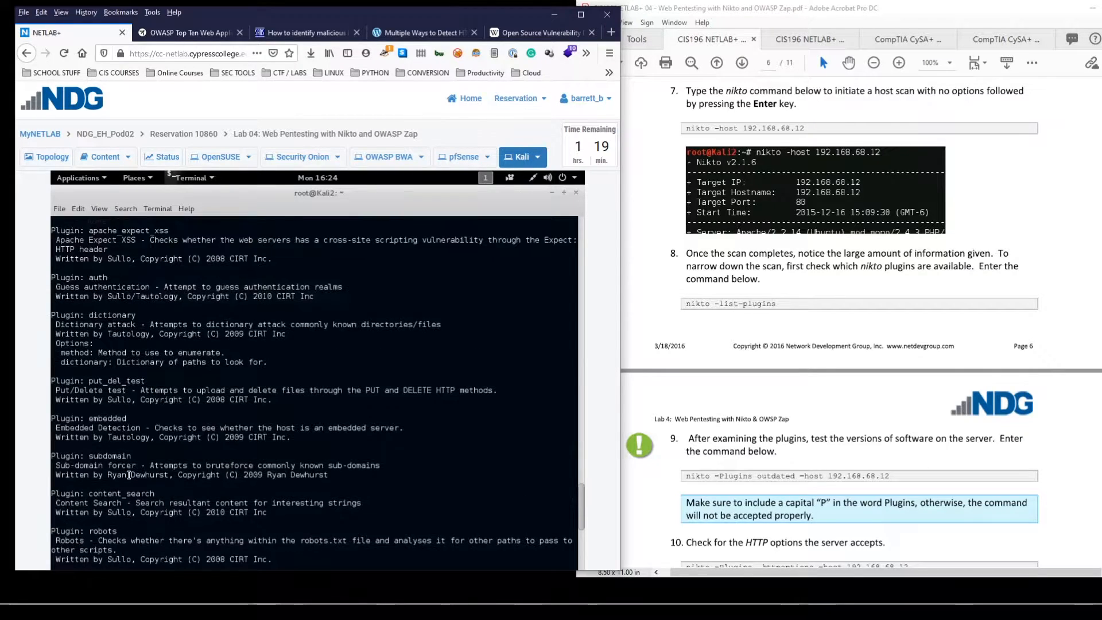
pyautogui.scroll(-3)
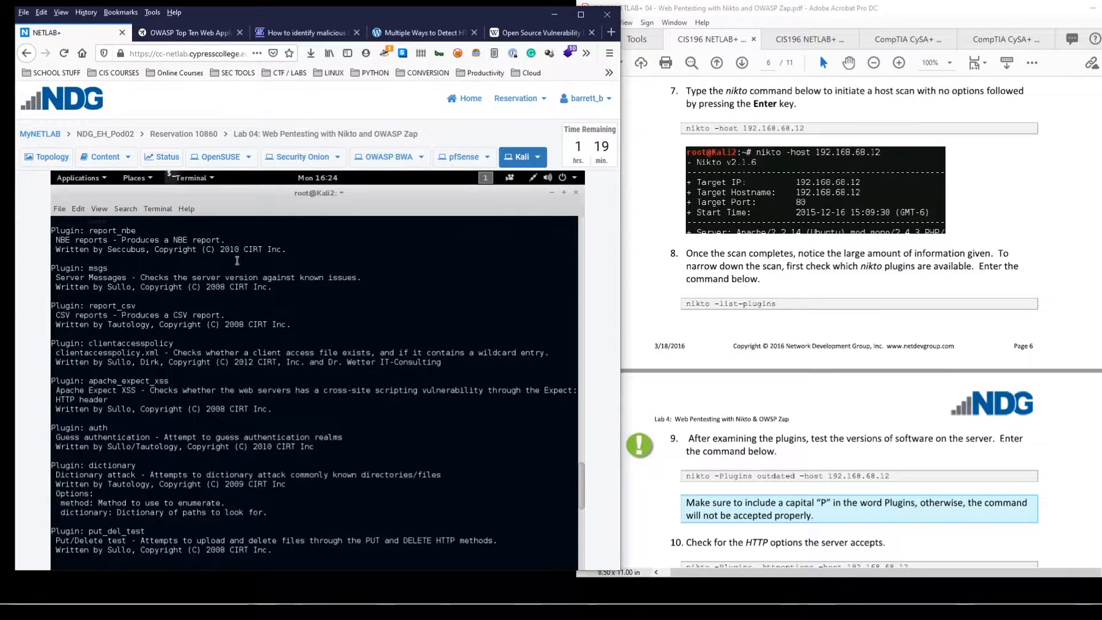
pyautogui.moveTo(193, 446)
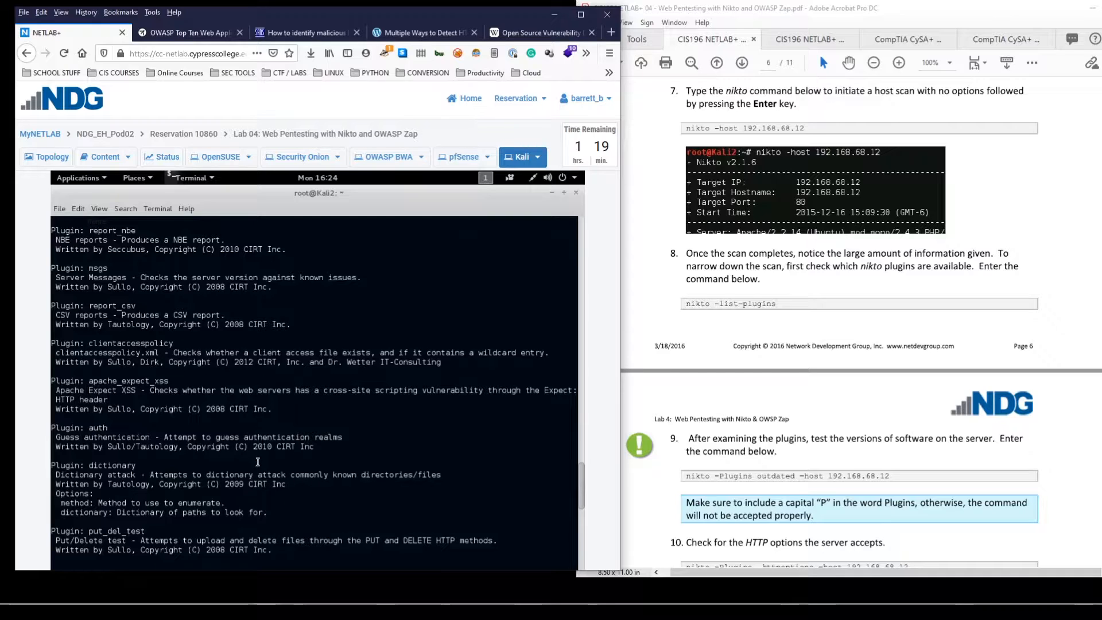
pyautogui.moveTo(238, 495)
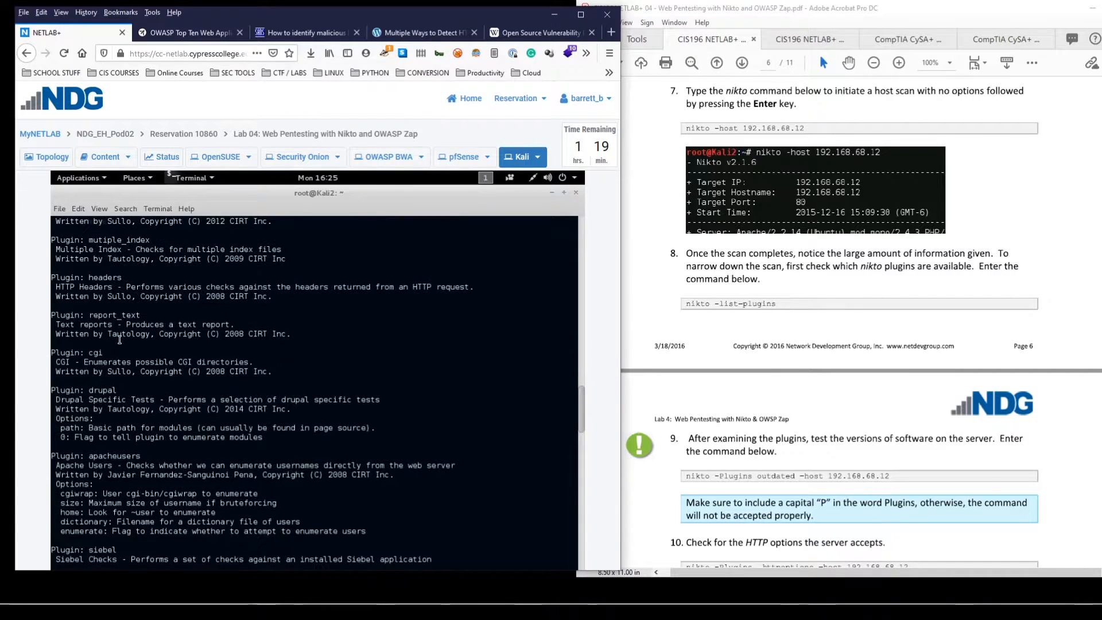
pyautogui.scroll(-3)
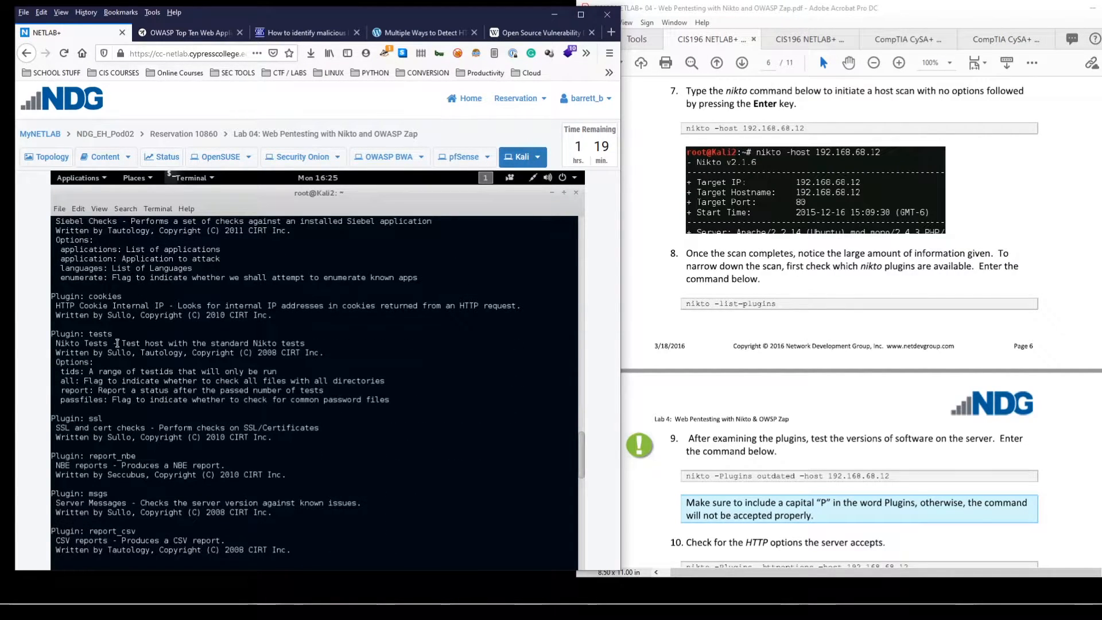
pyautogui.scroll(-3)
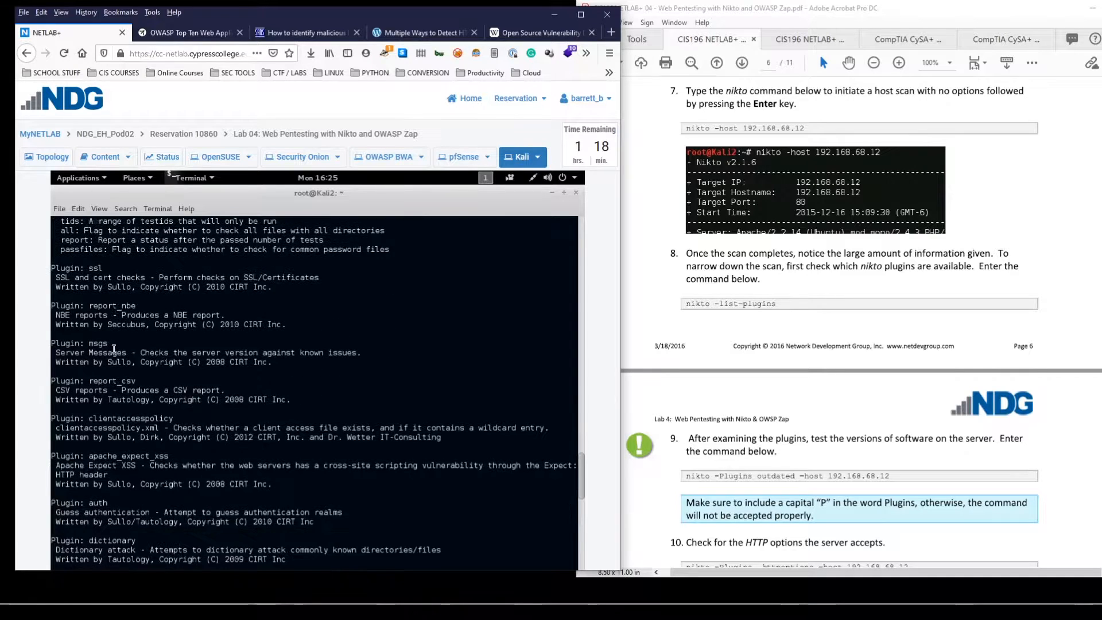
pyautogui.scroll(-3)
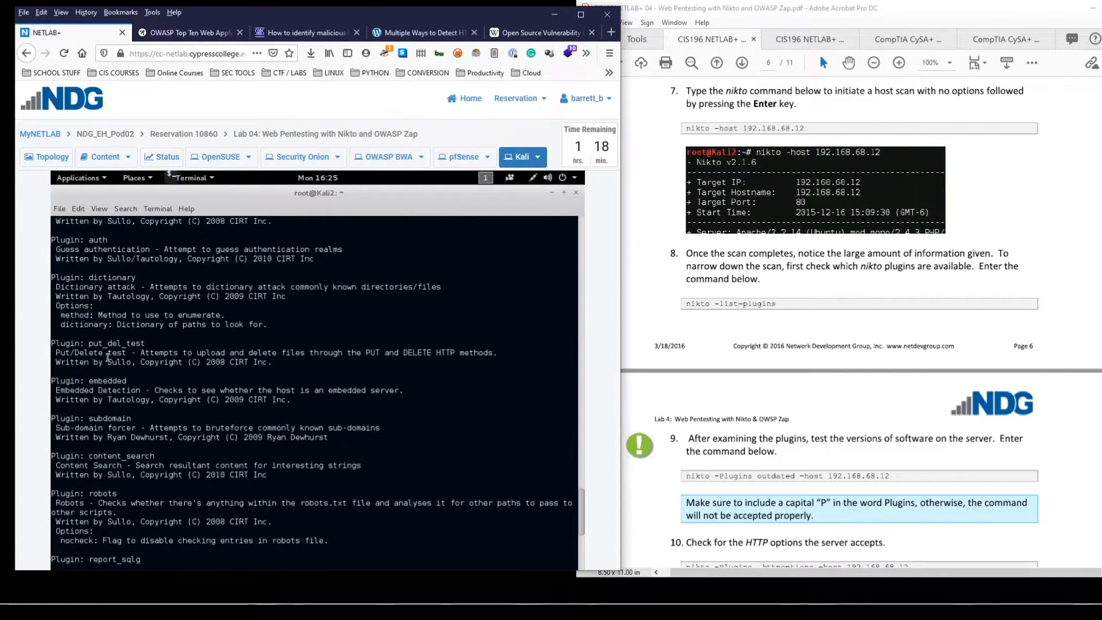
pyautogui.scroll(-3)
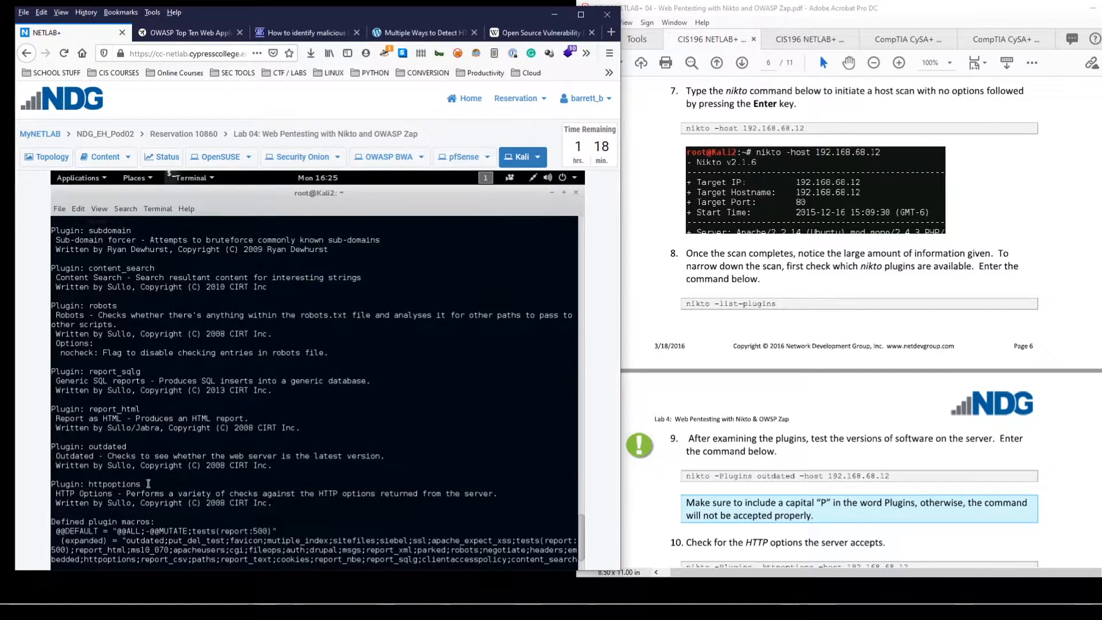
pyautogui.scroll(-3)
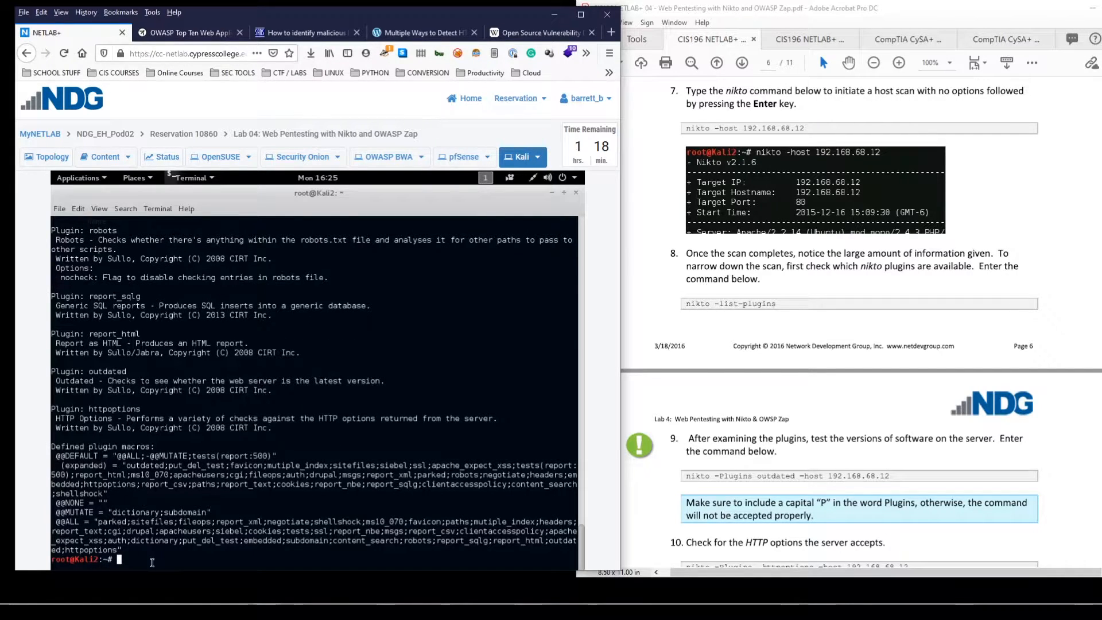
pyautogui.scroll(-3)
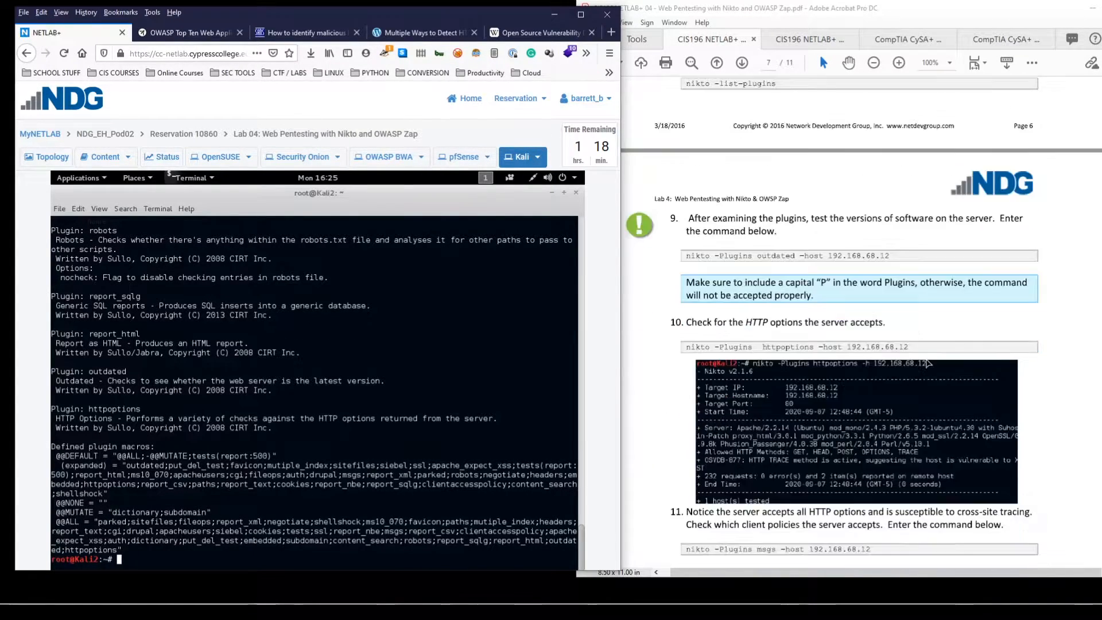
# - Run nikto -Plugins outdated -host 192.168.68.12 to flag outdated server software
pyautogui.write('nikto -P')
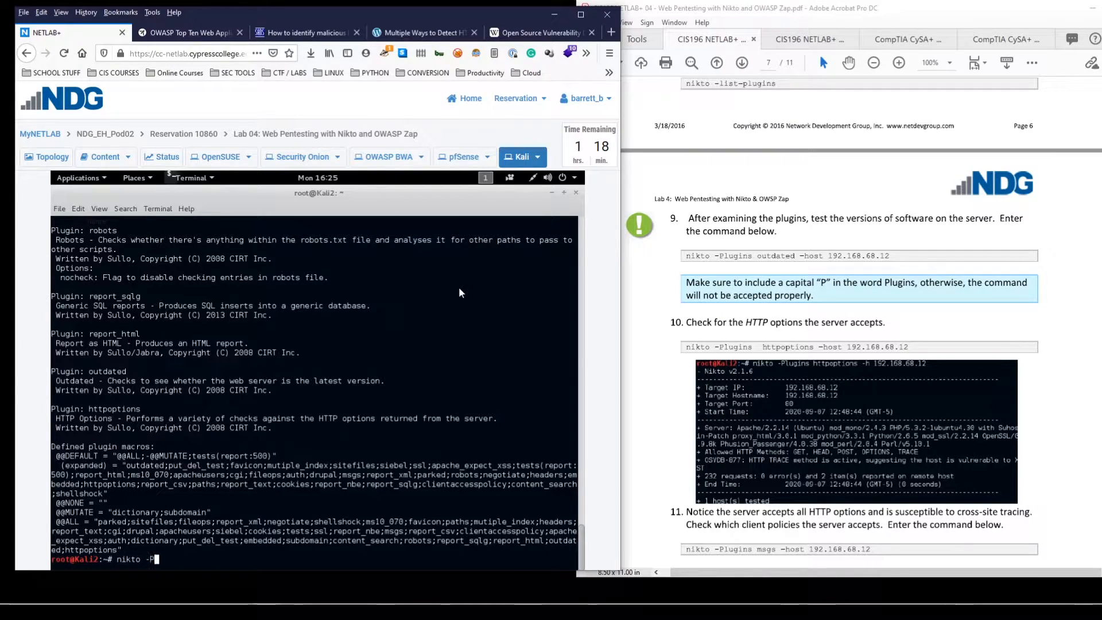
pyautogui.write('lugins')
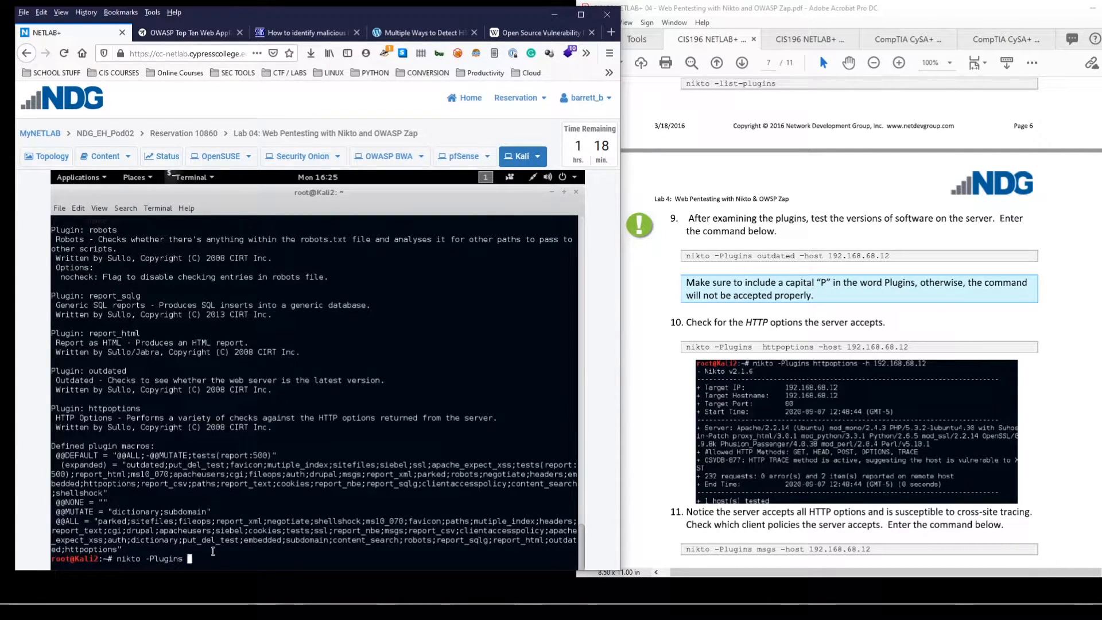
pyautogui.write('outdated')
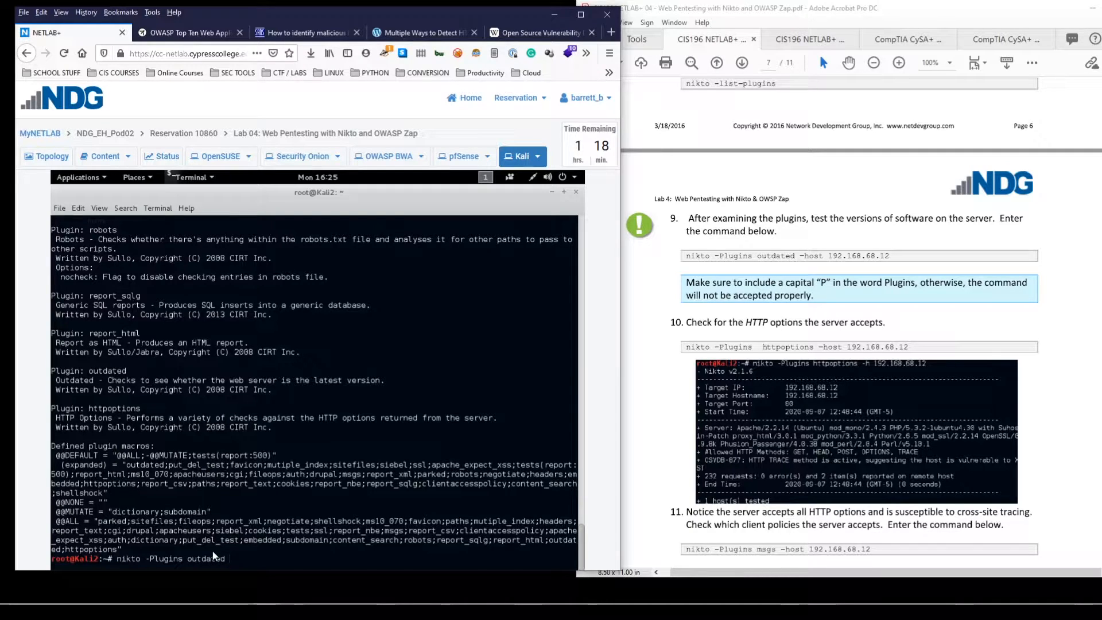
pyautogui.write('-host 192')
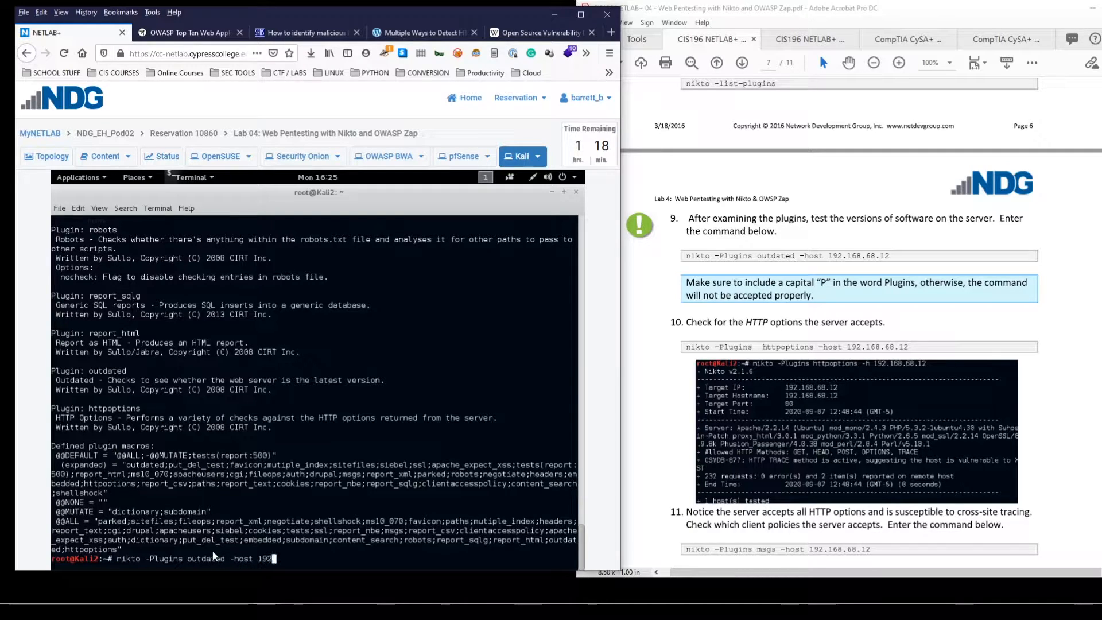
pyautogui.write('168.62.')
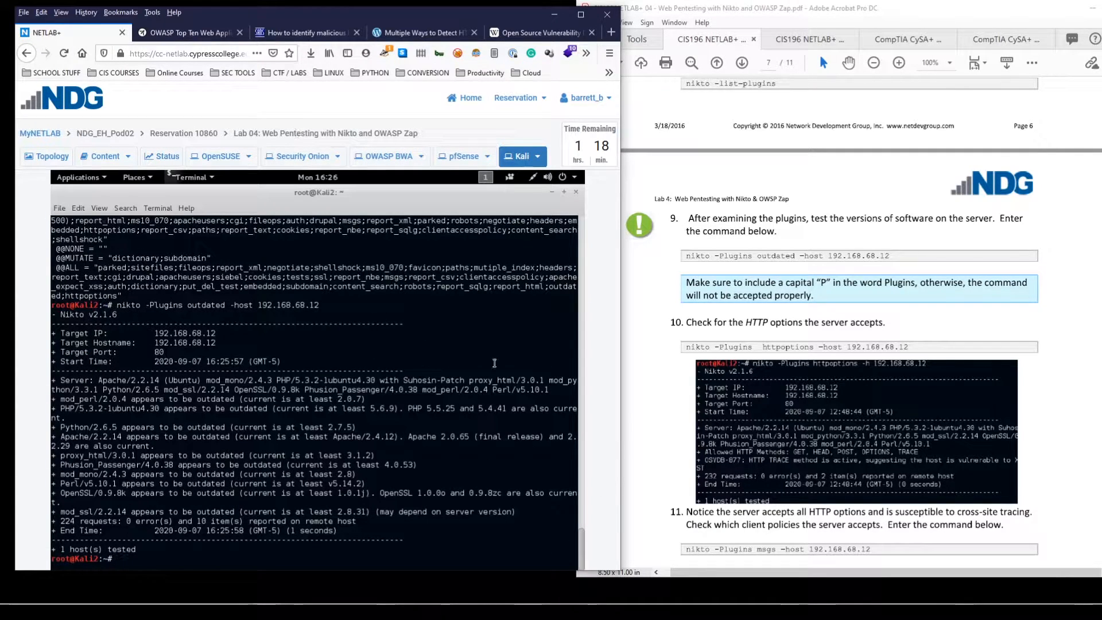
pyautogui.moveTo(136, 355)
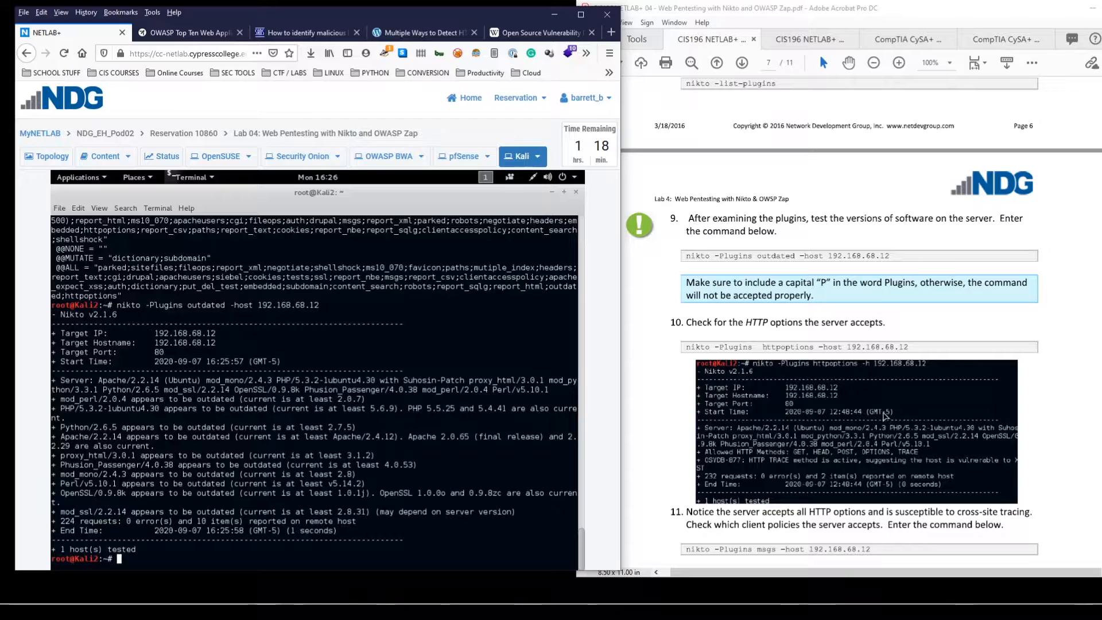
# - Run nikto -Plugins httpoptions -host 192.168.68.12 to list allowed HTTP methods
pyautogui.scroll(-3)
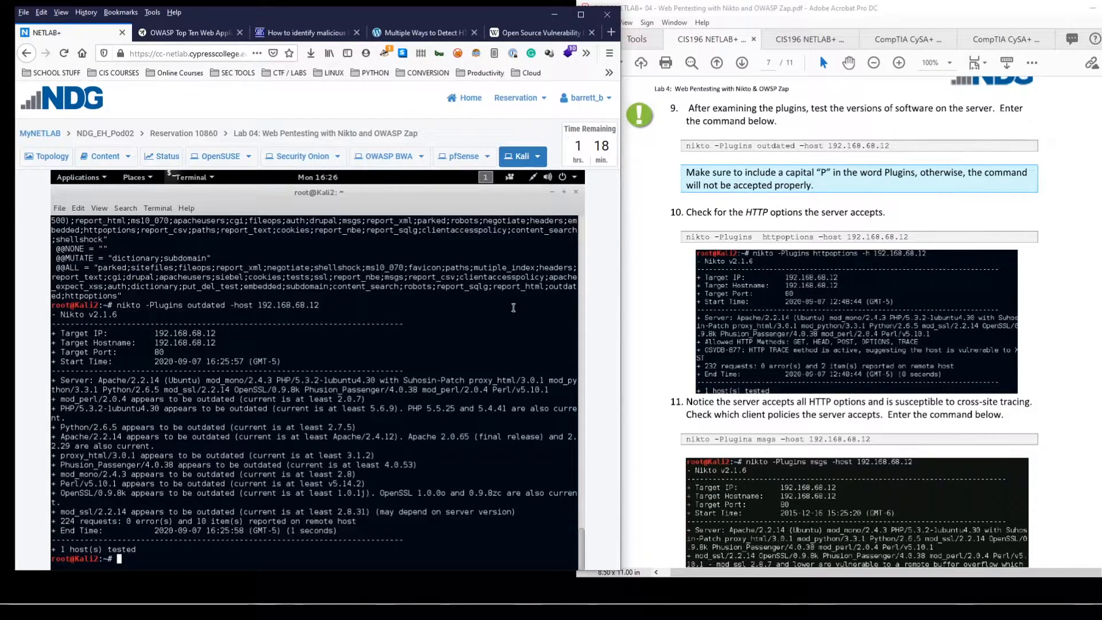
pyautogui.write('nikto -Plugins h')
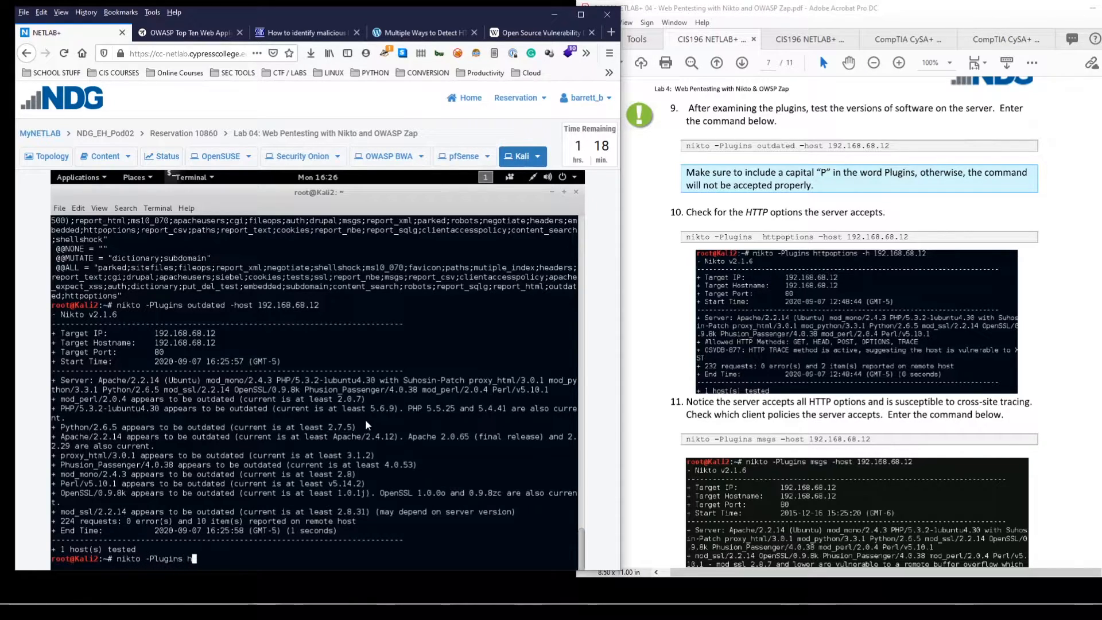
pyautogui.write('ttpoptions -host')
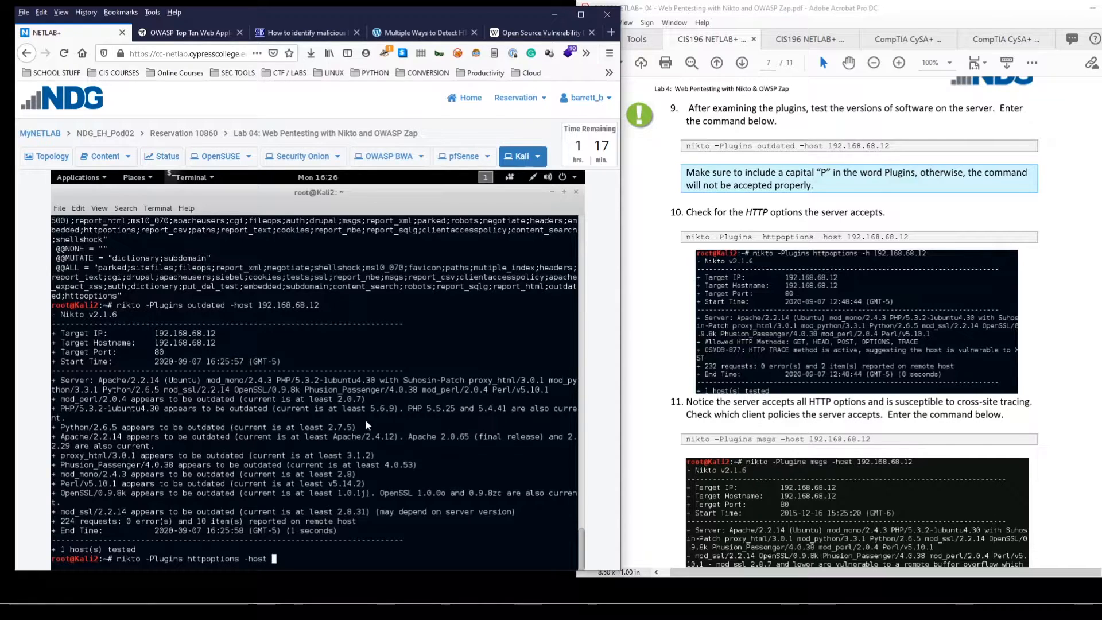
pyautogui.write('192.168.68')
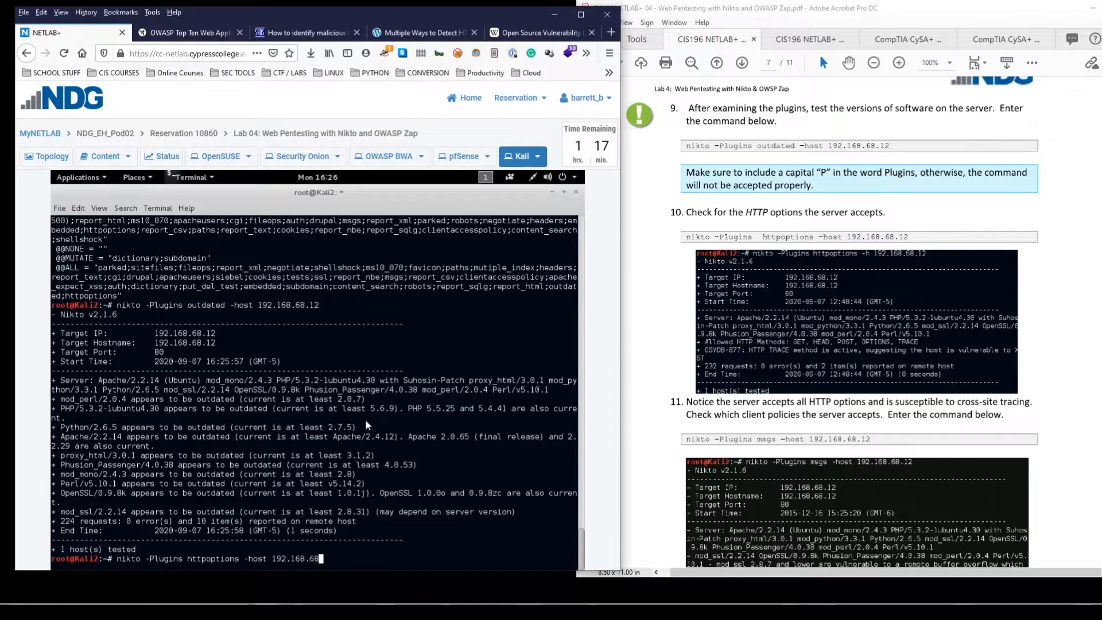
pyautogui.write('12')
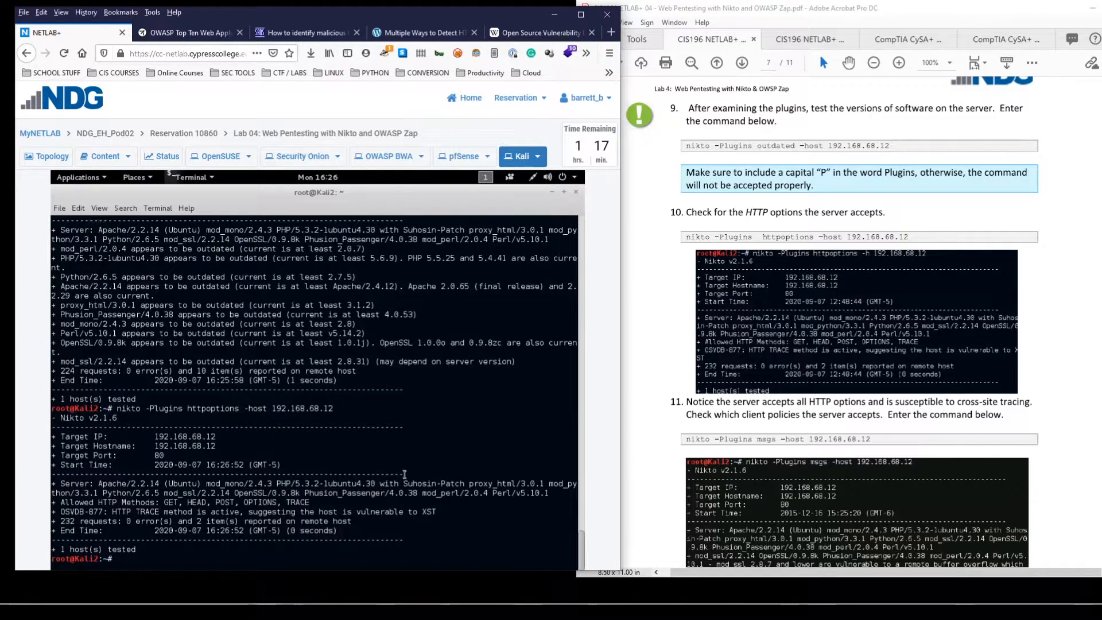
pyautogui.moveTo(388, 521)
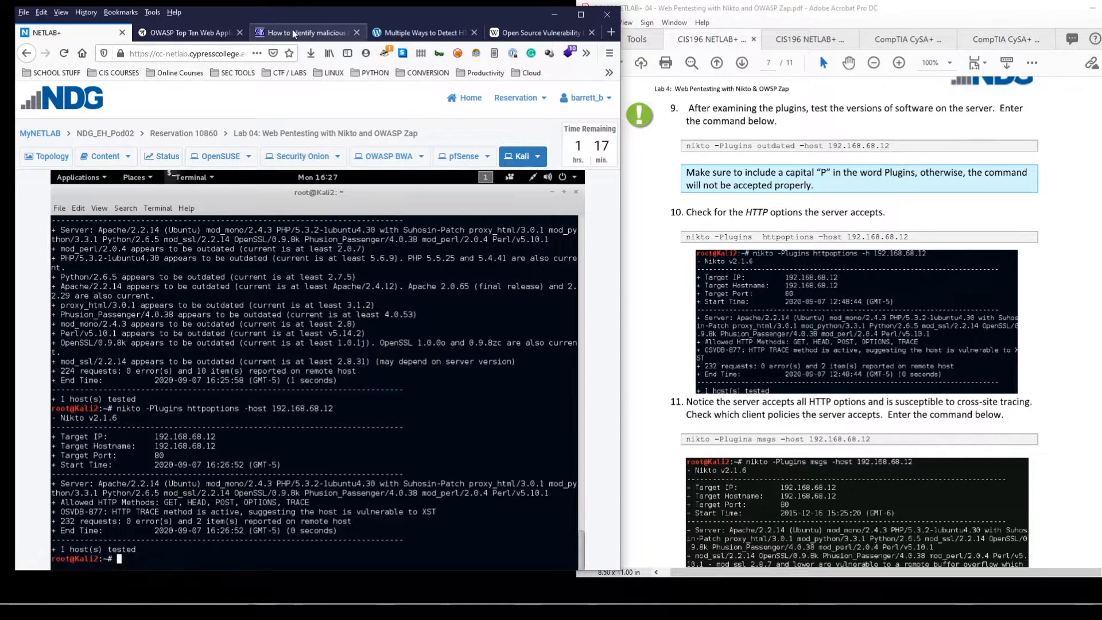
# - Bring up the SANS malicious HTTP requests paper and highlight its list of HTTP methods GET through TRACE
pyautogui.click(303, 32)
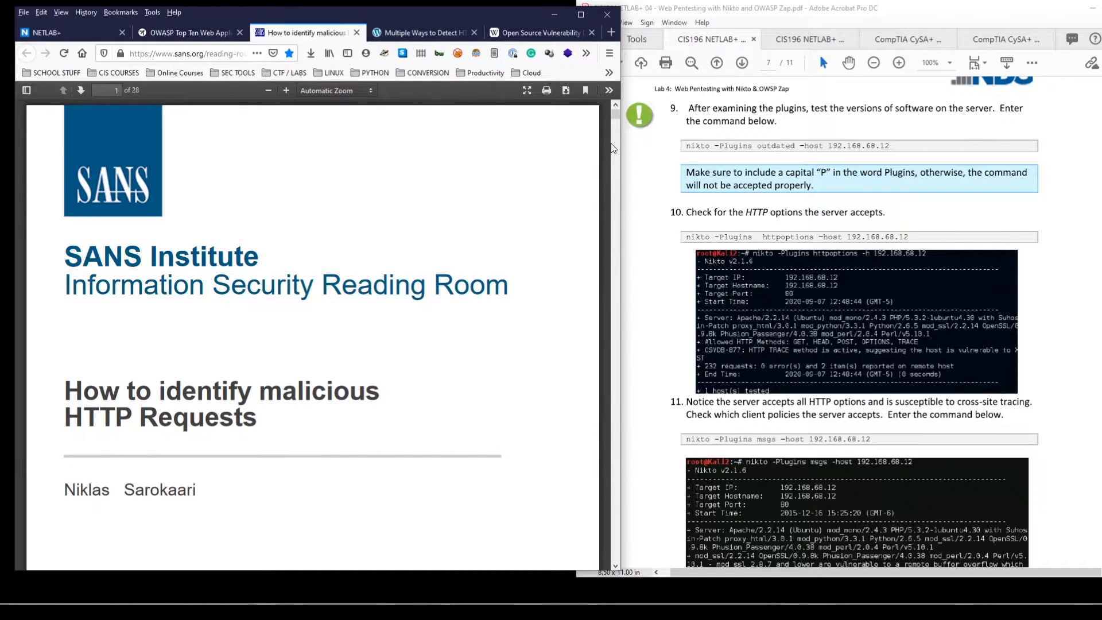
pyautogui.scroll(-3)
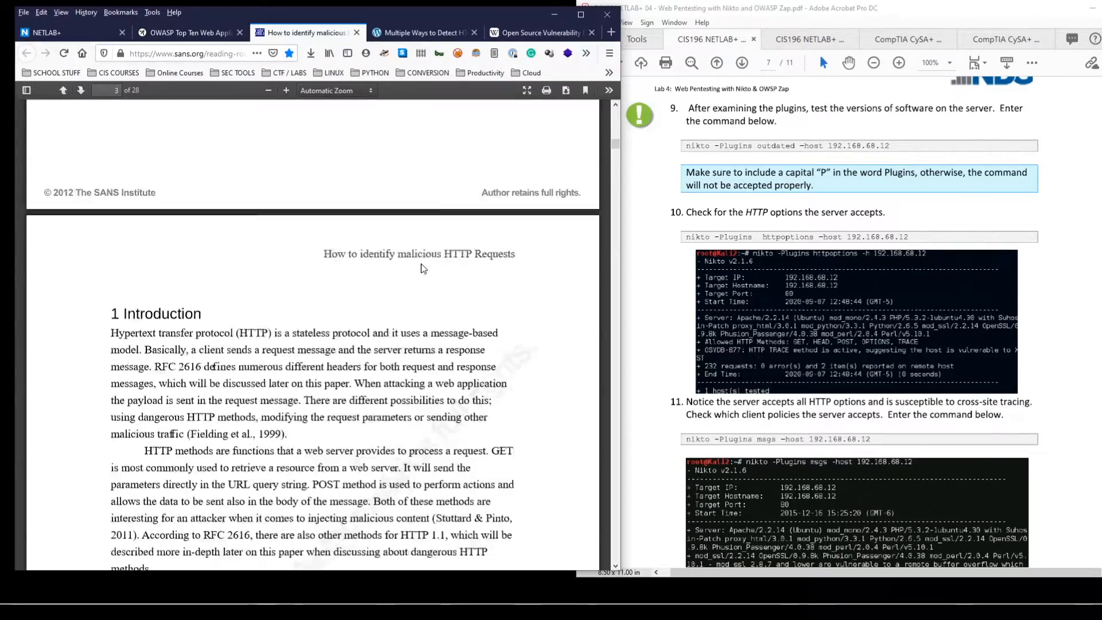
pyautogui.scroll(-3)
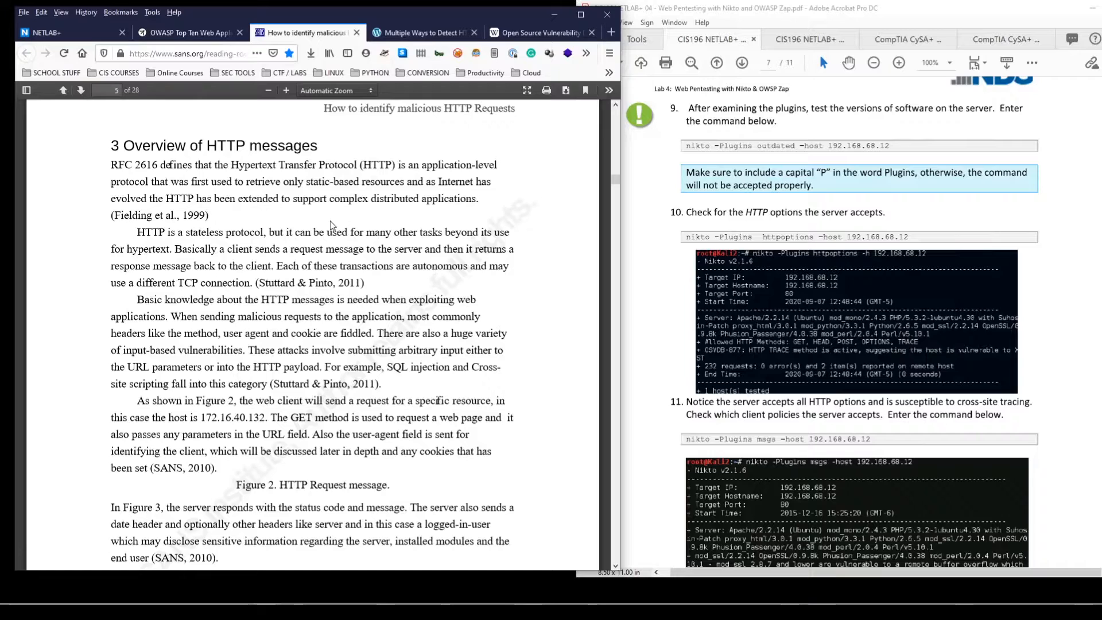
pyautogui.scroll(-3)
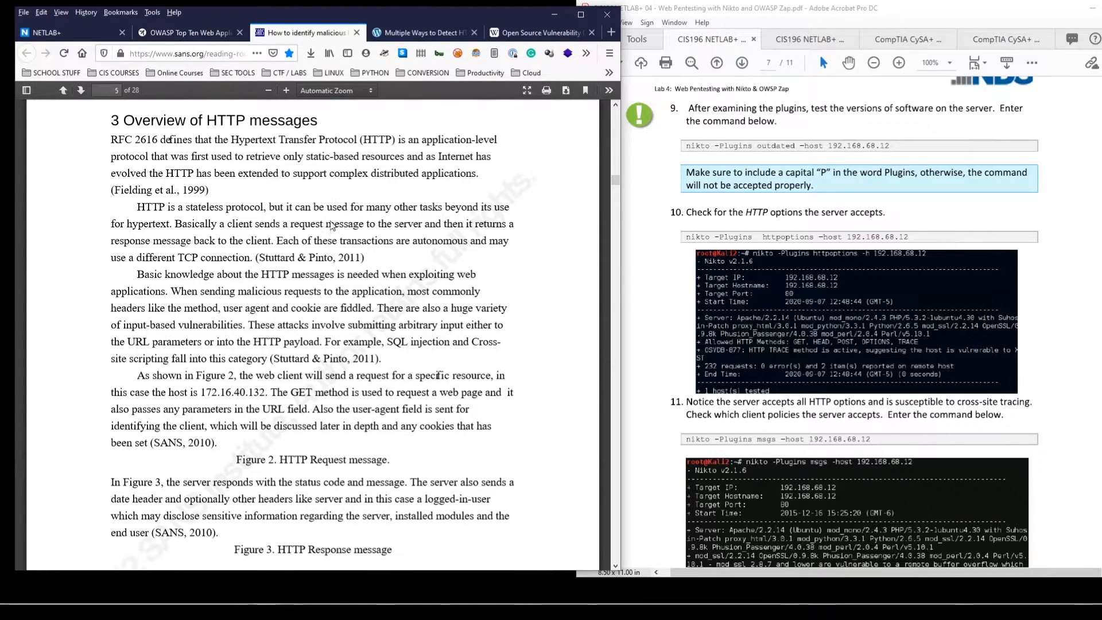
pyautogui.scroll(-3)
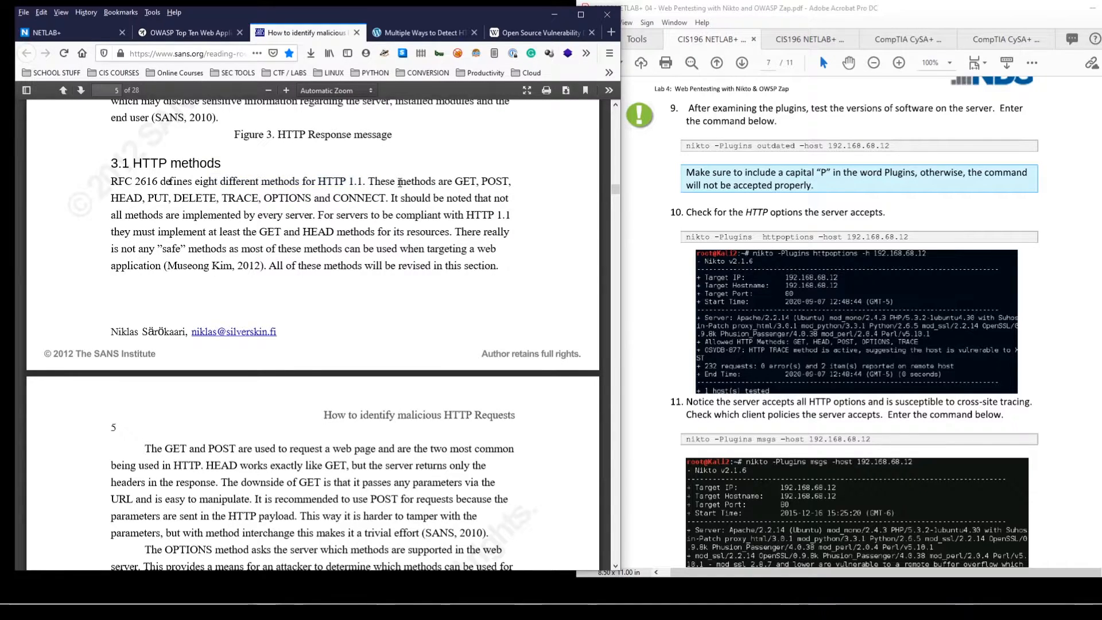
pyautogui.moveTo(454, 181); pyautogui.dragTo(509, 182)
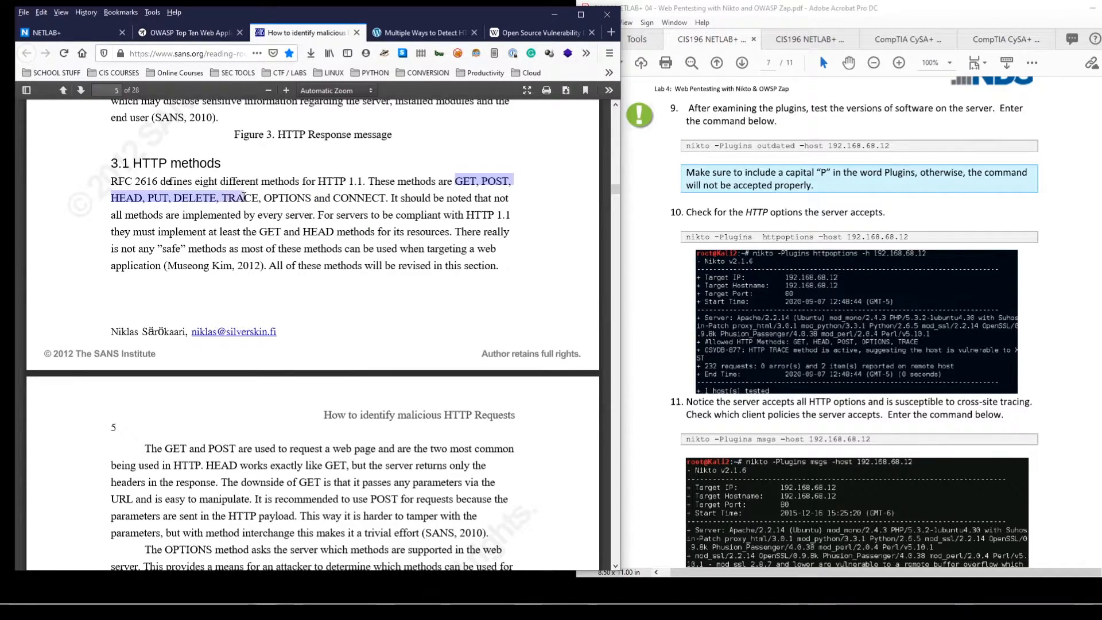
pyautogui.moveTo(258, 197); pyautogui.dragTo(380, 198)
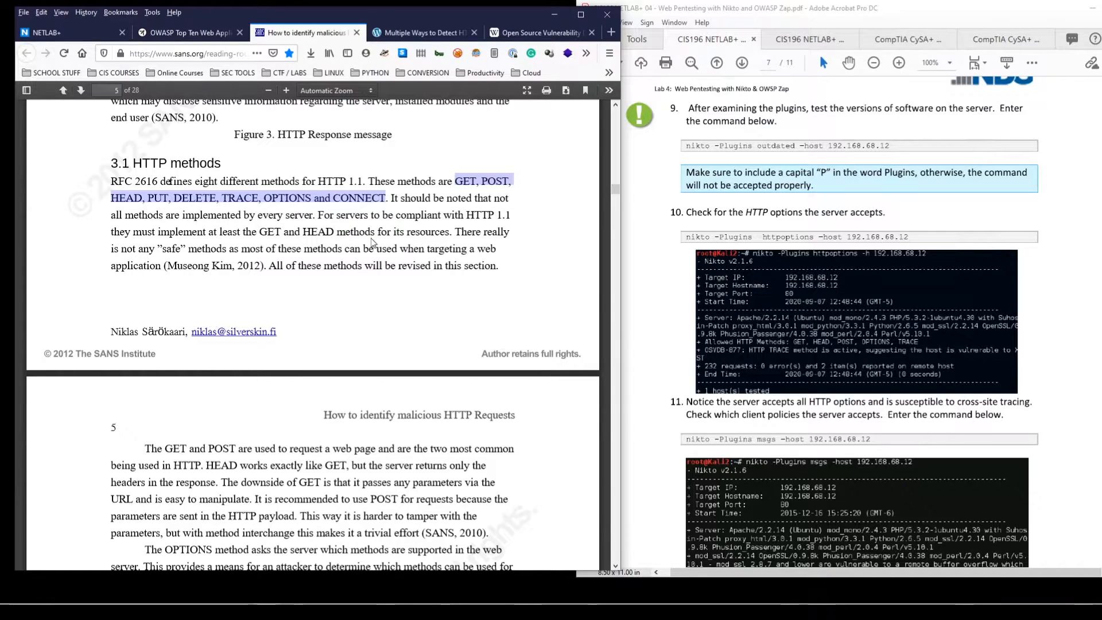
# - Mark the sentences explaining that HEAD works like GET
pyautogui.scroll(-3)
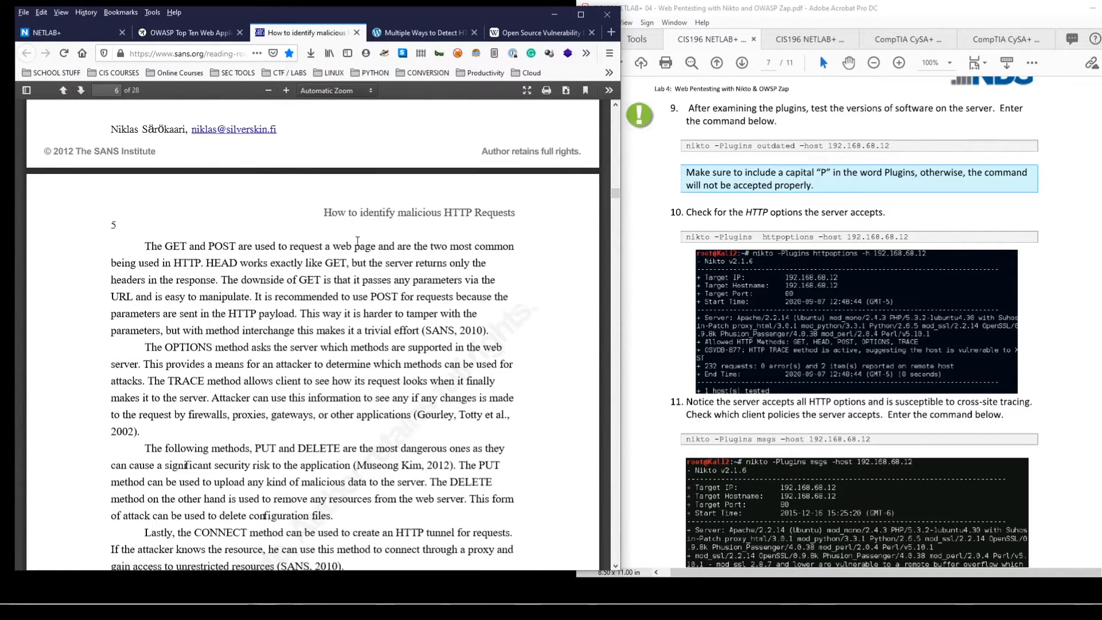
pyautogui.scroll(-3)
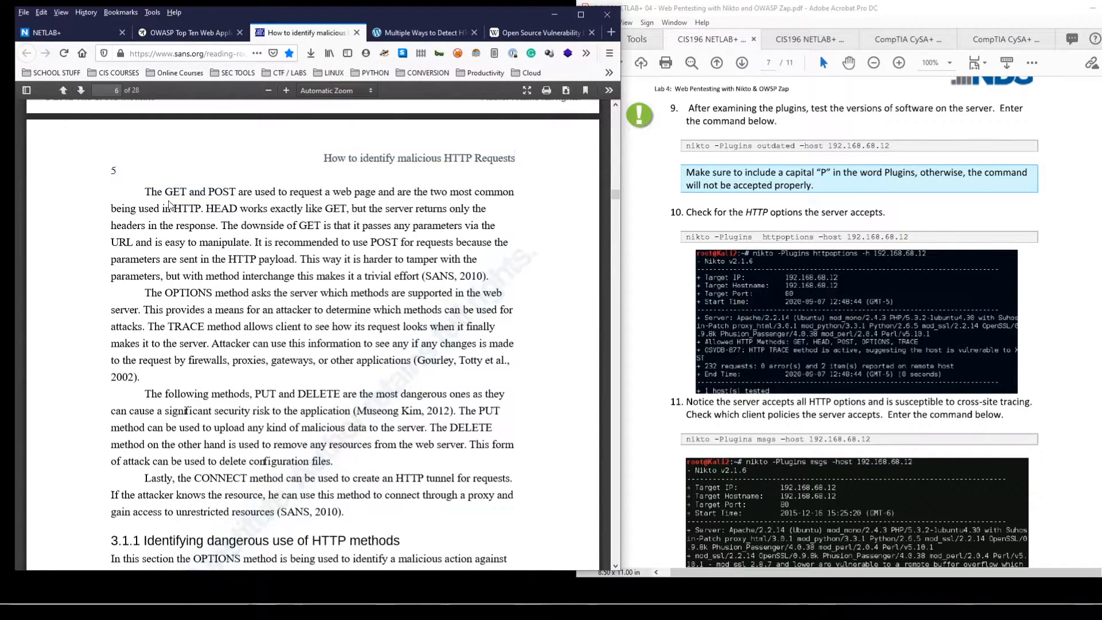
pyautogui.moveTo(144, 192); pyautogui.dragTo(464, 192)
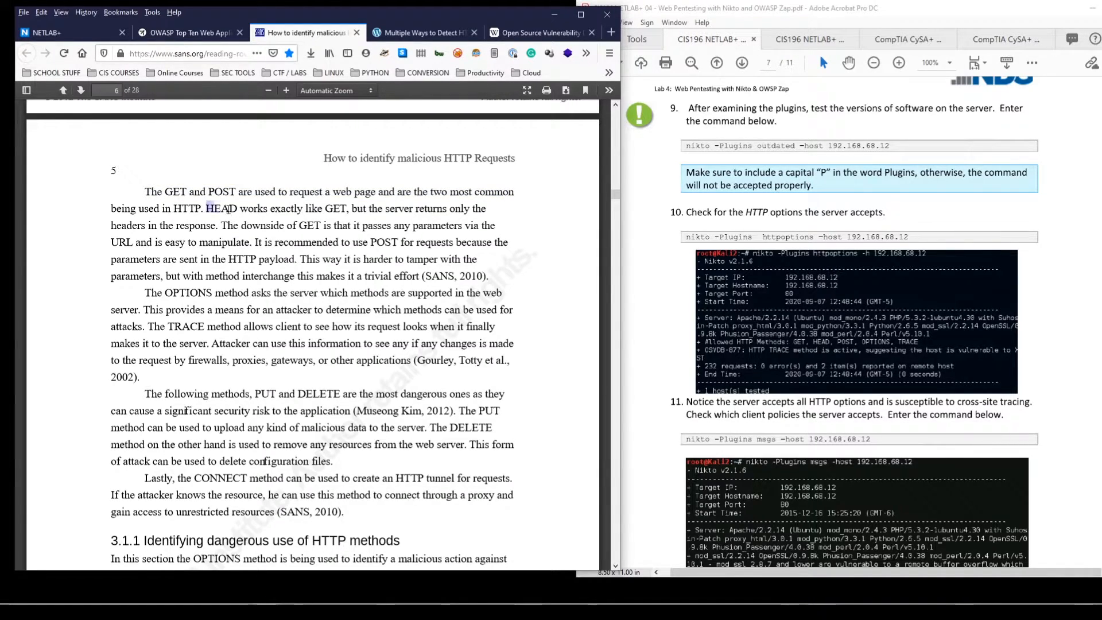
pyautogui.moveTo(205, 208); pyautogui.dragTo(347, 207)
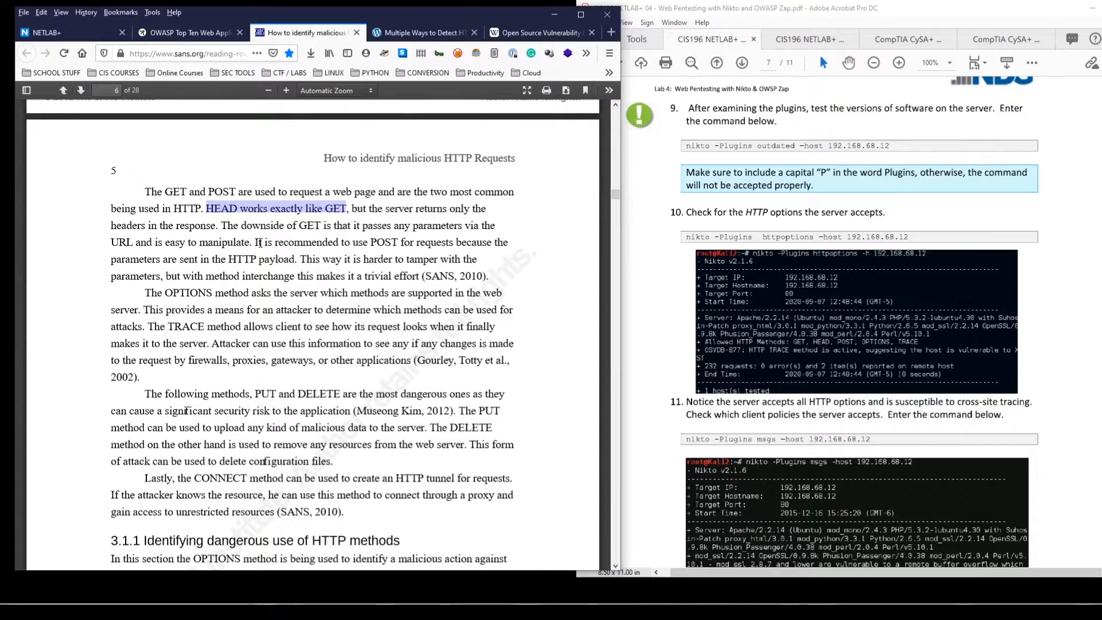
pyautogui.click(231, 225)
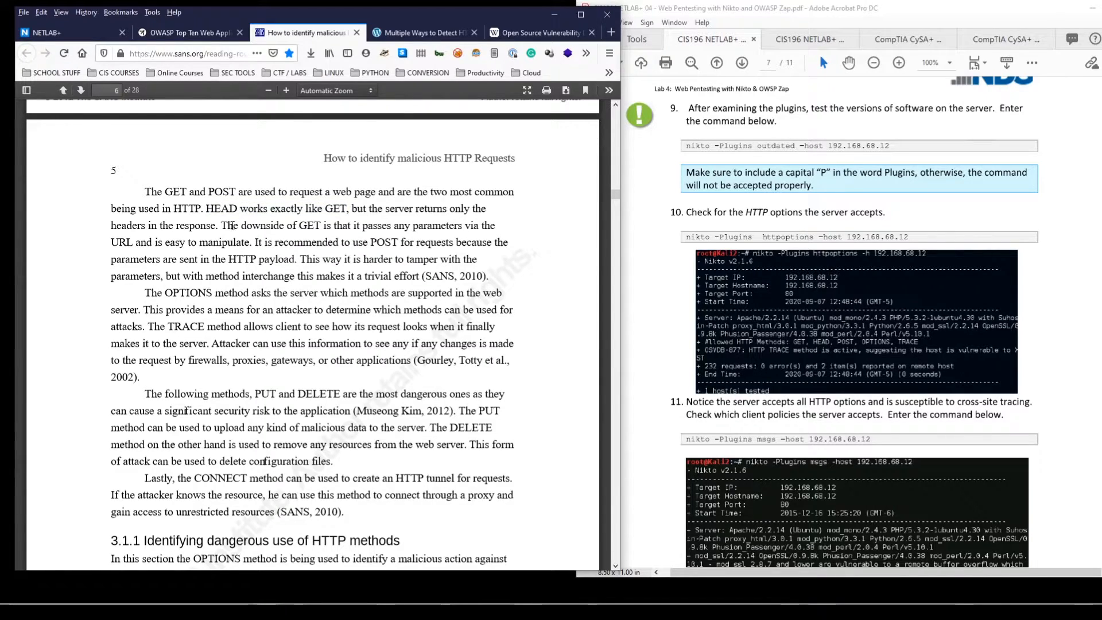
pyautogui.moveTo(221, 225); pyautogui.dragTo(440, 225)
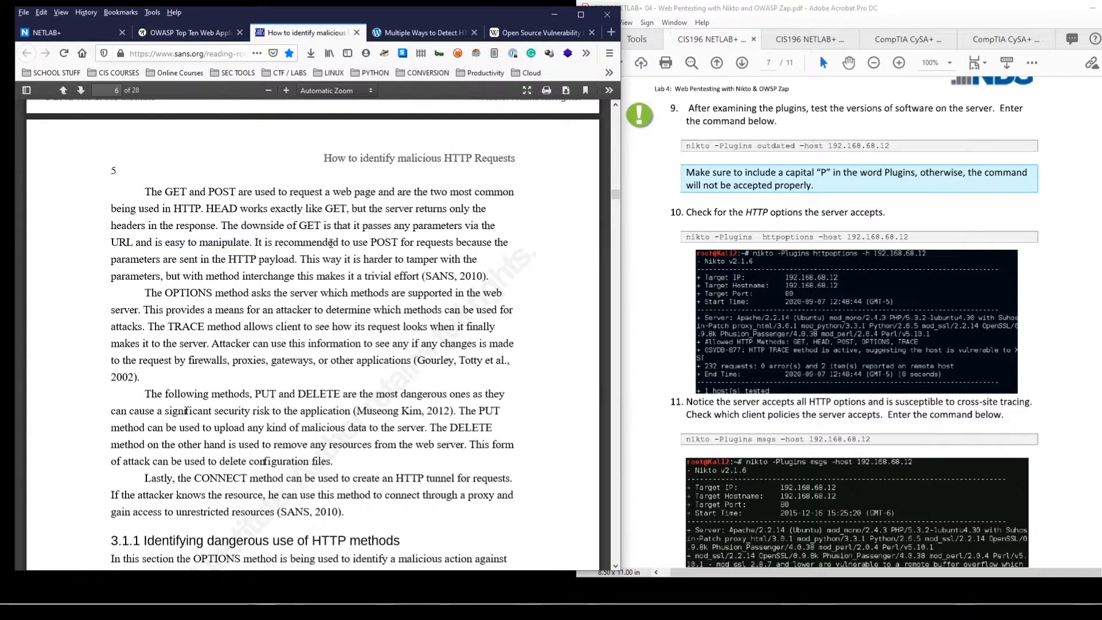
pyautogui.moveTo(370, 242); pyautogui.dragTo(411, 242)
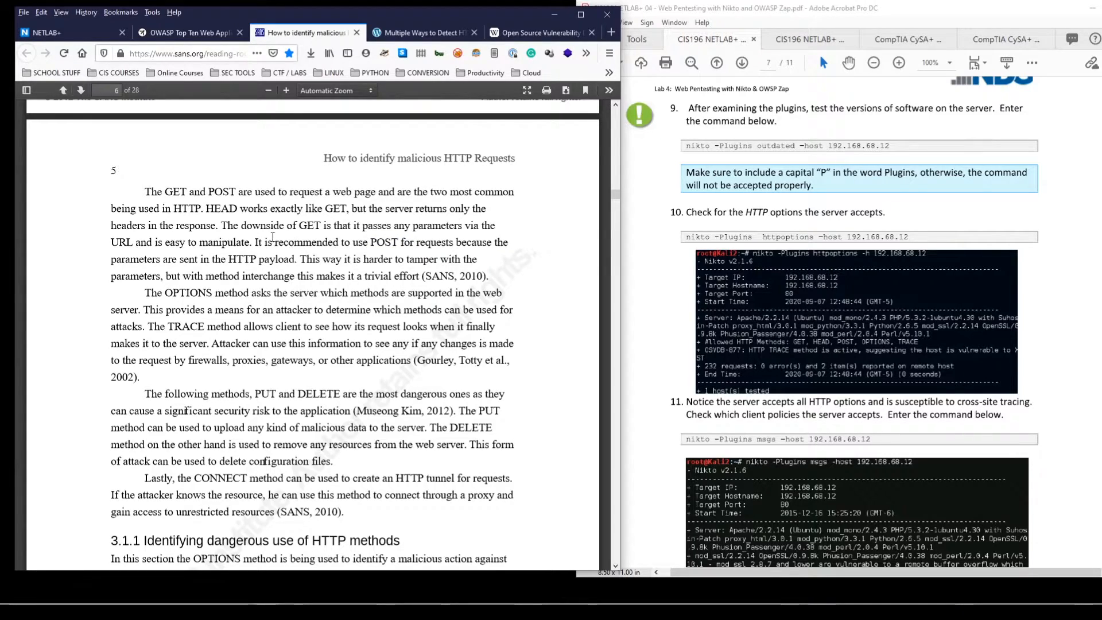
# - Mark the OPTIONS and TRACE method descriptions in turn
pyautogui.scroll(-3)
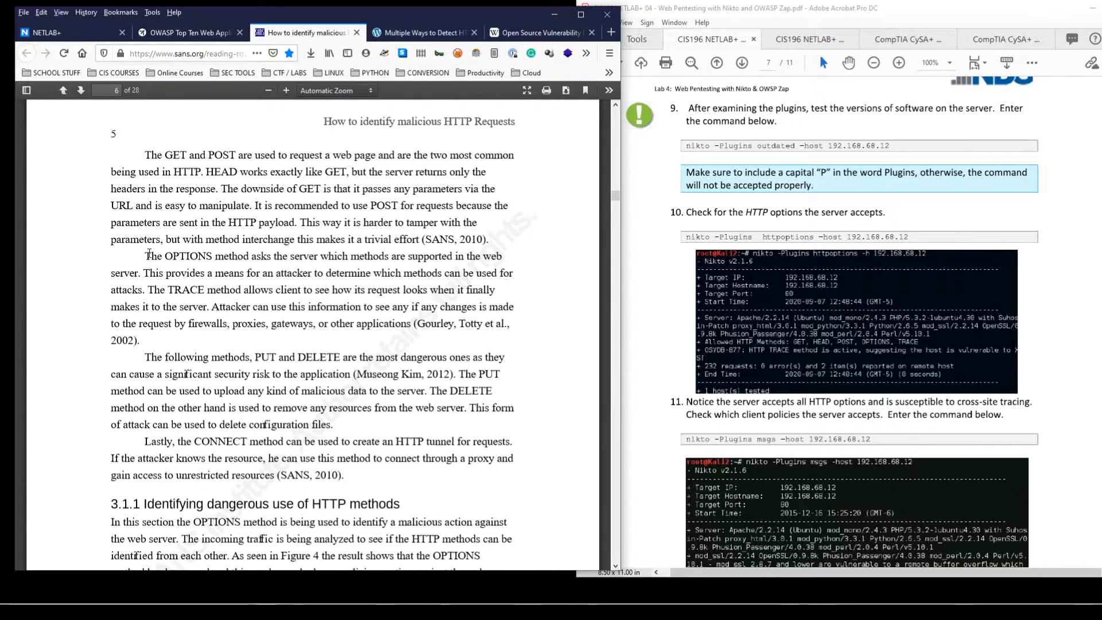
pyautogui.moveTo(146, 256); pyautogui.dragTo(262, 255)
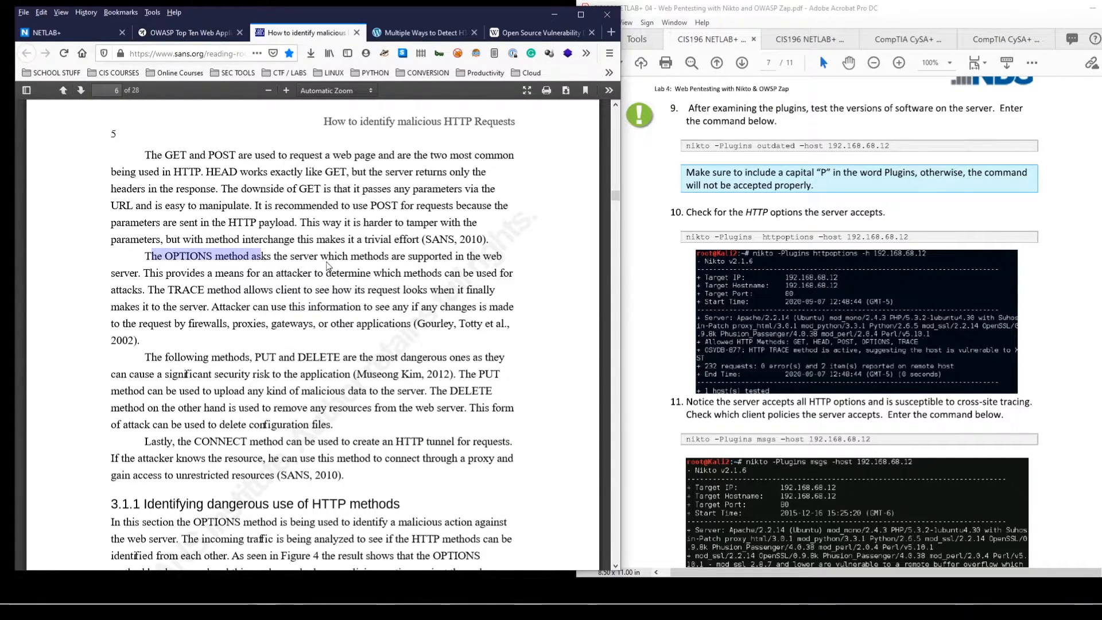
pyautogui.click(849, 319)
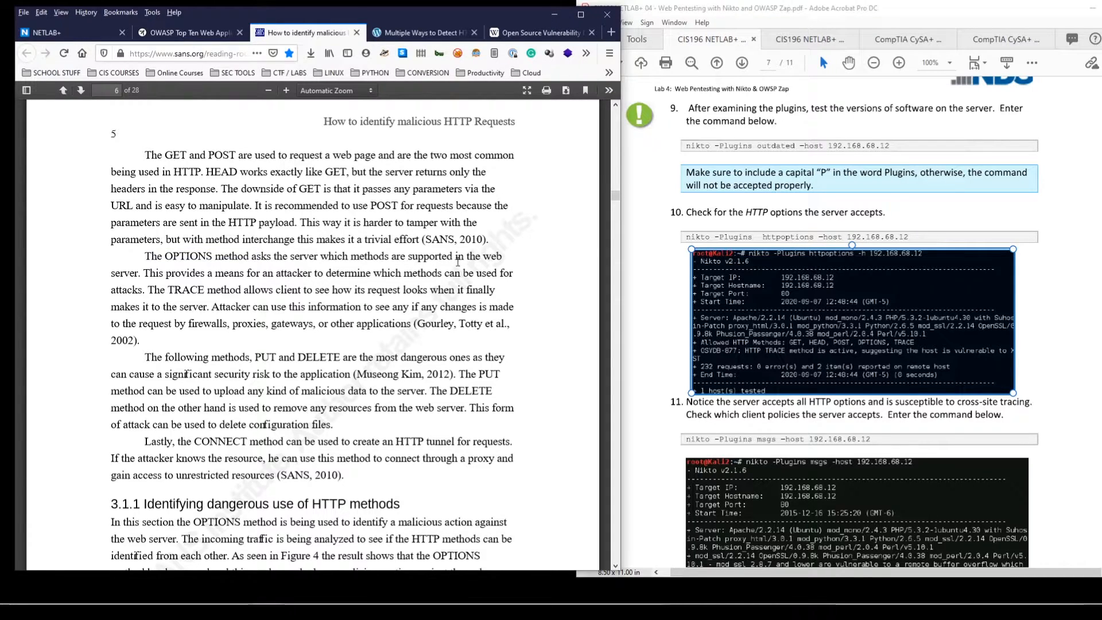
pyautogui.moveTo(413, 269)
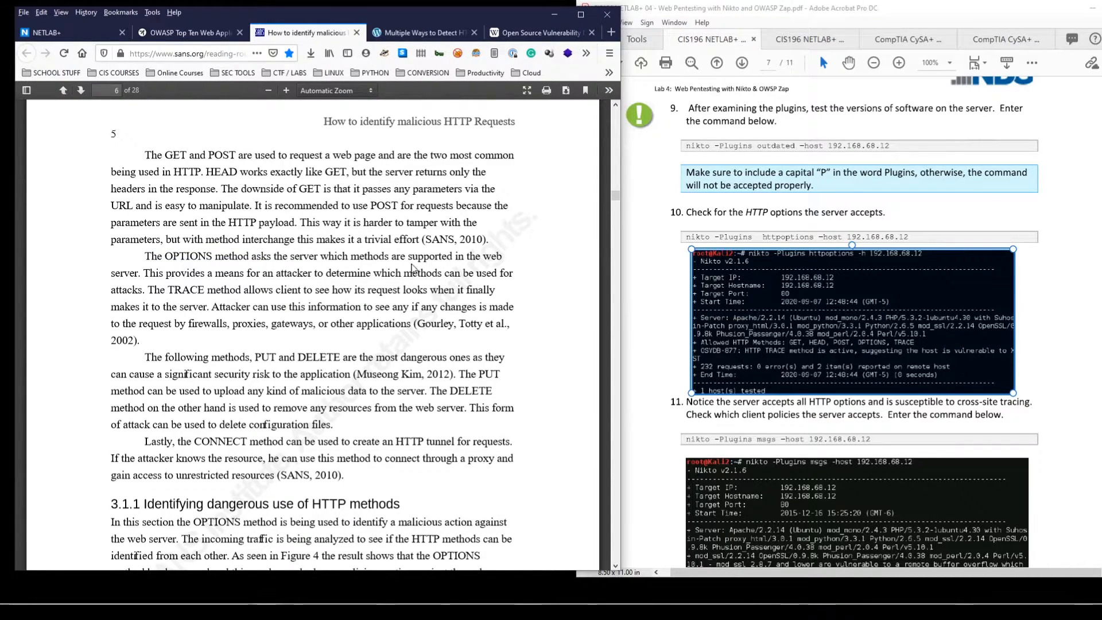
pyautogui.scroll(-3)
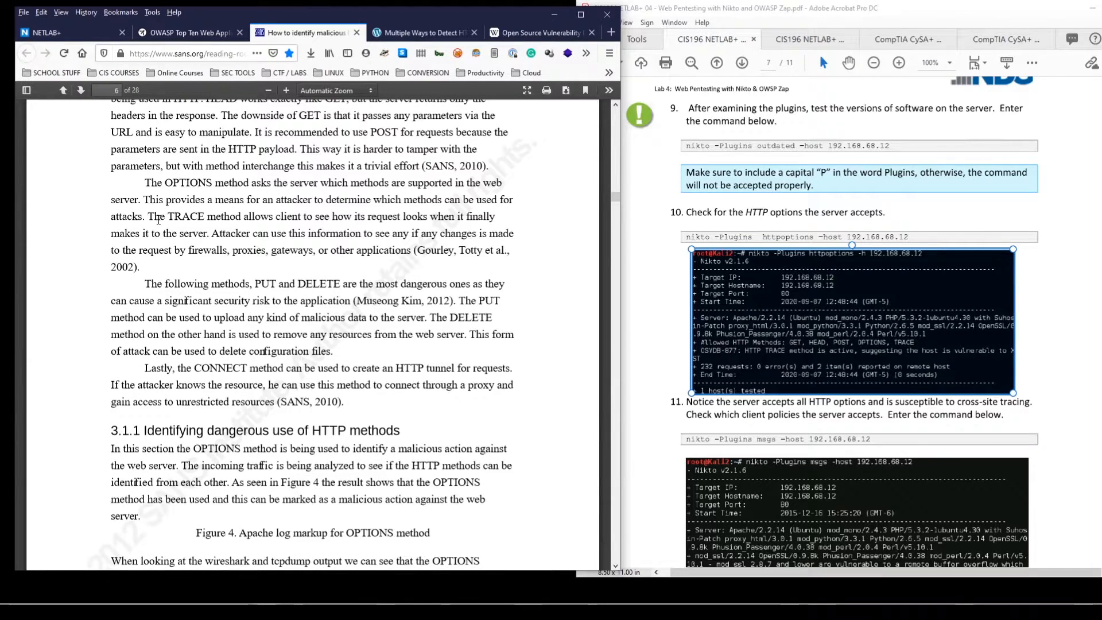
pyautogui.moveTo(146, 216); pyautogui.dragTo(291, 216)
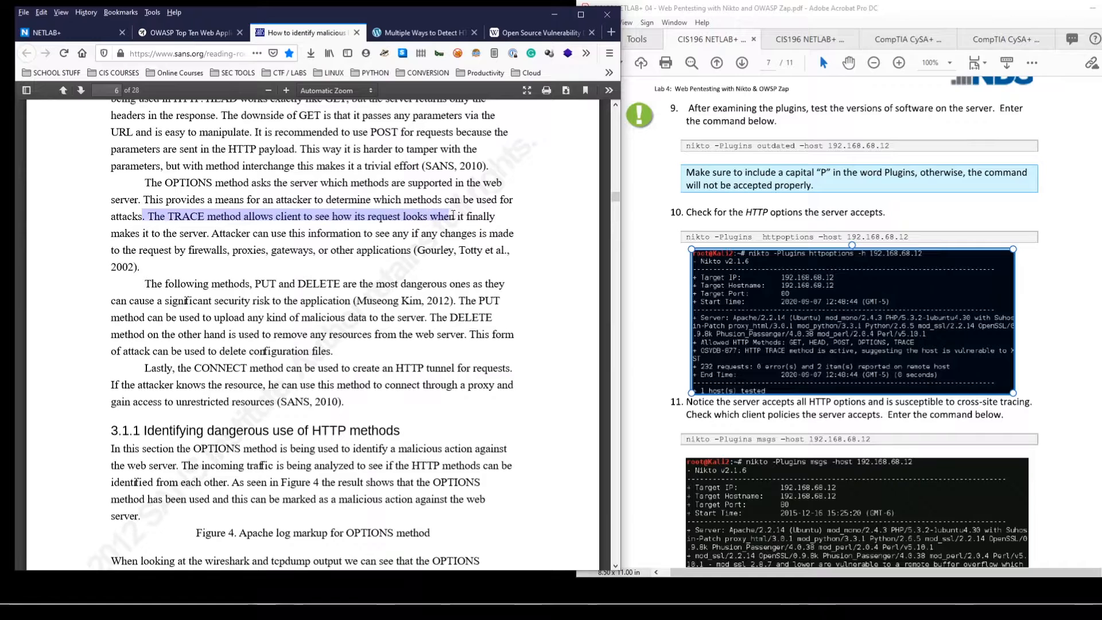
pyautogui.moveTo(450, 215); pyautogui.dragTo(494, 216)
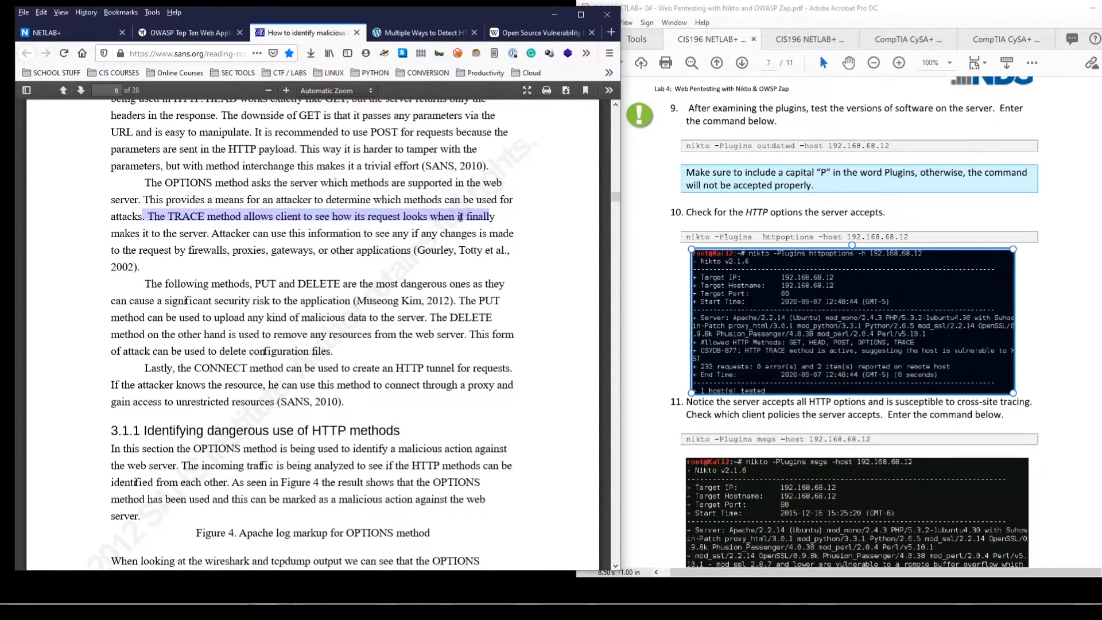
pyautogui.moveTo(444, 226)
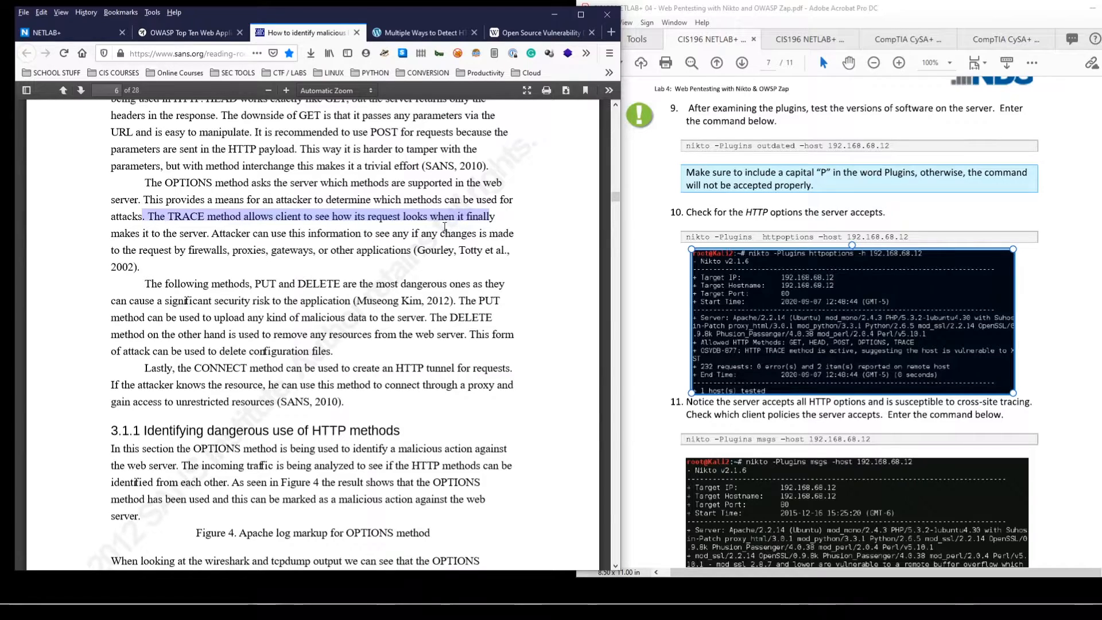
pyautogui.click(218, 264)
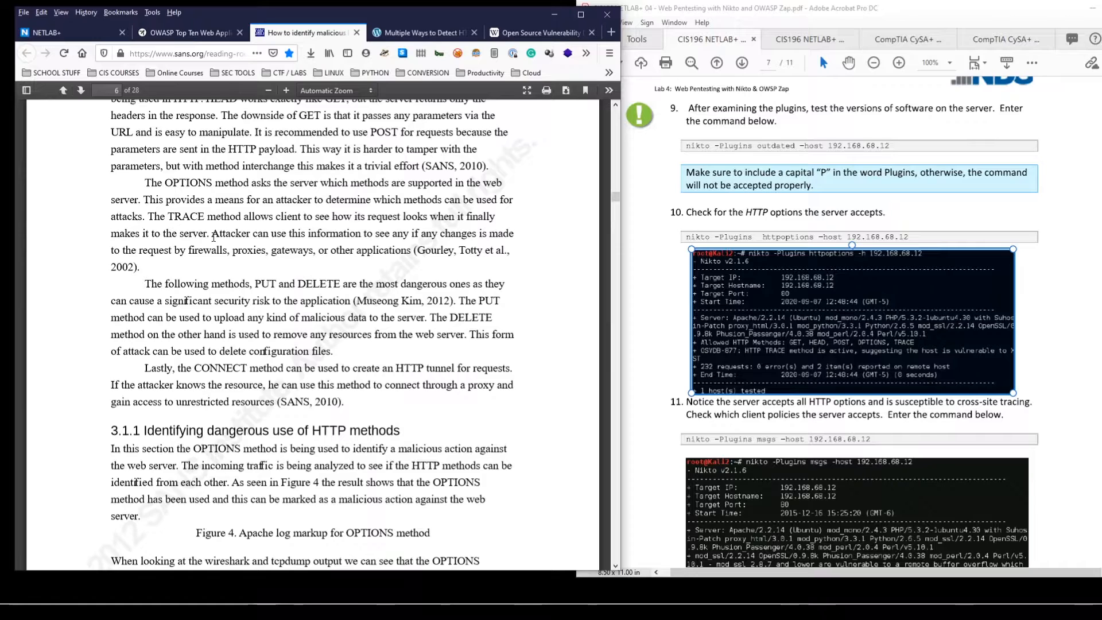
pyautogui.moveTo(248, 275)
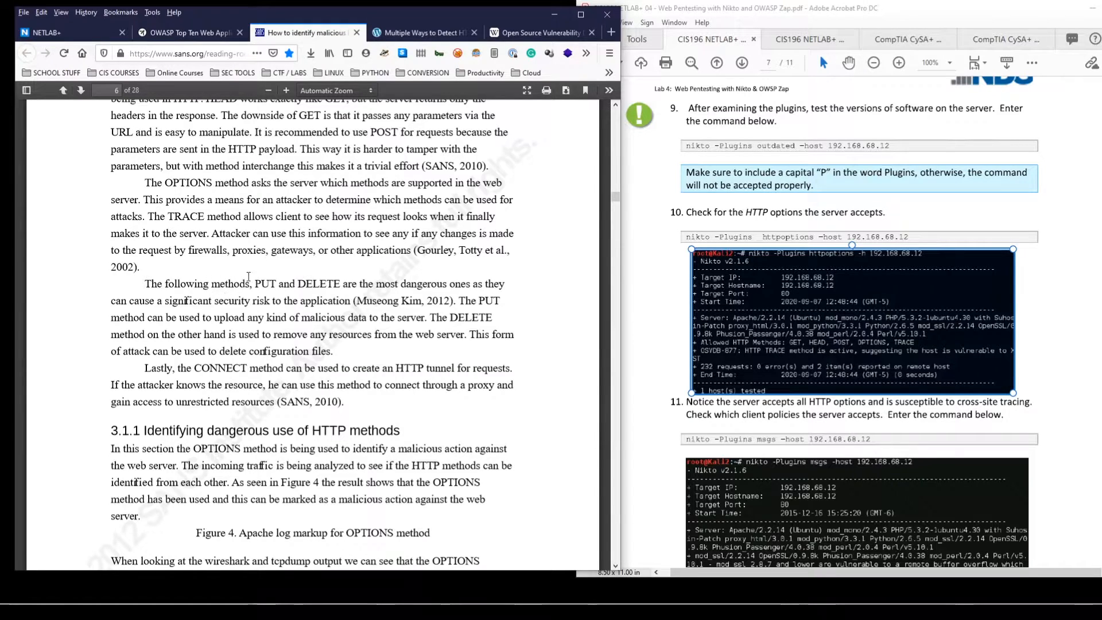
pyautogui.moveTo(268, 246)
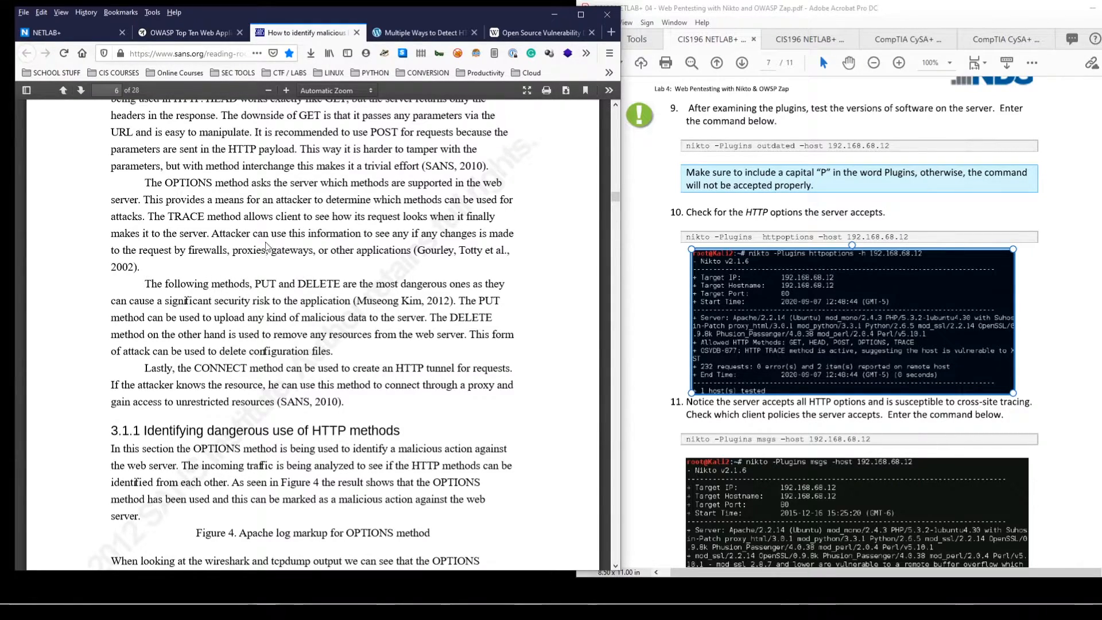
pyautogui.moveTo(347, 293)
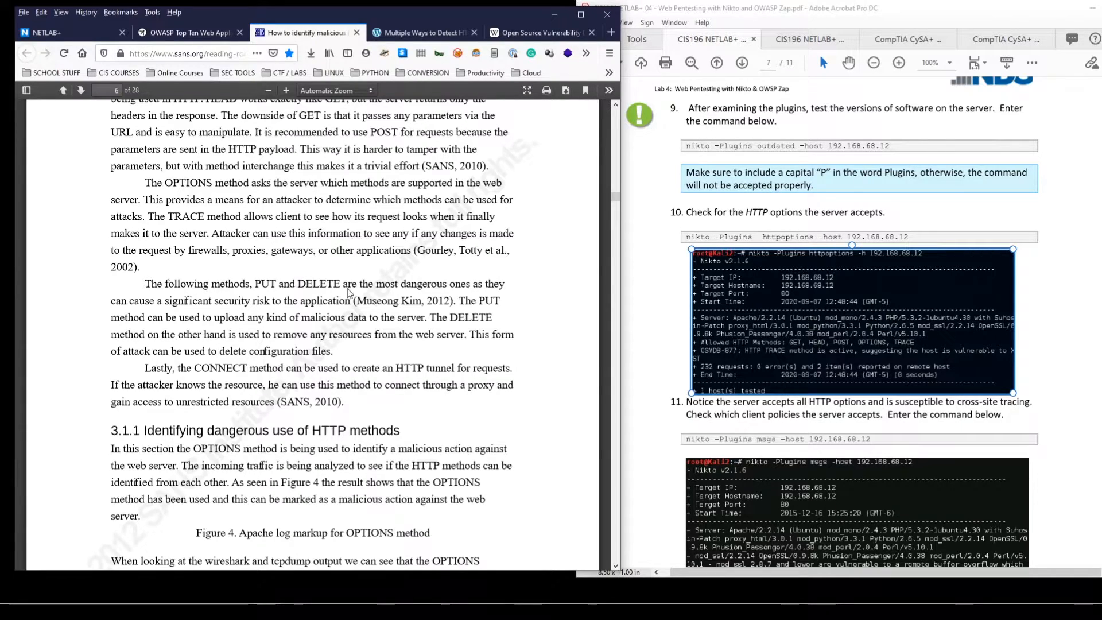
# - Mark the PUT, DELETE and CONNECT method phrases
pyautogui.scroll(-3)
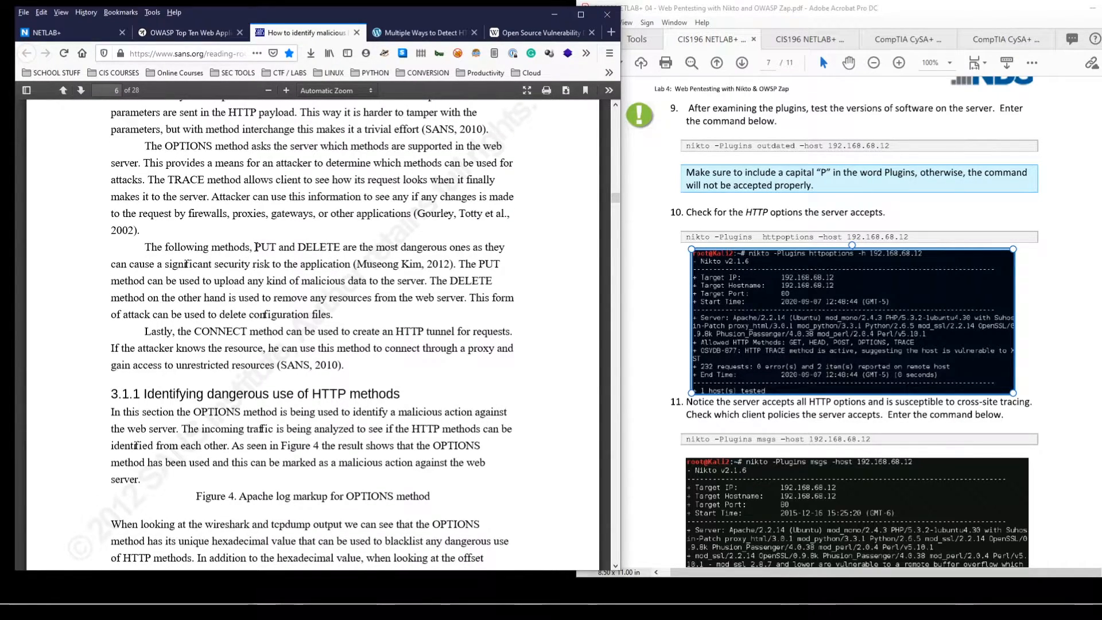
pyautogui.moveTo(254, 247); pyautogui.dragTo(339, 247)
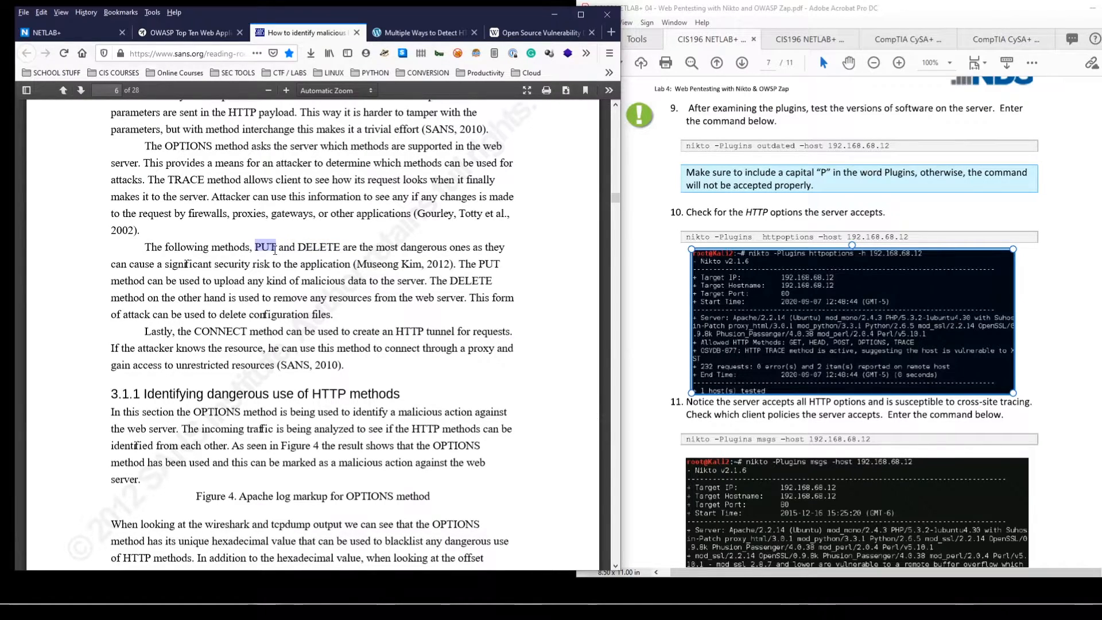
pyautogui.moveTo(276, 251)
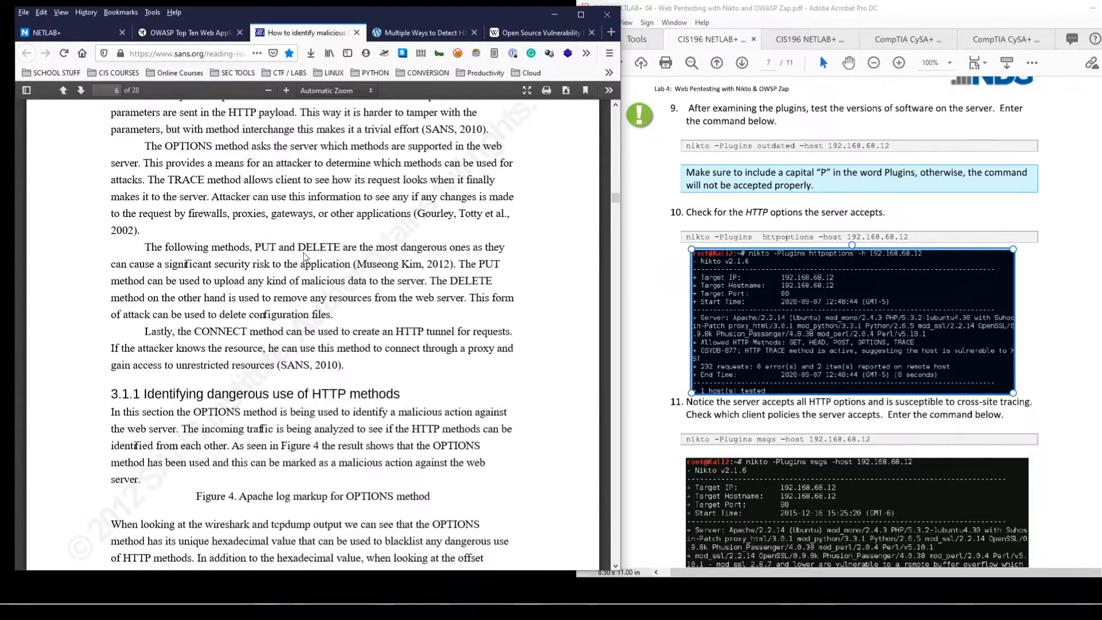
pyautogui.doubleClick(264, 247)
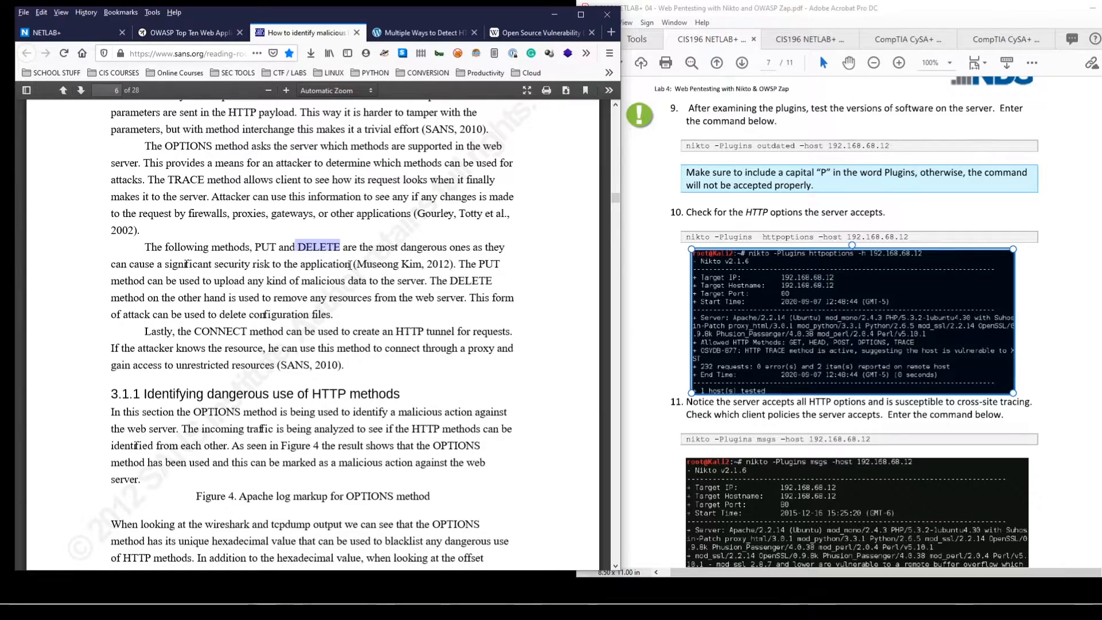
pyautogui.moveTo(313, 273)
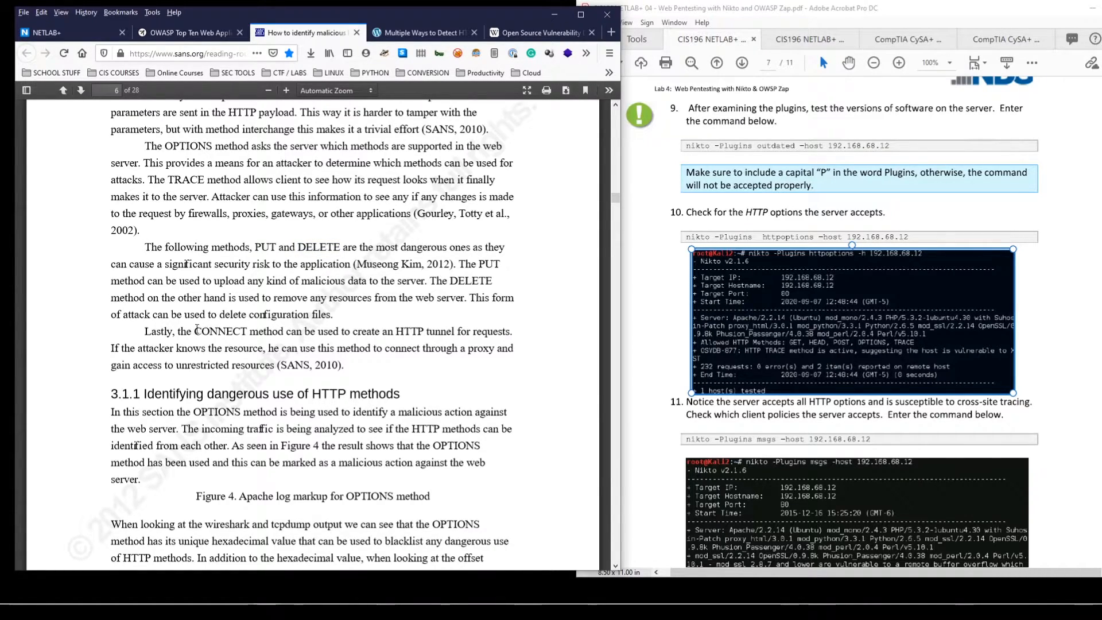
pyautogui.doubleClick(222, 330)
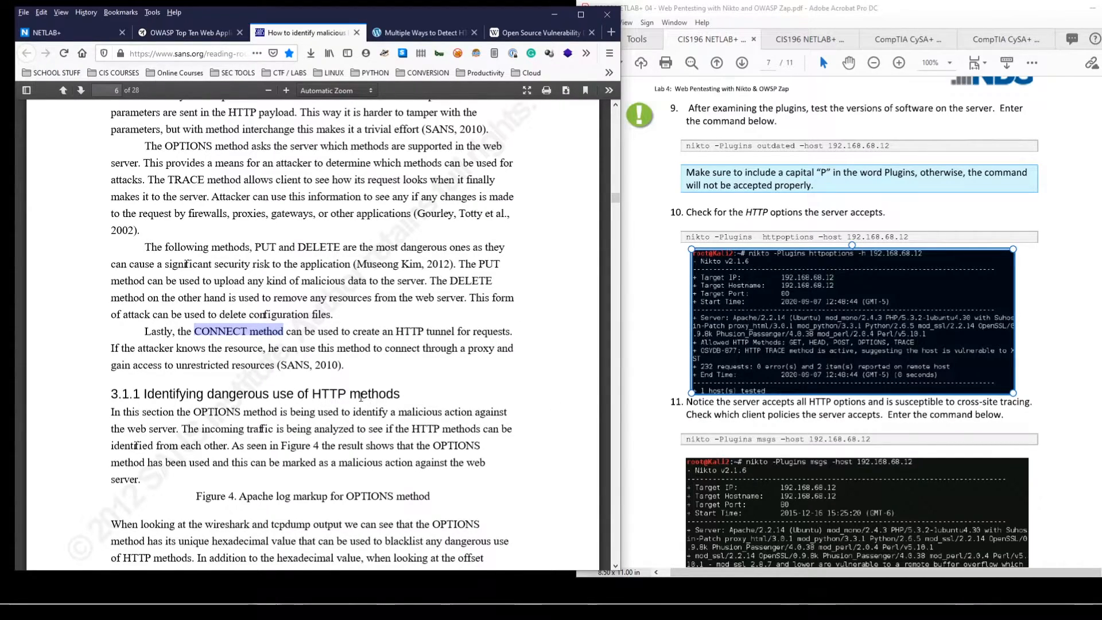
pyautogui.moveTo(311, 412)
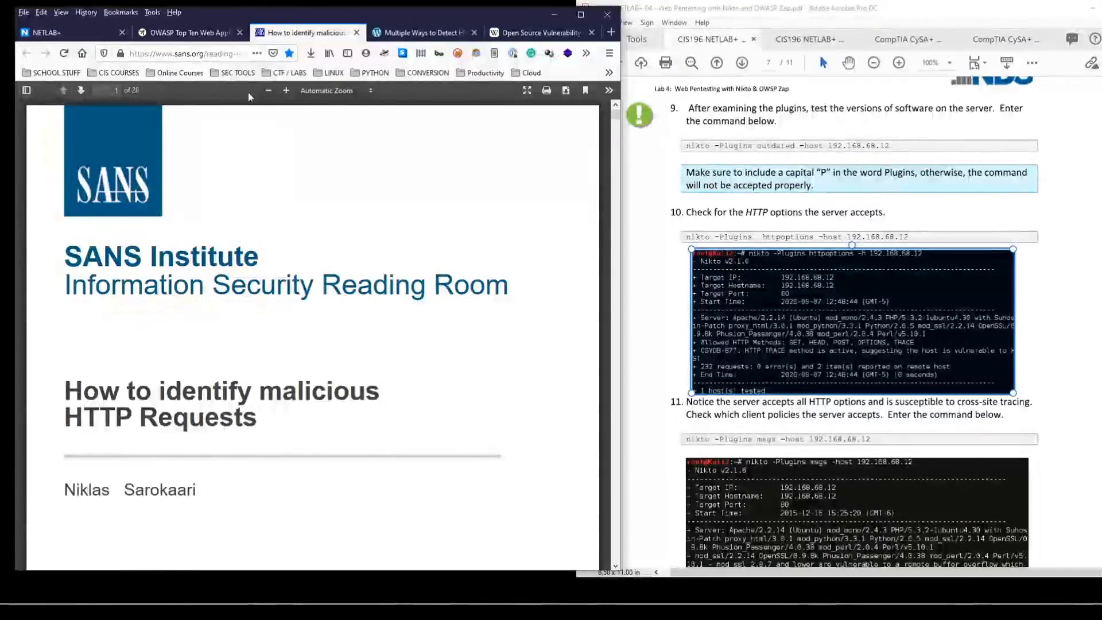
# - Back in the Kali terminal, run nikto -Plugins msgs -host 192.168.68.12 and view the mod_ssl finding
pyautogui.click(209, 52)
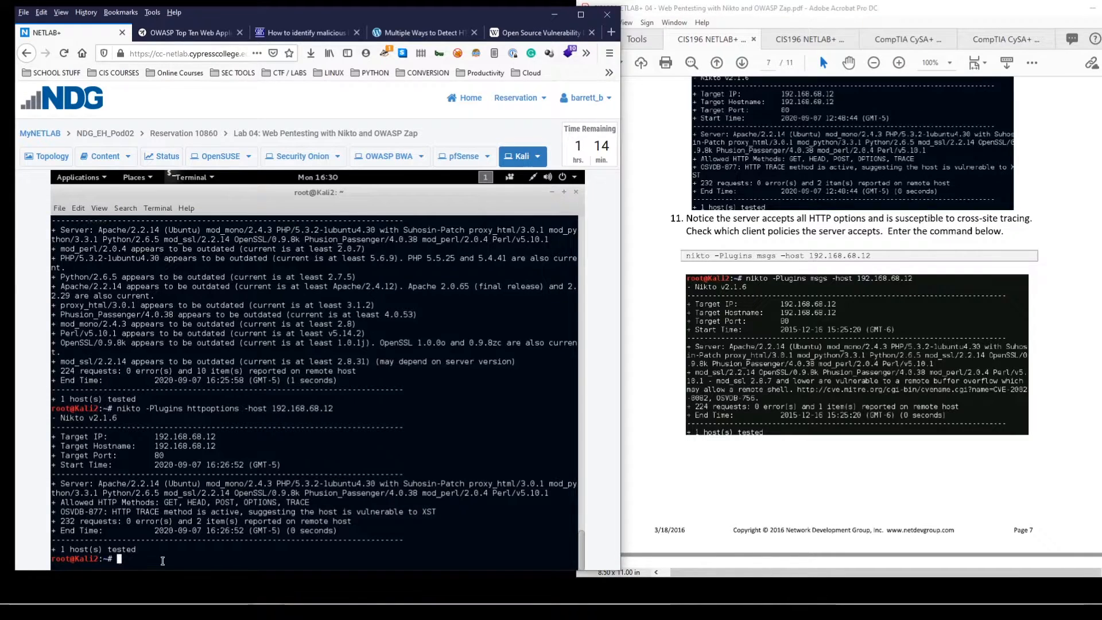
pyautogui.write('nikto -')
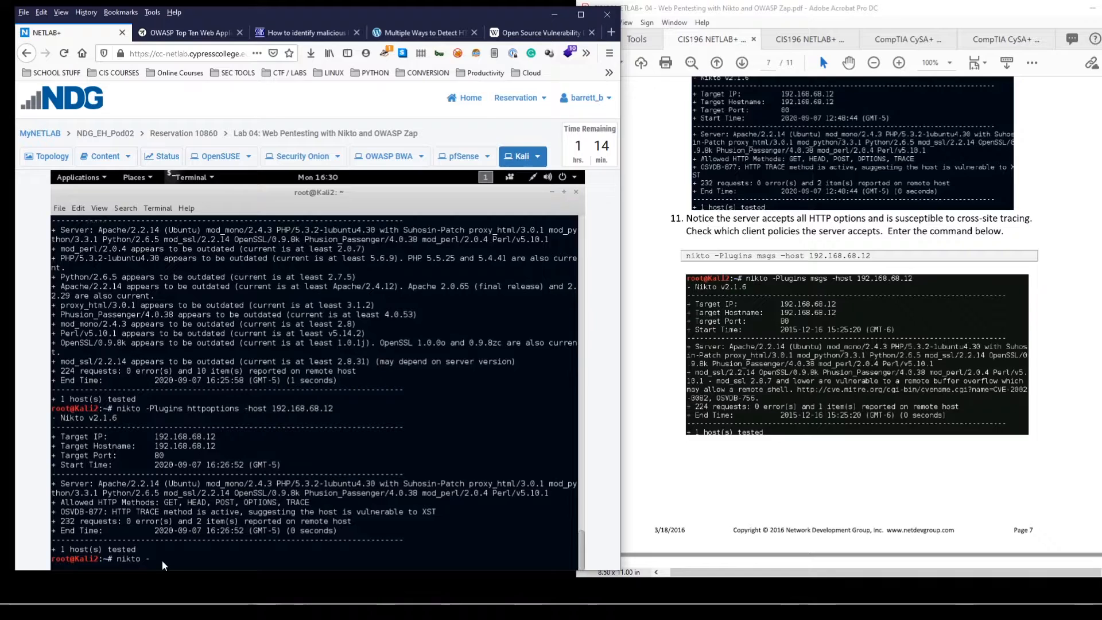
pyautogui.write('Plugins msgs')
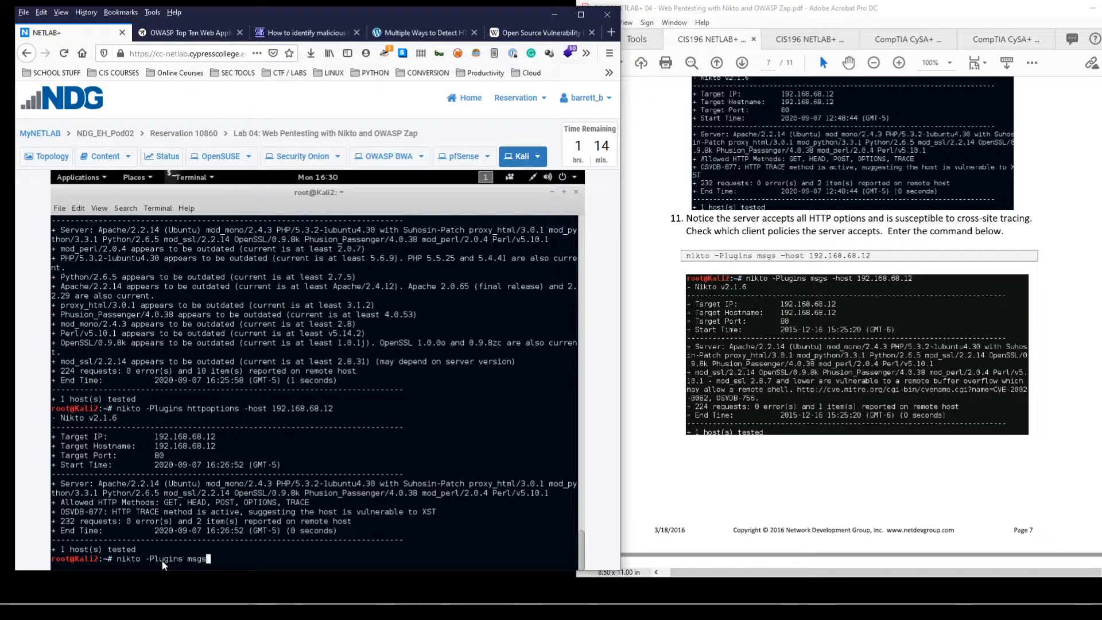
pyautogui.write('-host 192.168.68.12')
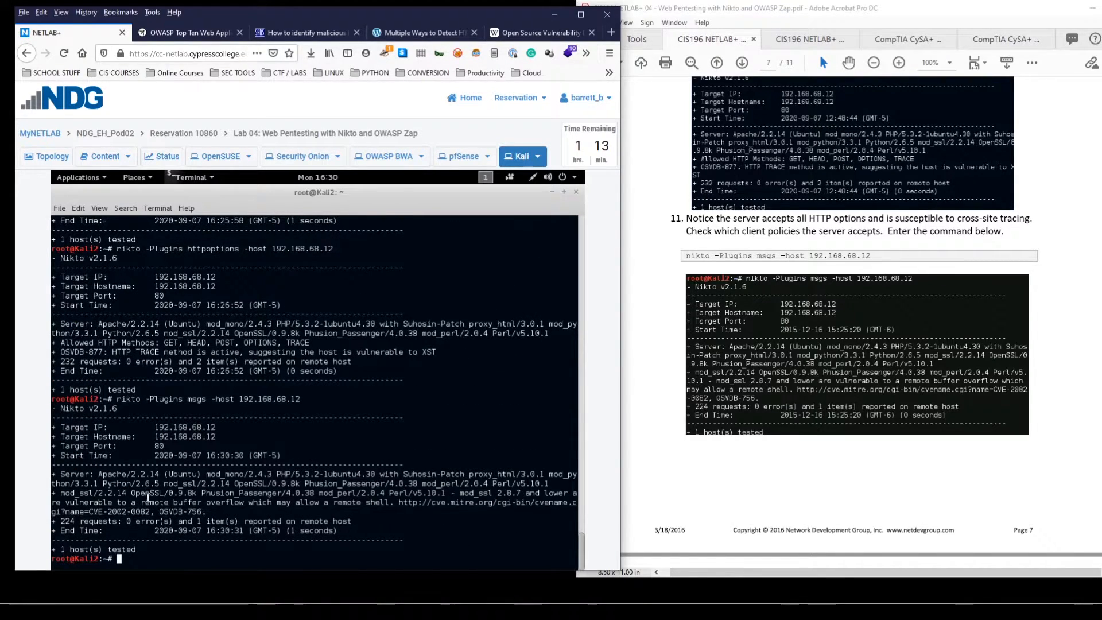
pyautogui.moveTo(318, 508)
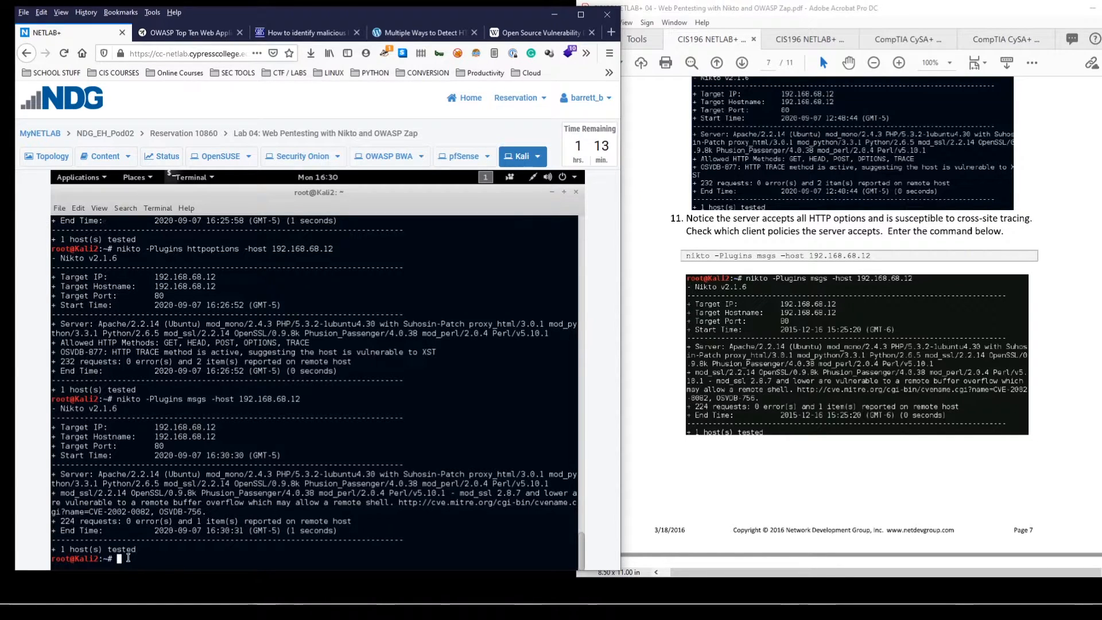
pyautogui.scroll(-3)
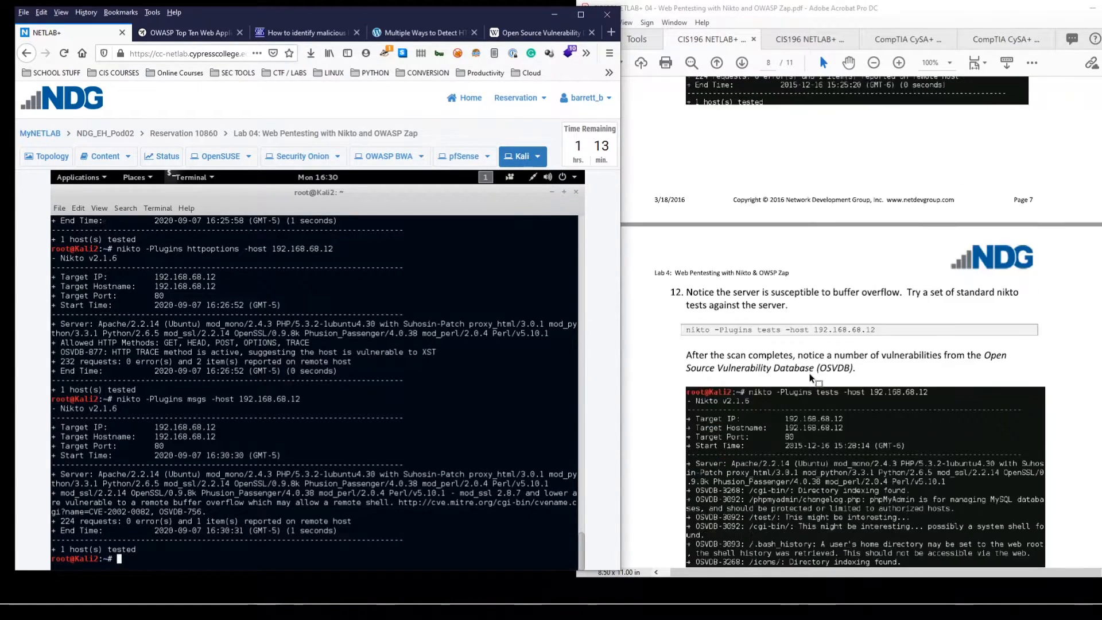
# - Run nikto -Plugins tests -host 192.168.68.12 for the standard tests scan
pyautogui.scroll(-3)
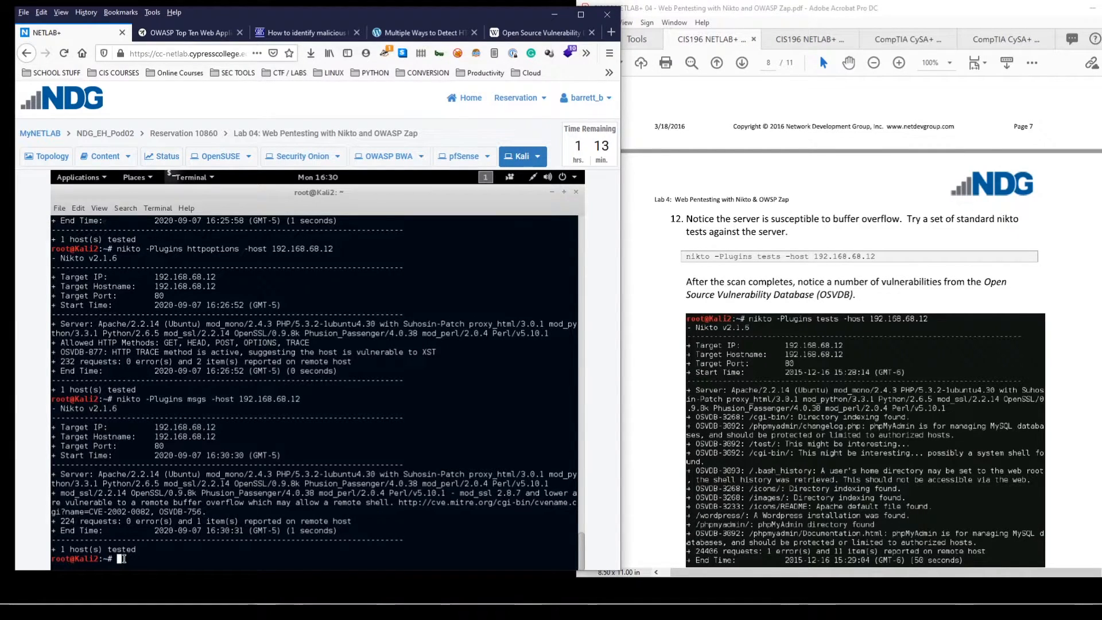
pyautogui.write('nikto -Plugins tests')
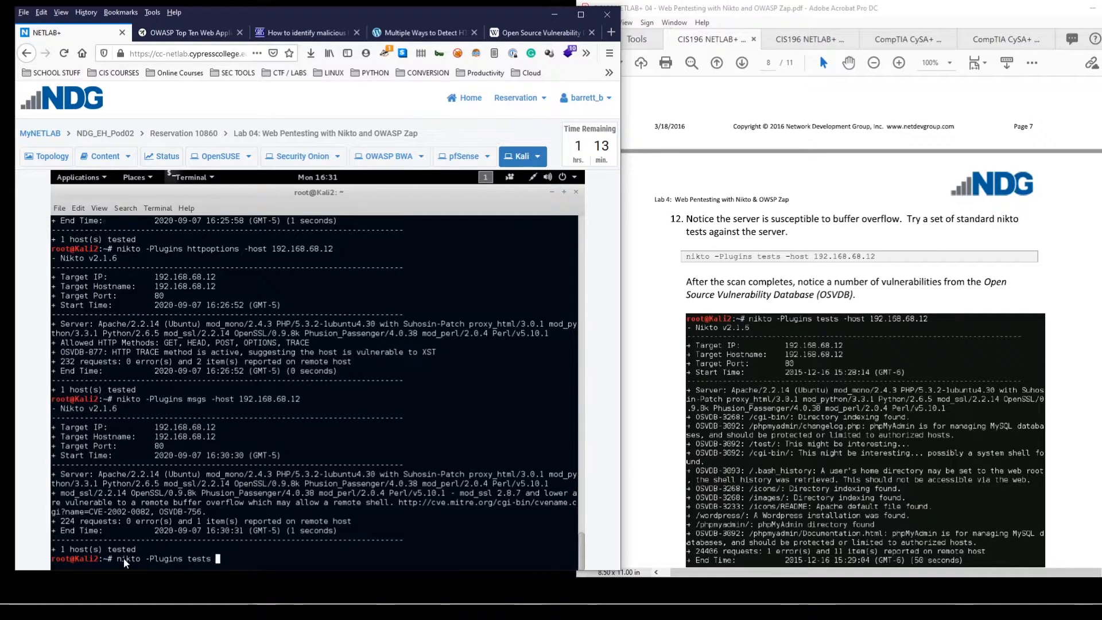
pyautogui.write('-host 192.168.68.12')
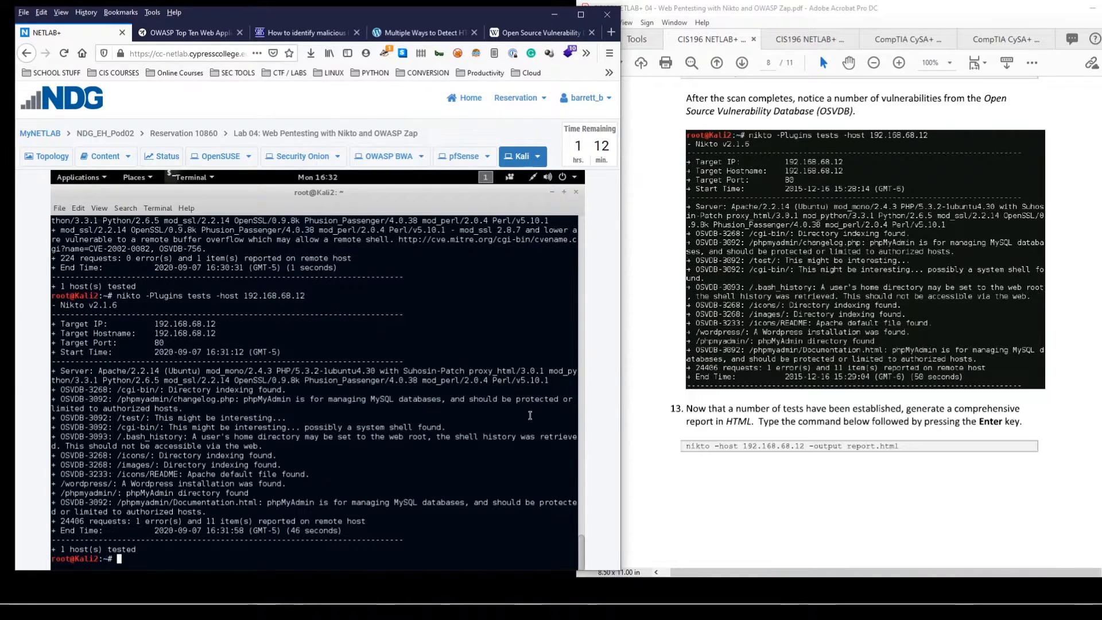
pyautogui.moveTo(228, 520)
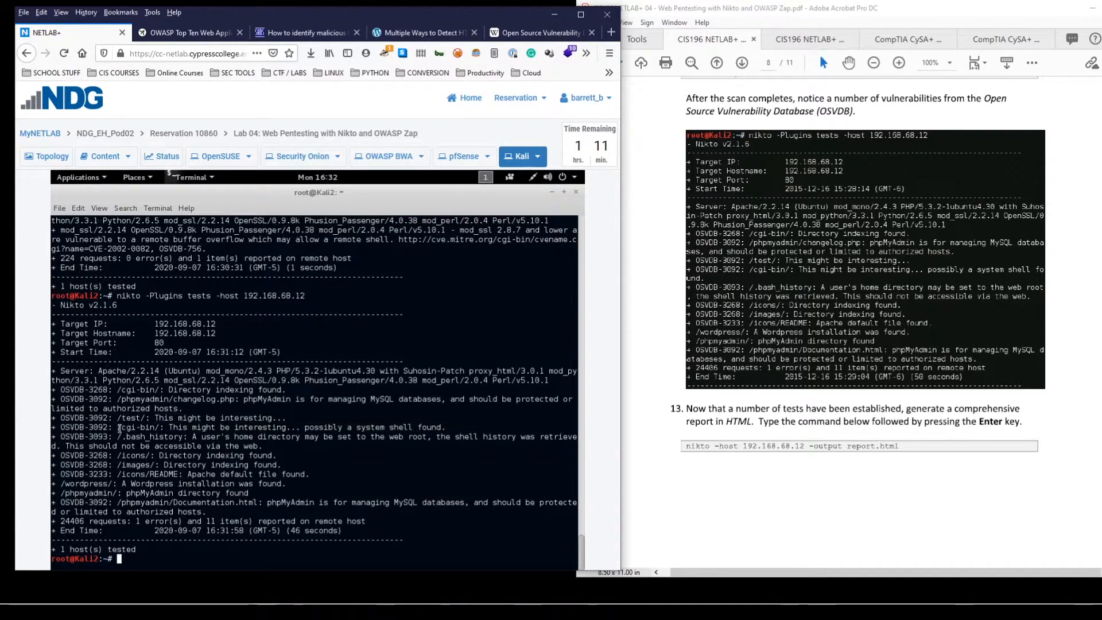
# - Mark the /cgi-bin/, /images/, /phpmyadmin/ and phpMyAdmin documentation OSVDB findings
pyautogui.doubleClick(117, 417)
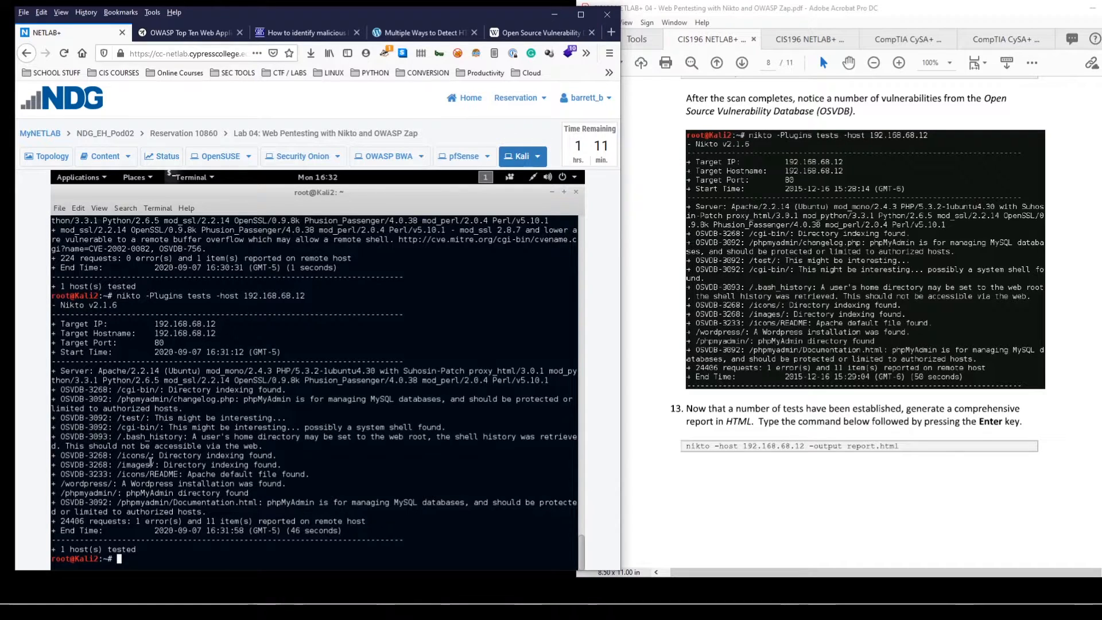
pyautogui.doubleClick(132, 464)
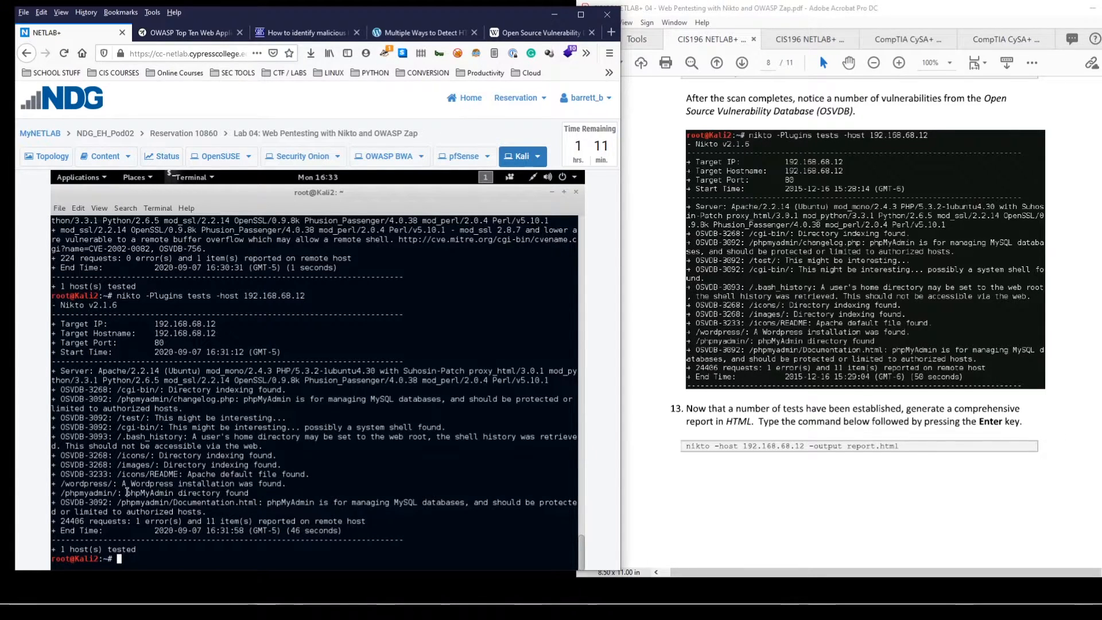
pyautogui.doubleClick(144, 494)
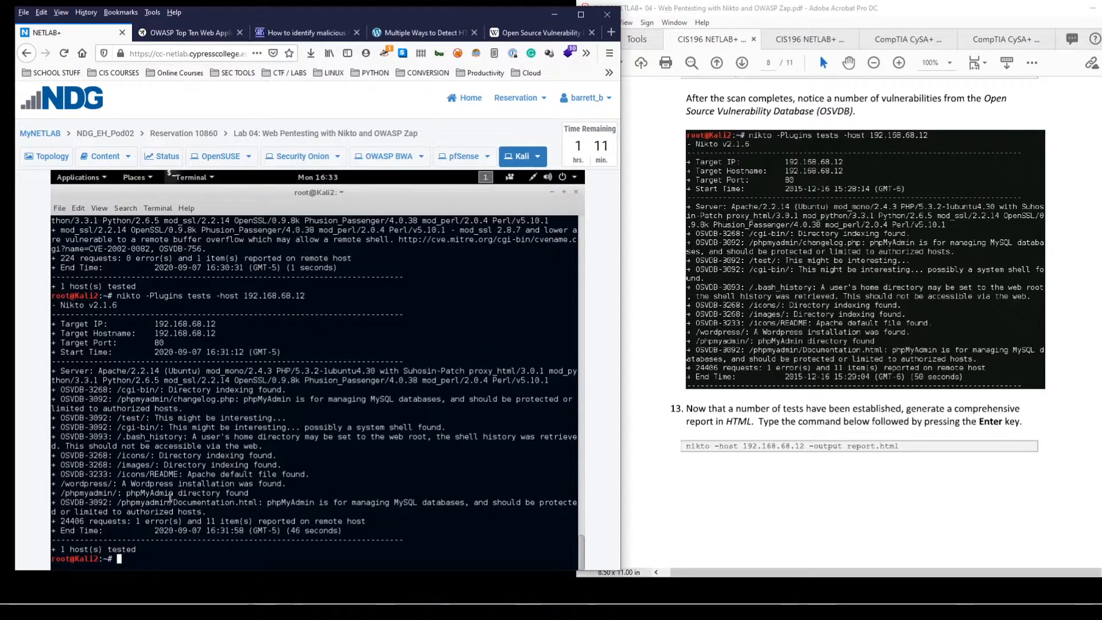
pyautogui.doubleClick(137, 502)
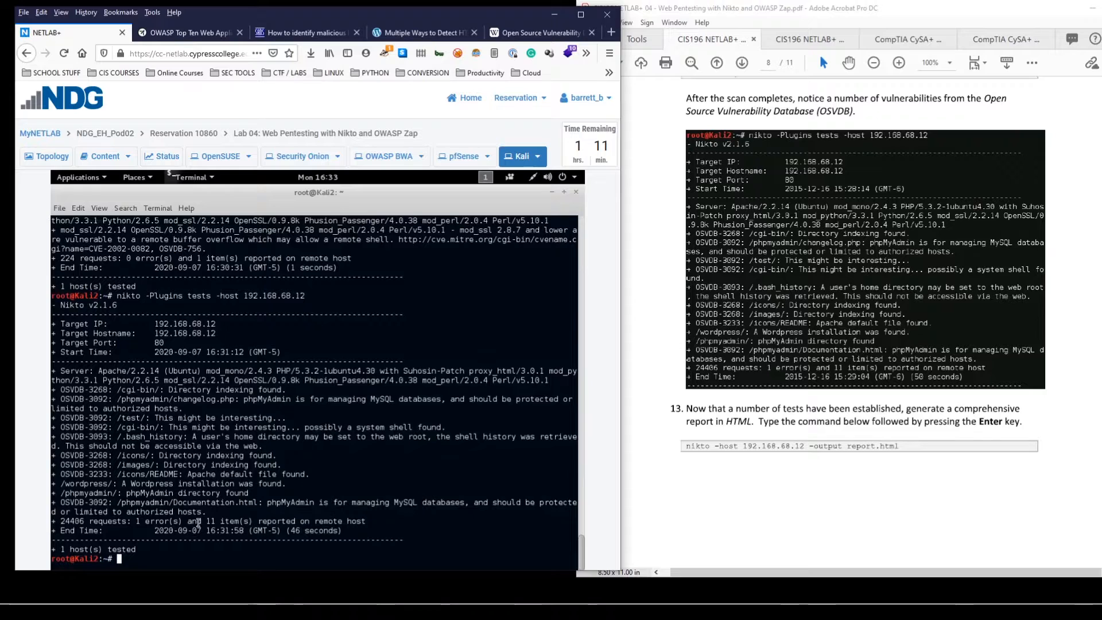
# - Run nikto -host 192.168.68.12 -output report.html and list the home directory to confirm the report
pyautogui.scroll(-3)
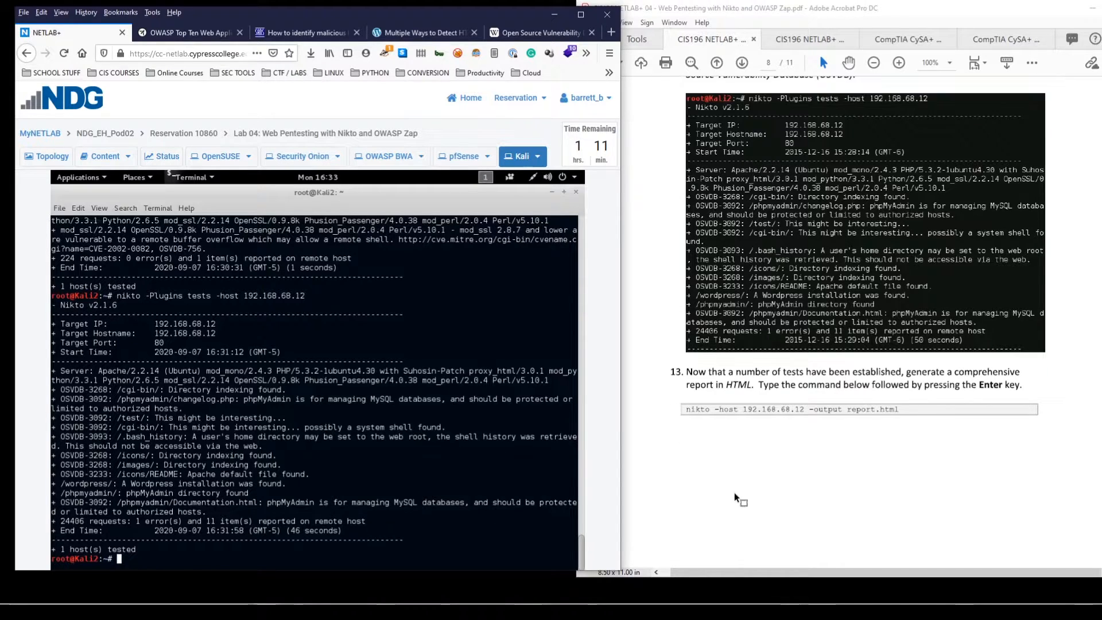
pyautogui.write('nikto')
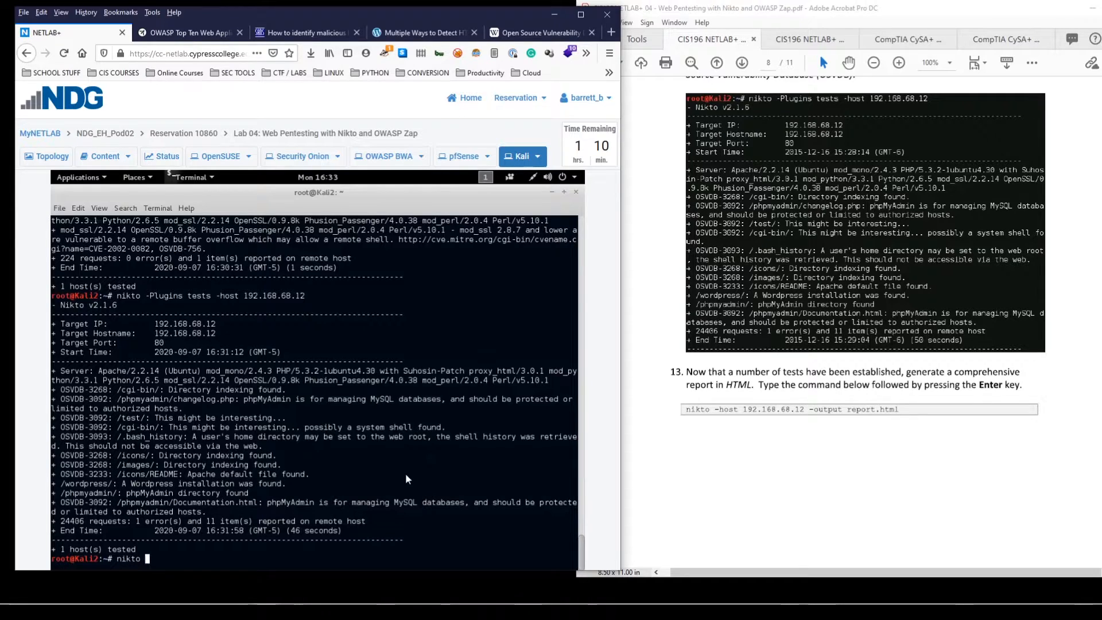
pyautogui.write('-host')
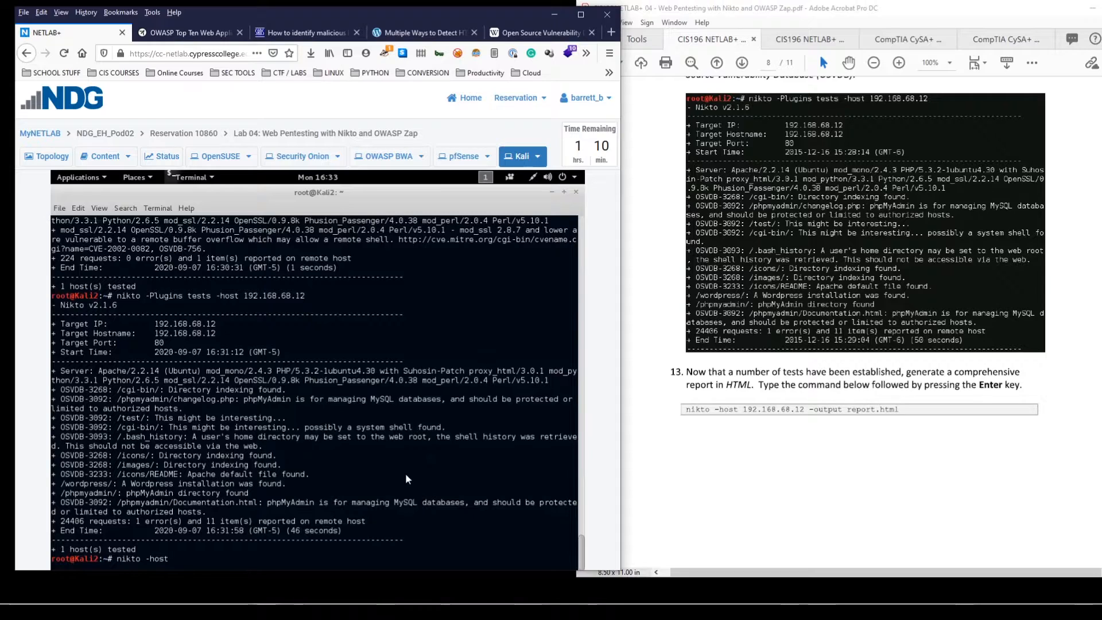
pyautogui.write('1')
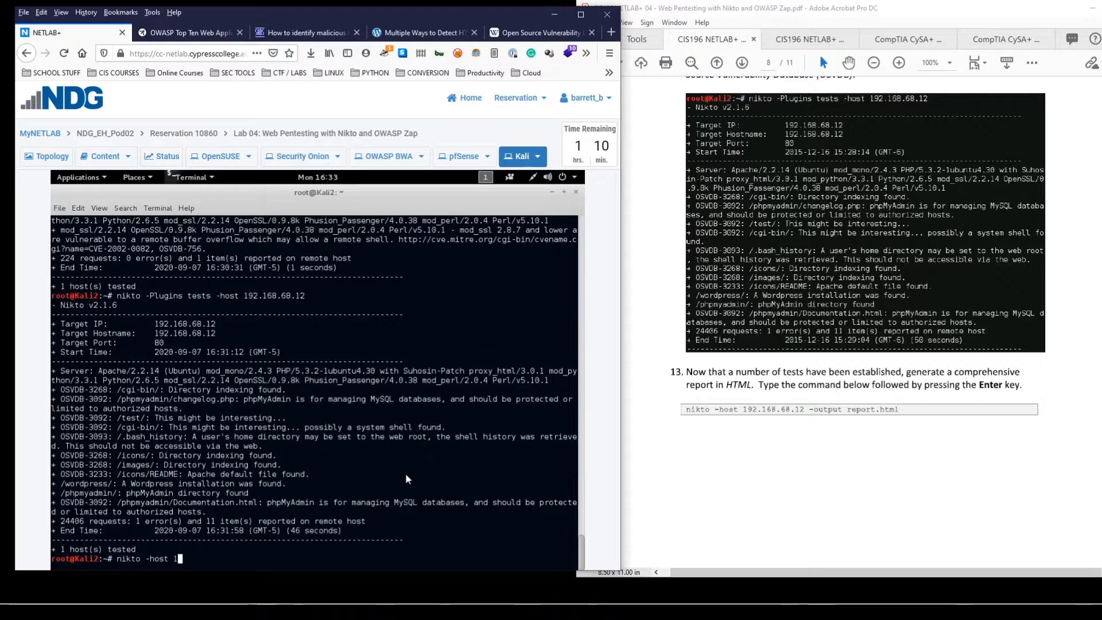
pyautogui.write('92.168.68.12 -output')
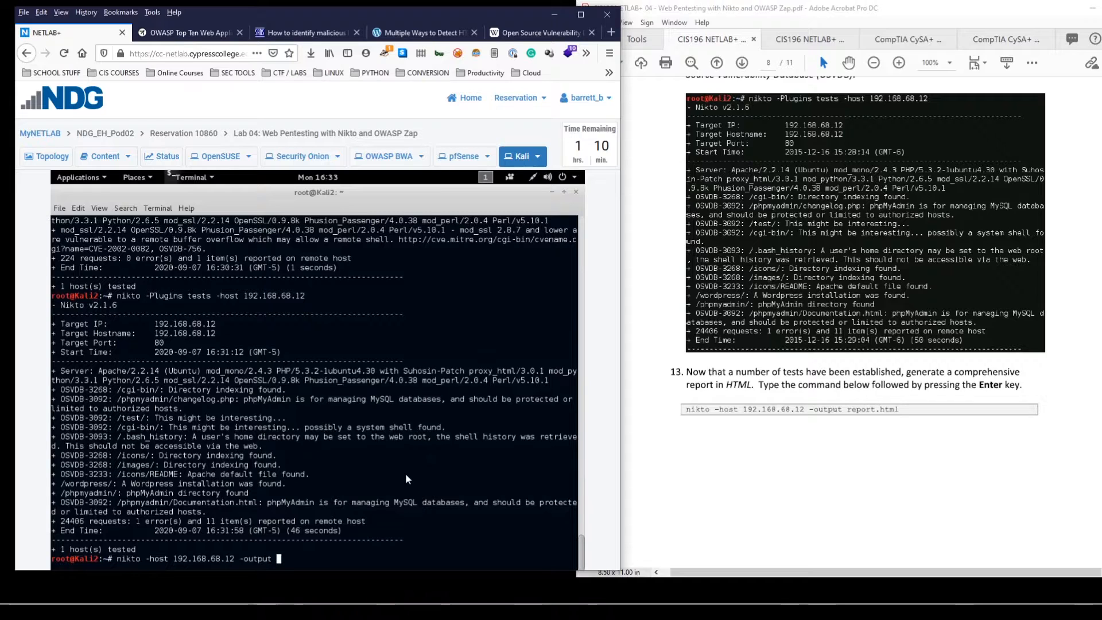
pyautogui.write('report.html')
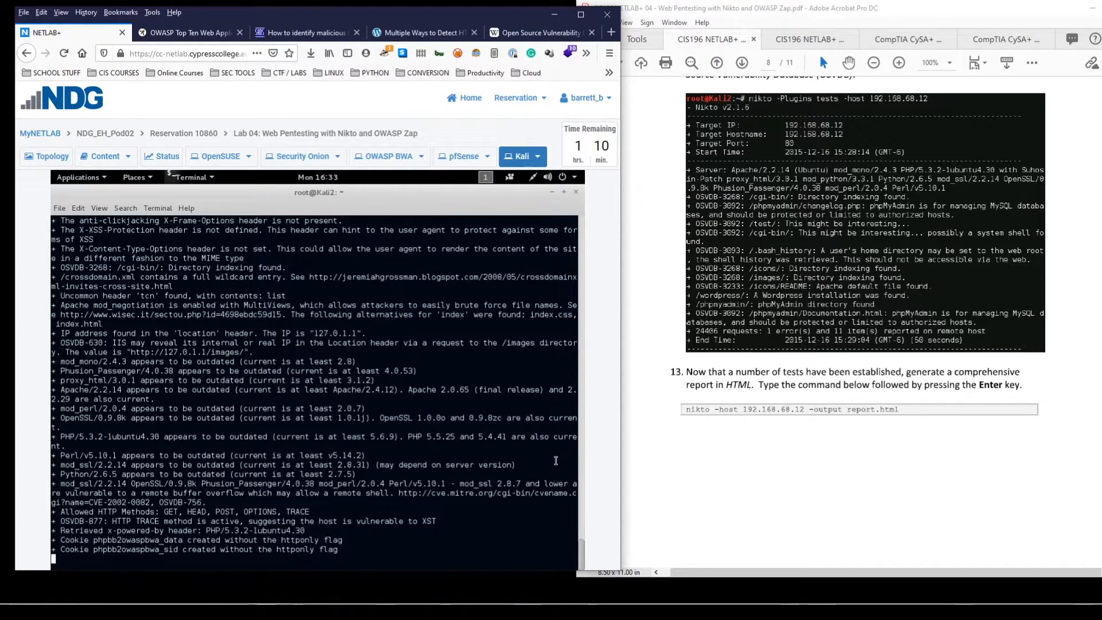
pyautogui.scroll(-3)
pyautogui.write('ls -l')
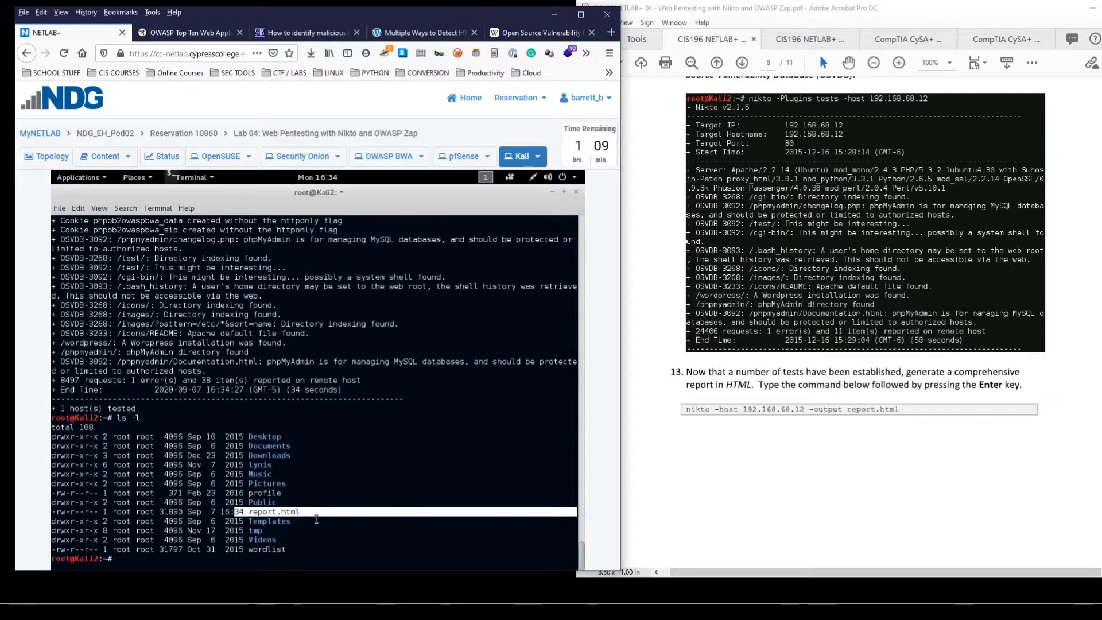
pyautogui.scroll(-3)
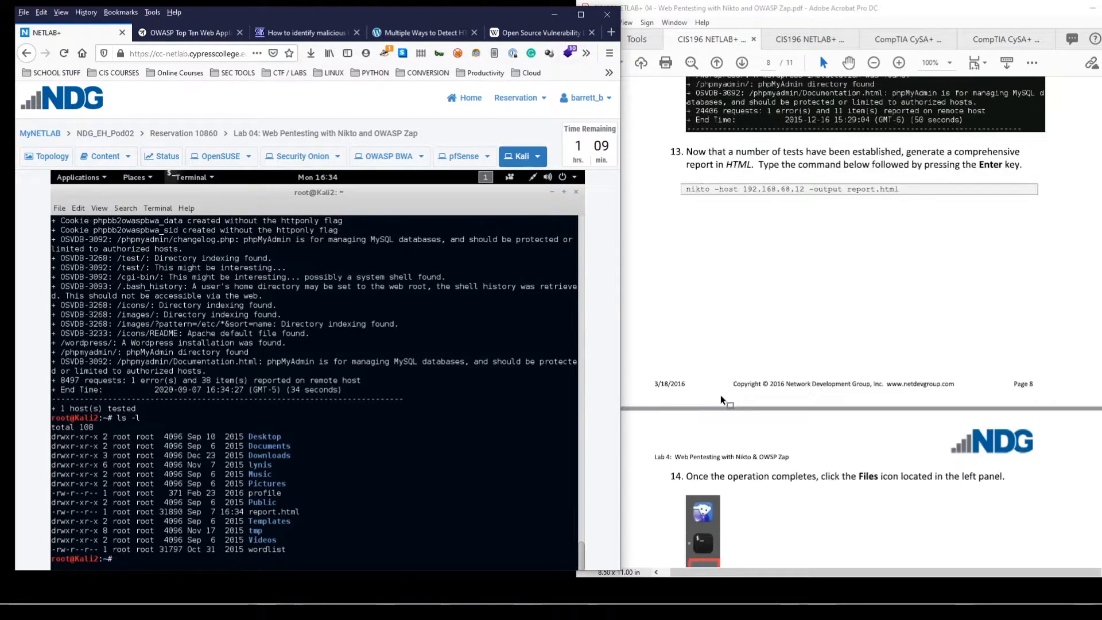
# - Open report.html from the Kali Home folder in the Iceweasel browser
pyautogui.scroll(-3)
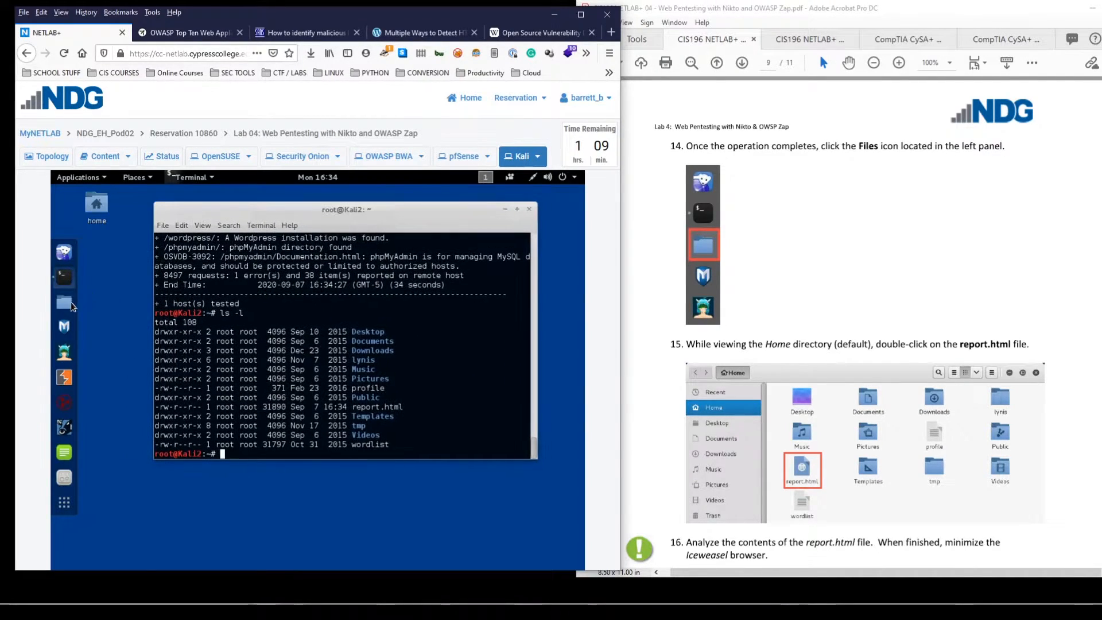
pyautogui.click(63, 301)
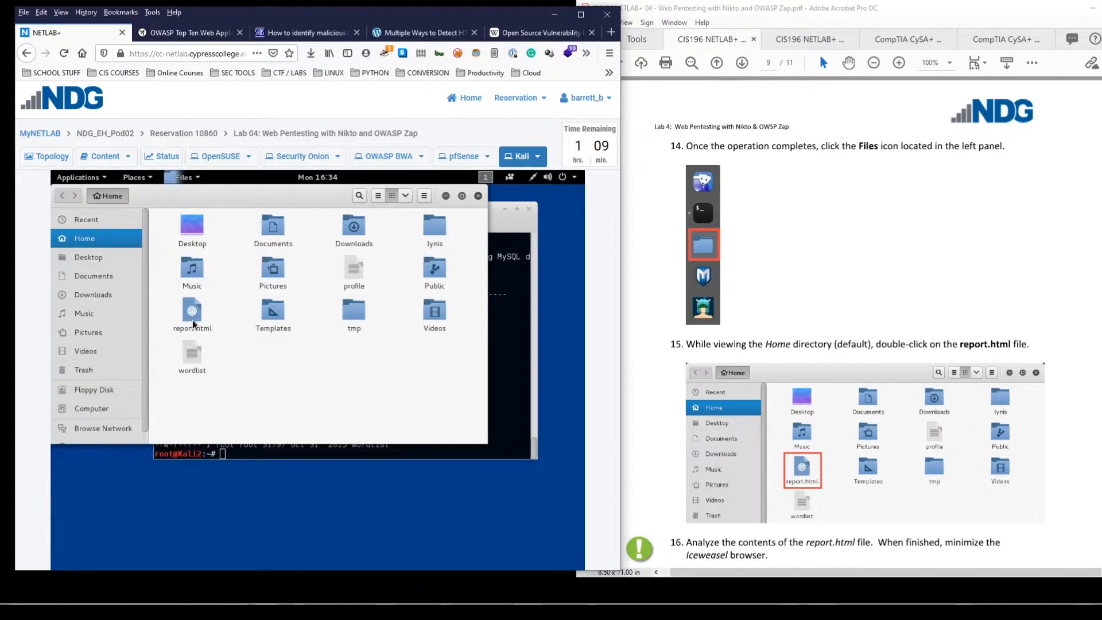
pyautogui.doubleClick(191, 310)
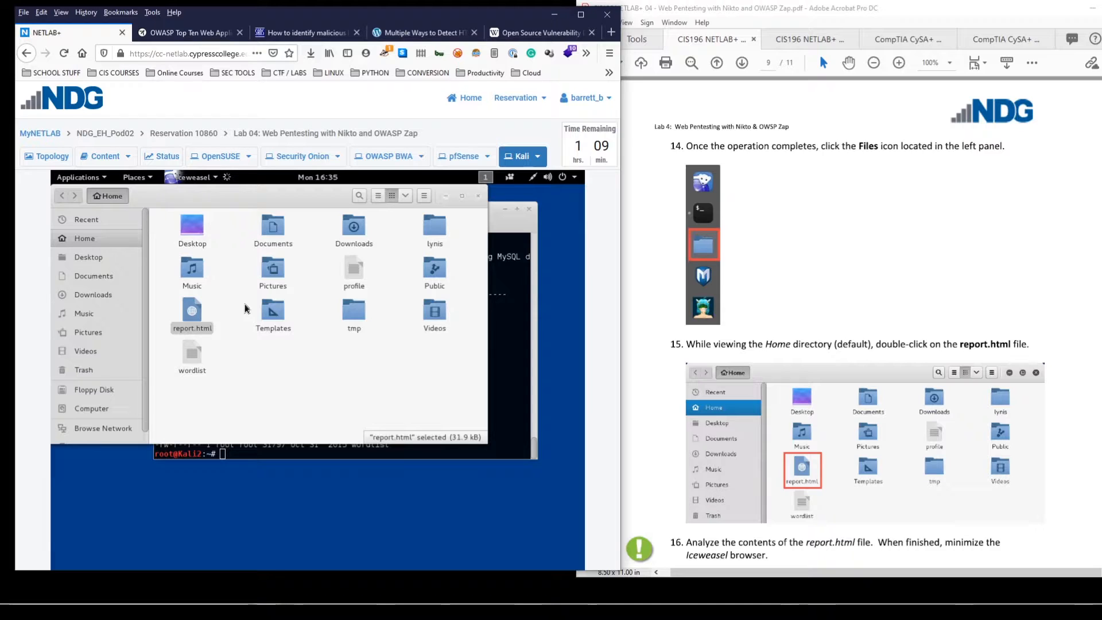
pyautogui.doubleClick(191, 309)
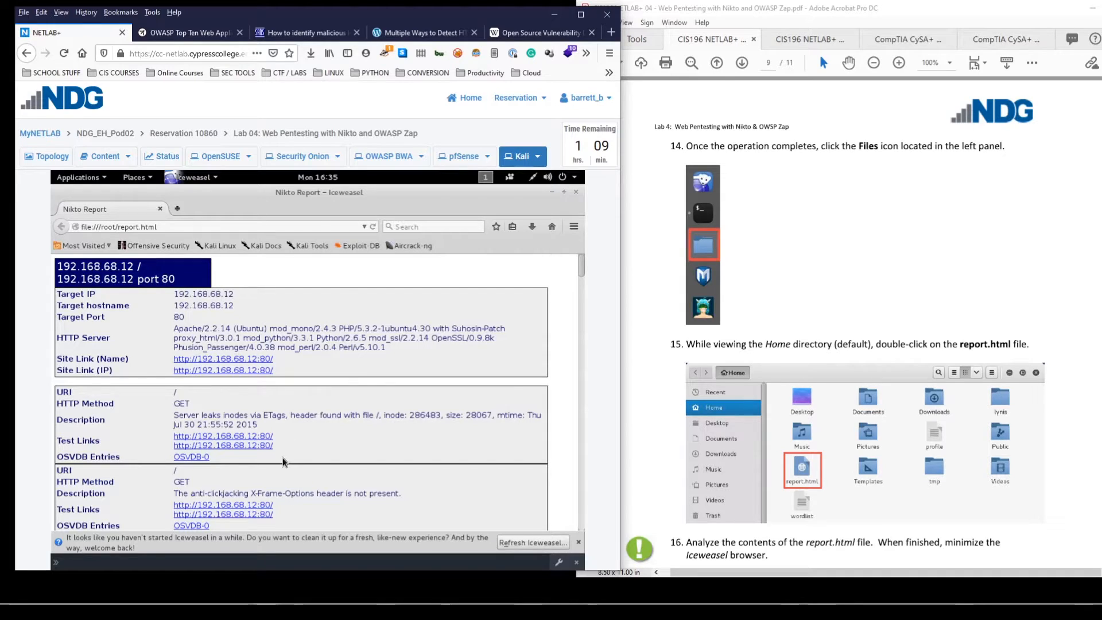
# - Minimize Iceweasel to return to the Kali terminal and scroll to the OWASP ZAP section
pyautogui.scroll(-3)
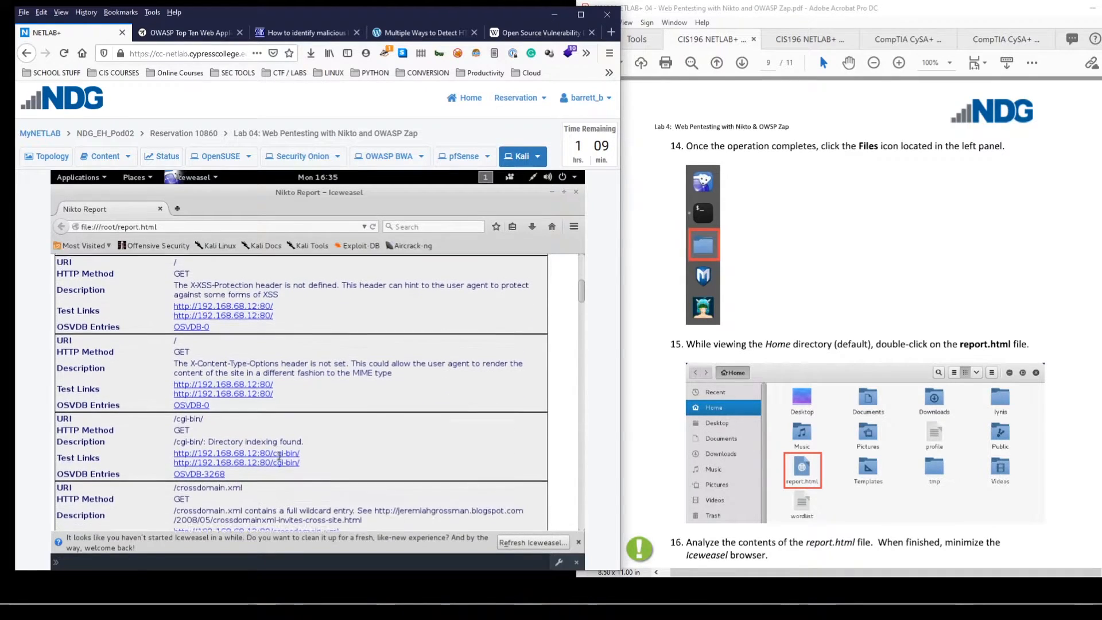
pyautogui.scroll(-3)
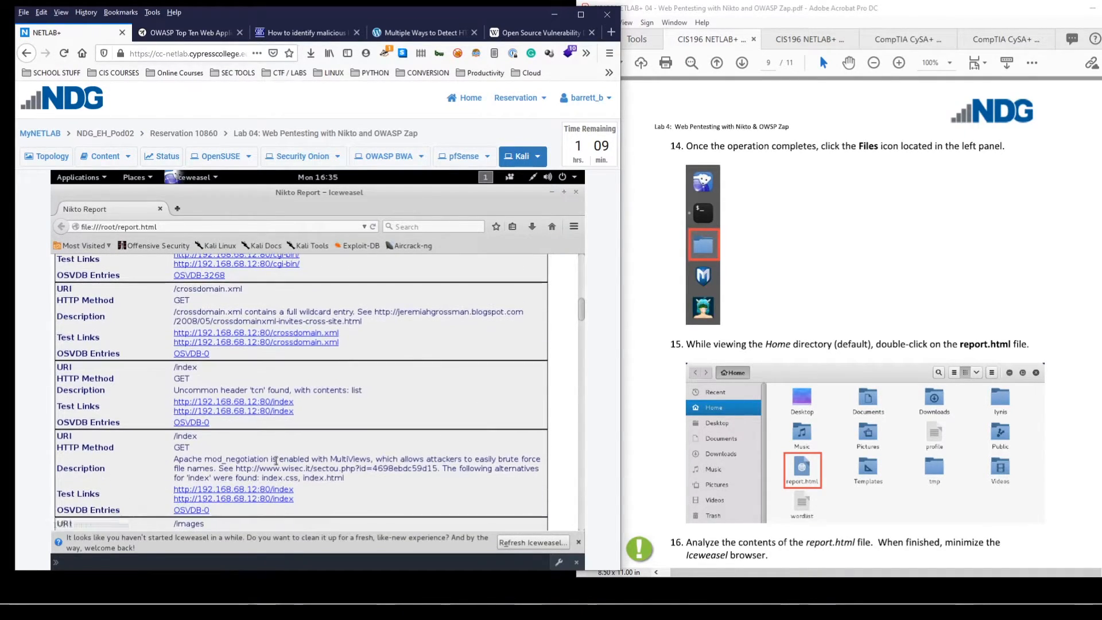
pyautogui.scroll(-3)
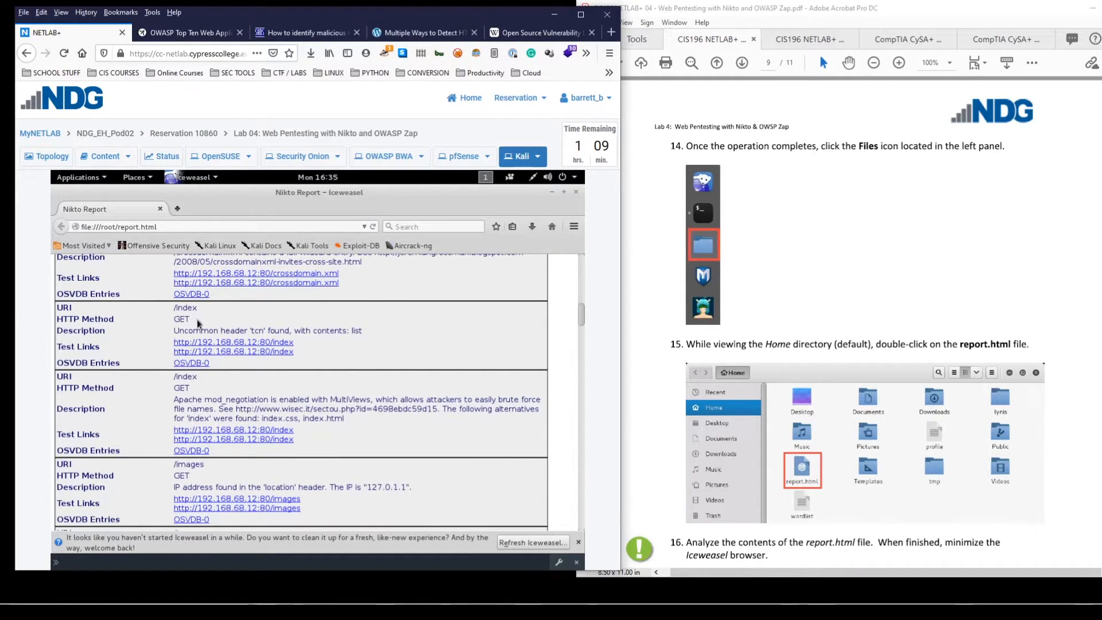
pyautogui.doubleClick(181, 319)
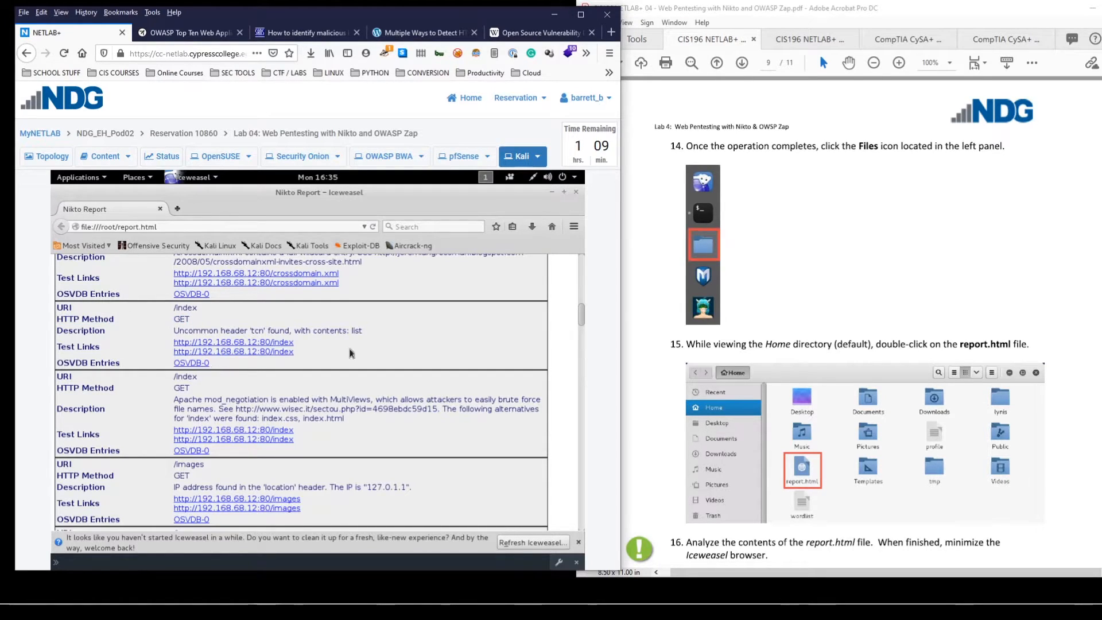
pyautogui.scroll(-3)
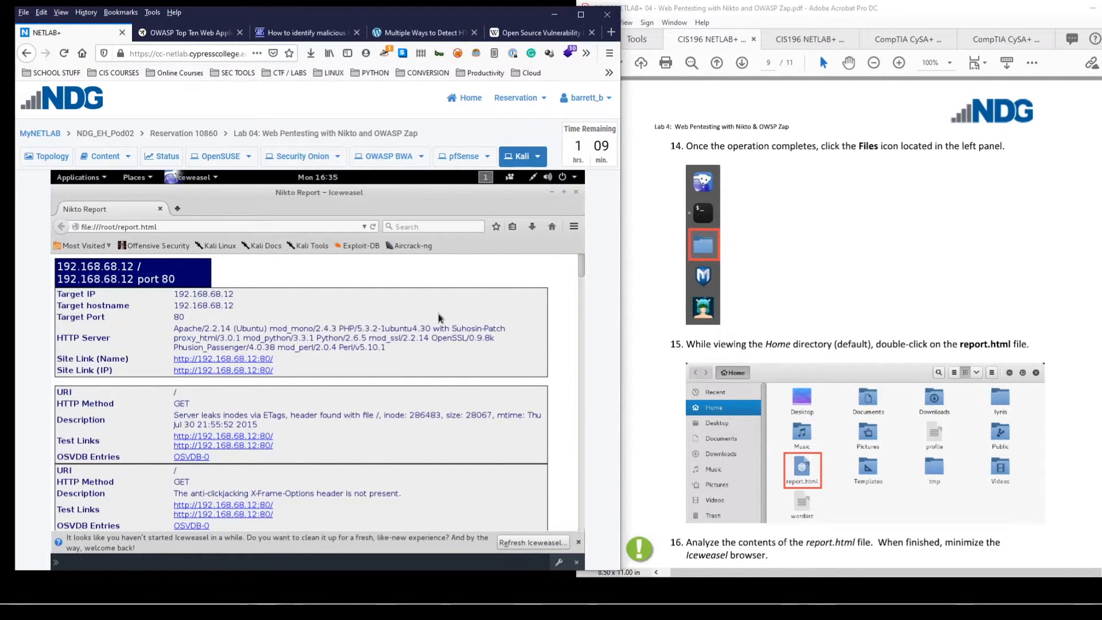
pyautogui.moveTo(482, 316)
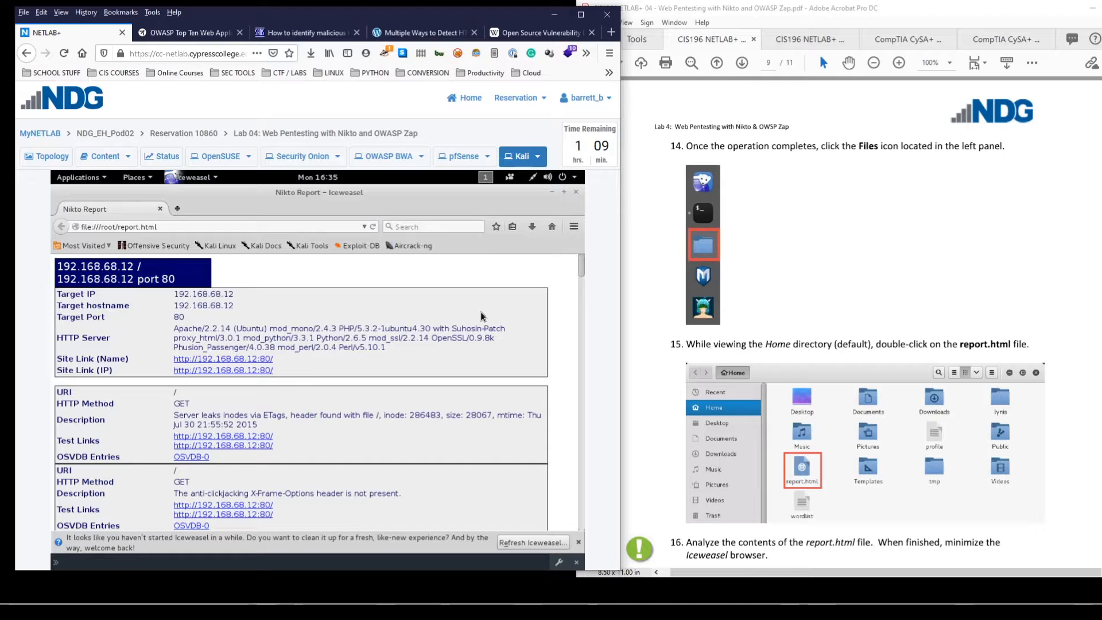
pyautogui.moveTo(498, 314)
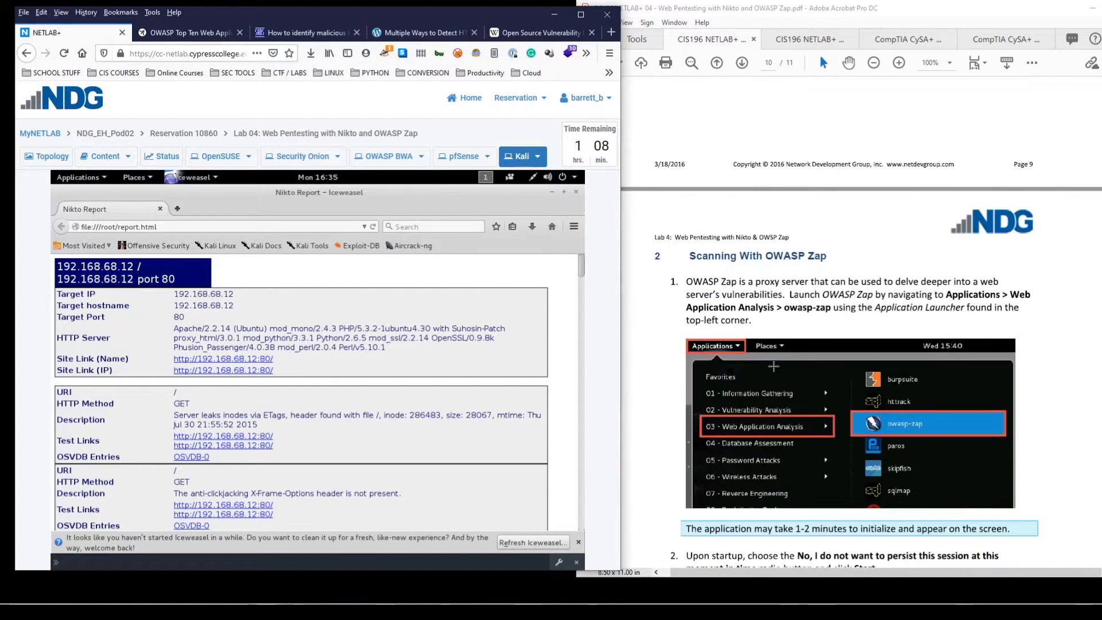
pyautogui.scroll(-3)
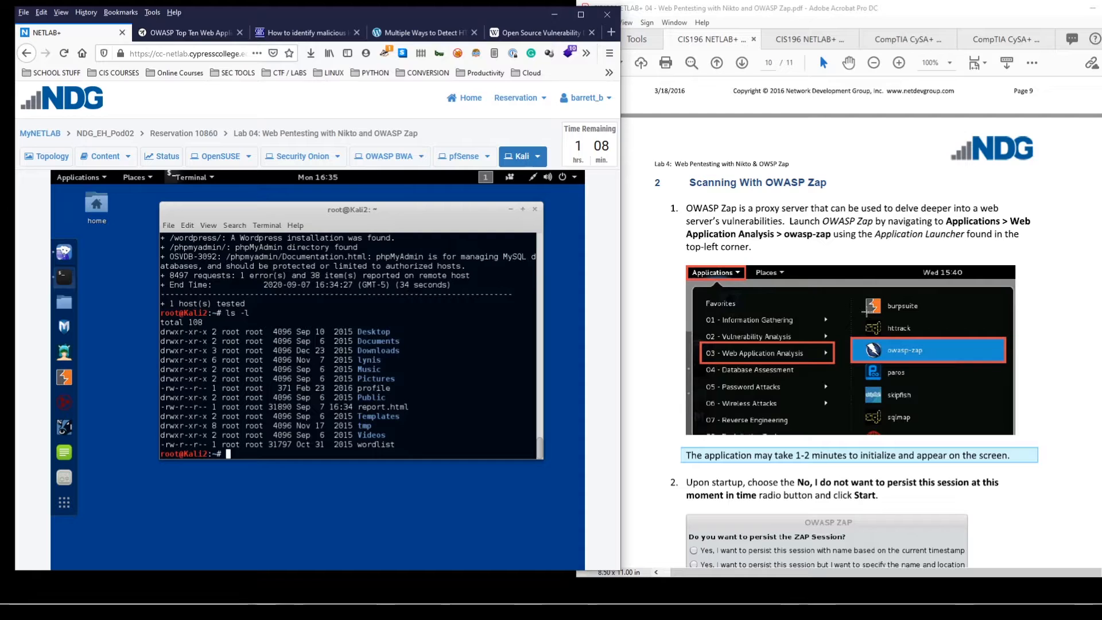
pyautogui.moveTo(773, 471)
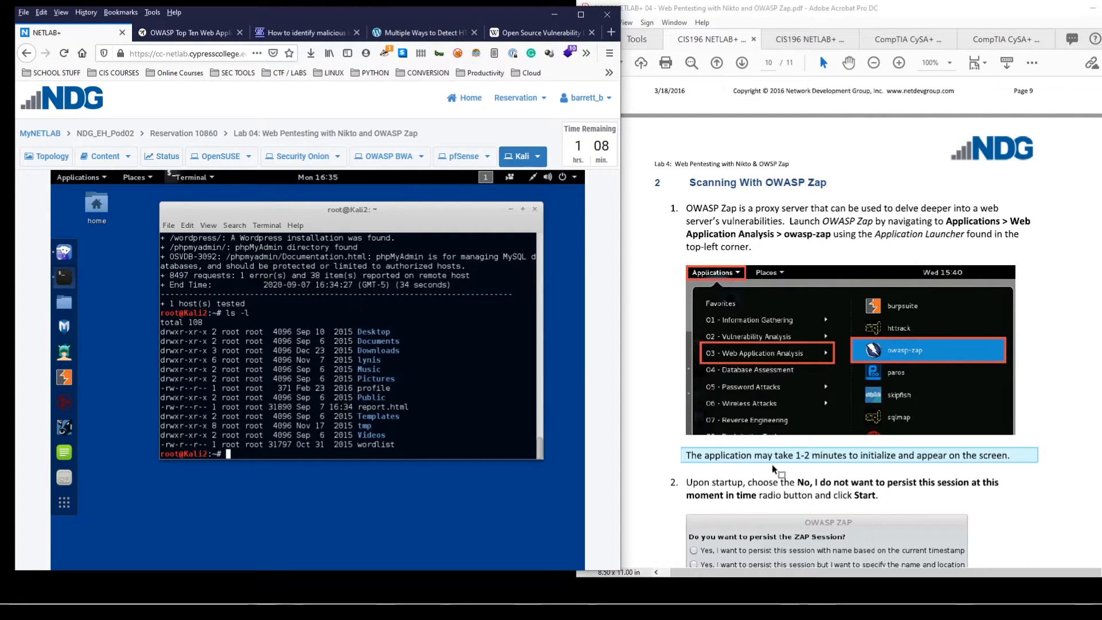
pyautogui.moveTo(1026, 356)
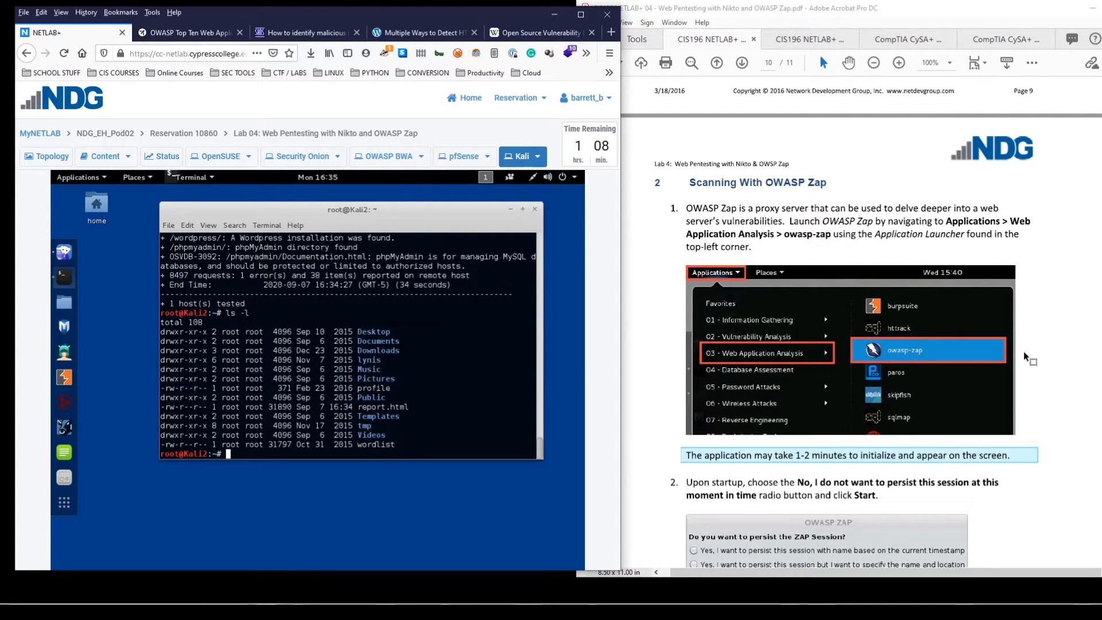
# - Launch owasp-zap from Applications > 03 - Web Application Analysis
pyautogui.scroll(-3)
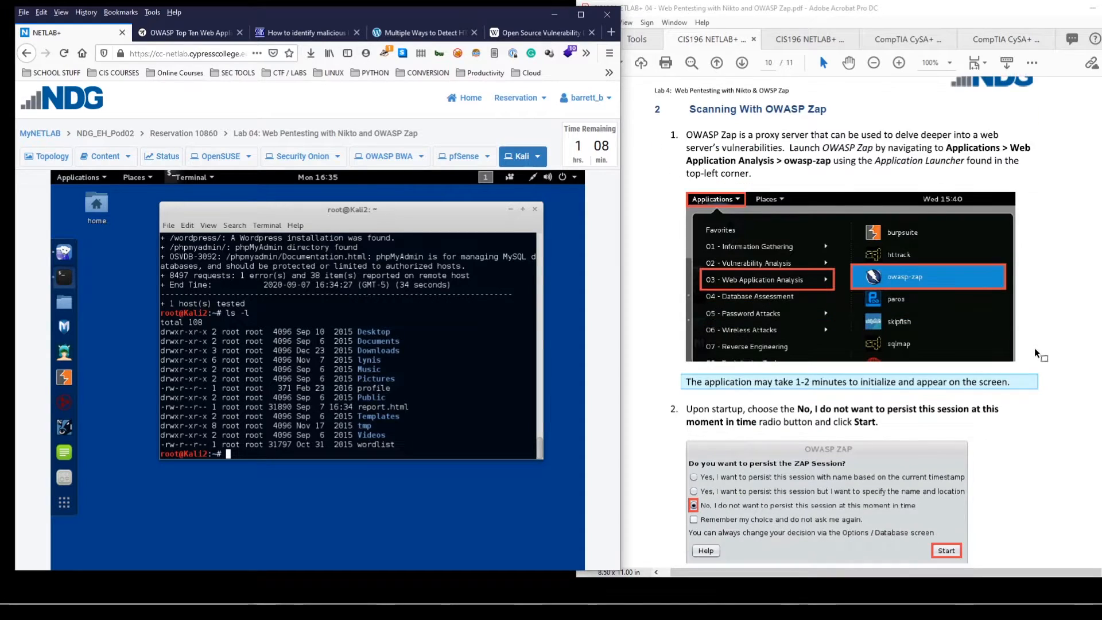
pyautogui.click(78, 176)
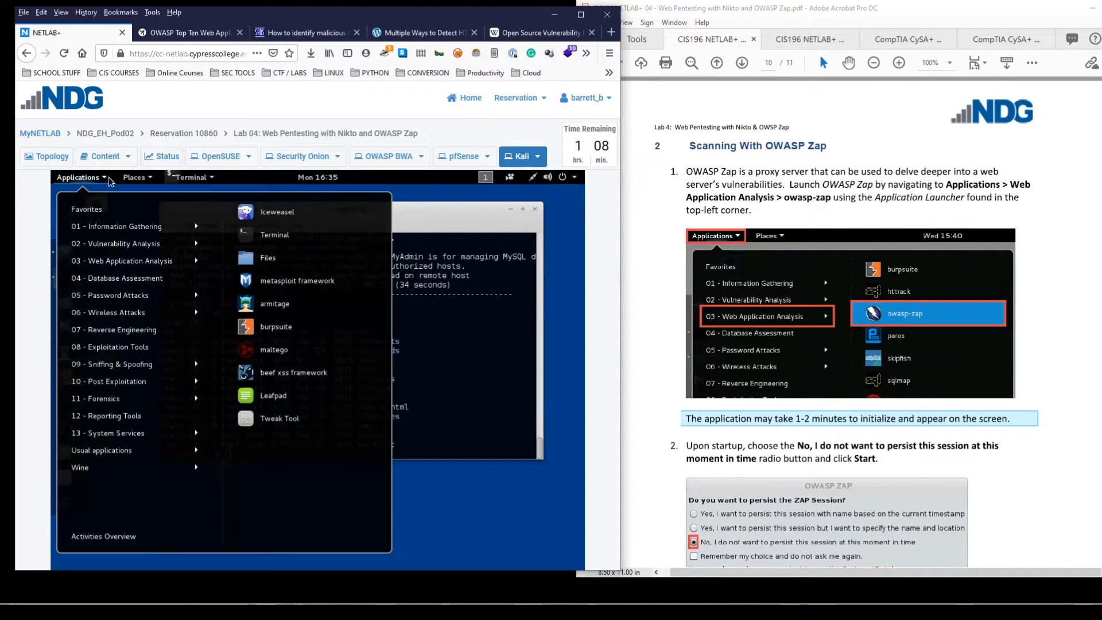
pyautogui.moveTo(127, 260)
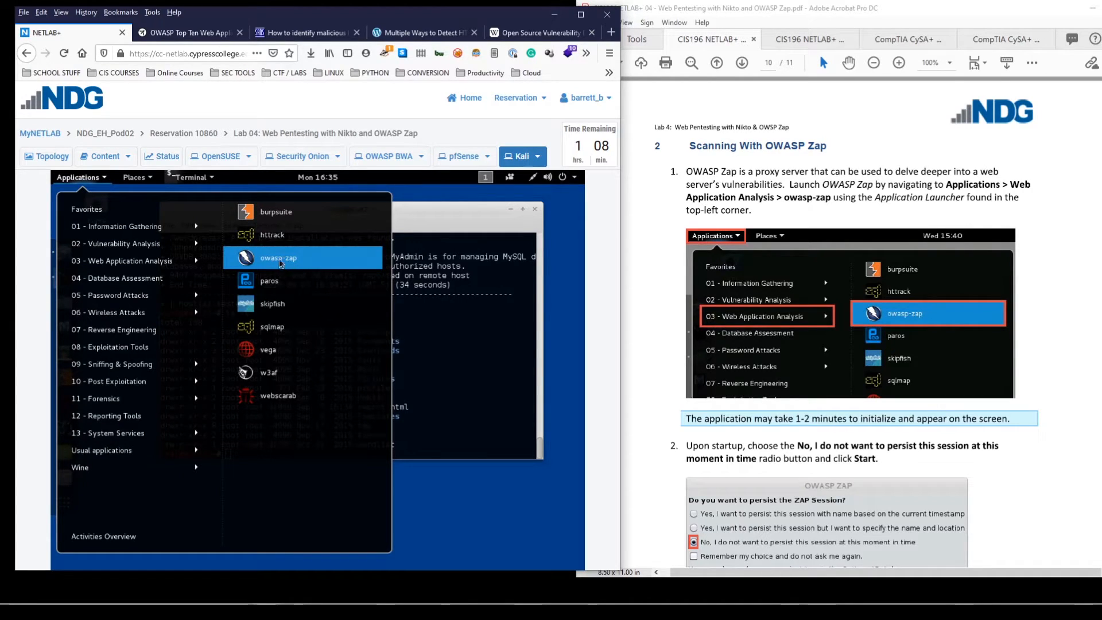
pyautogui.click(277, 257)
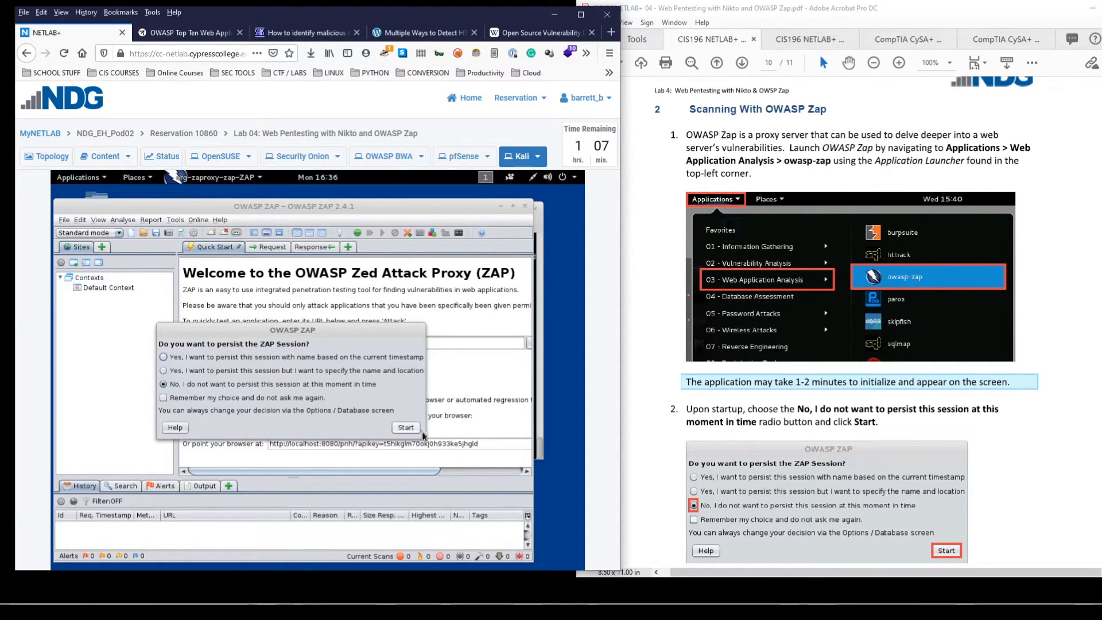
pyautogui.click(407, 427)
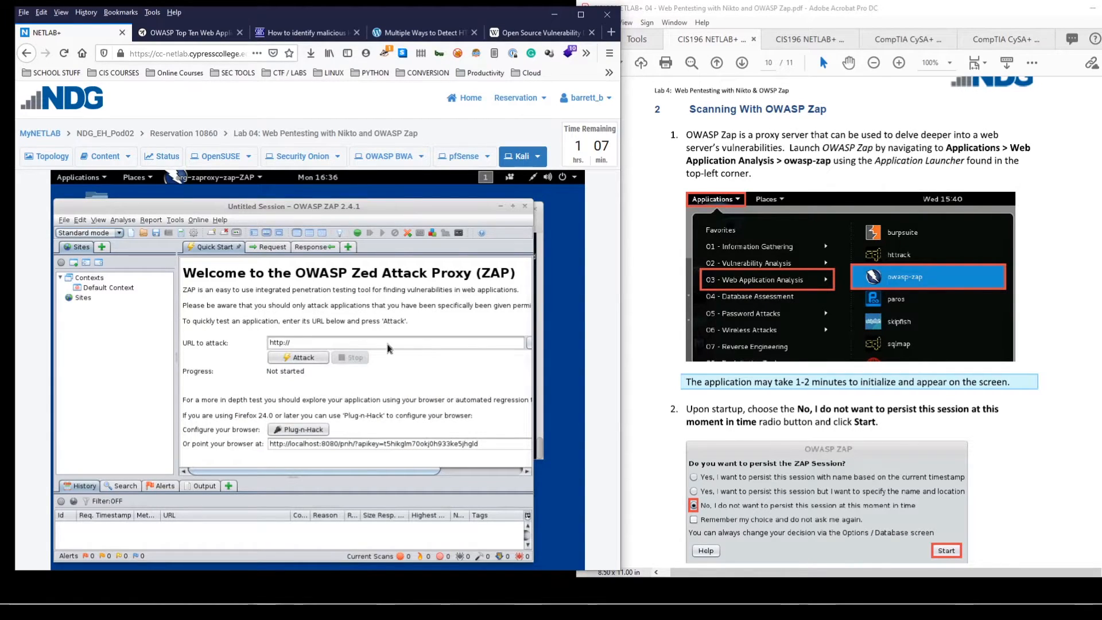
pyautogui.click(379, 342)
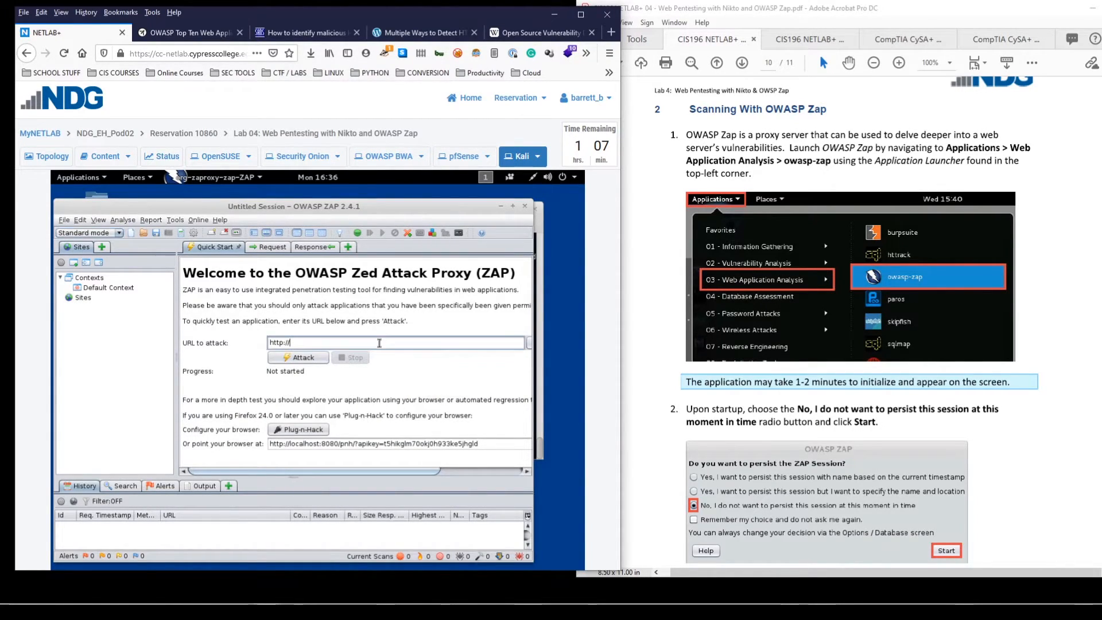
pyautogui.scroll(-3)
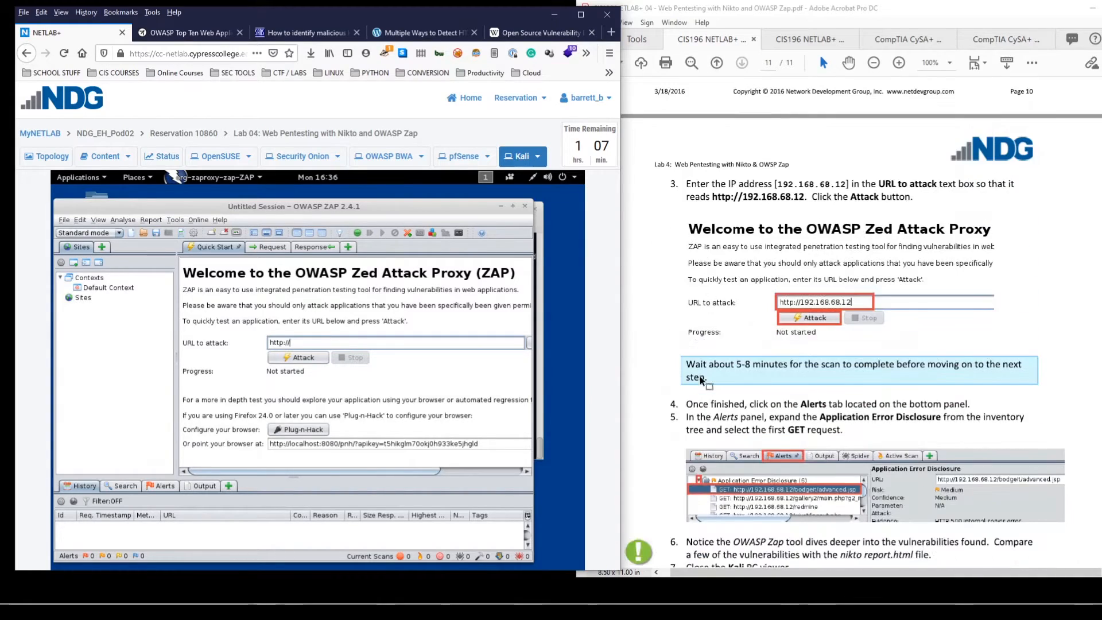
pyautogui.write('192.')
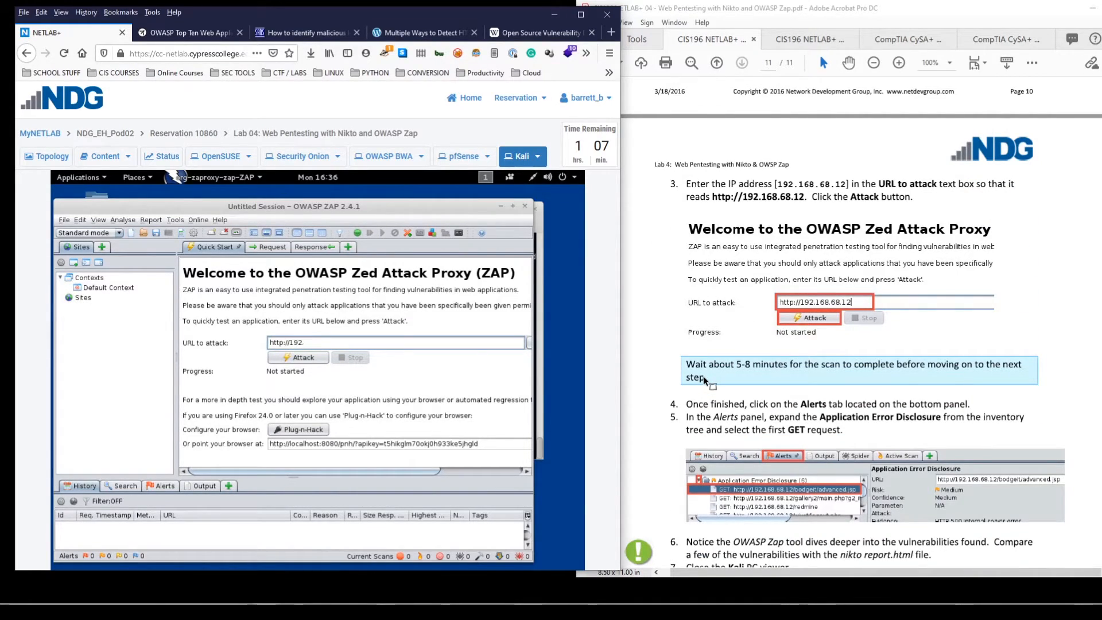
pyautogui.write('1658')
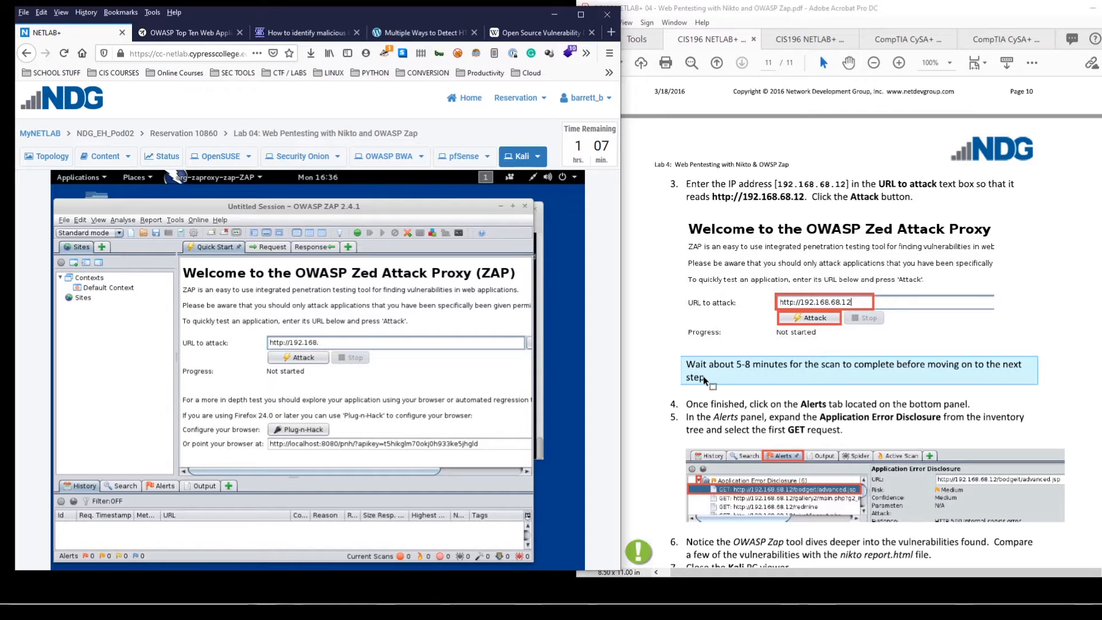
pyautogui.write('68.12')
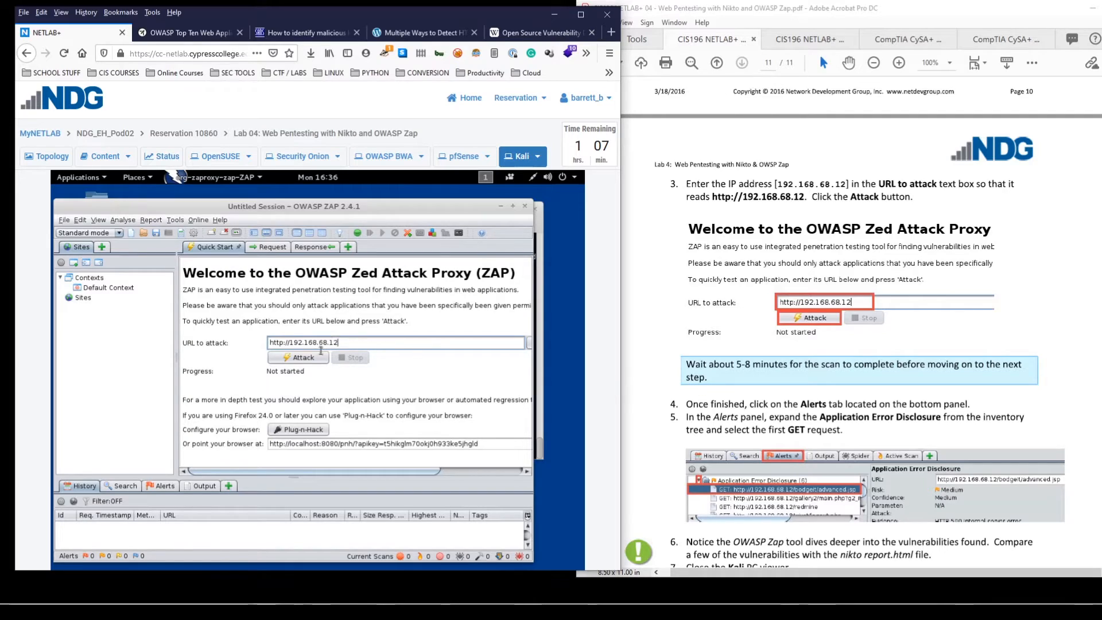
pyautogui.click(297, 357)
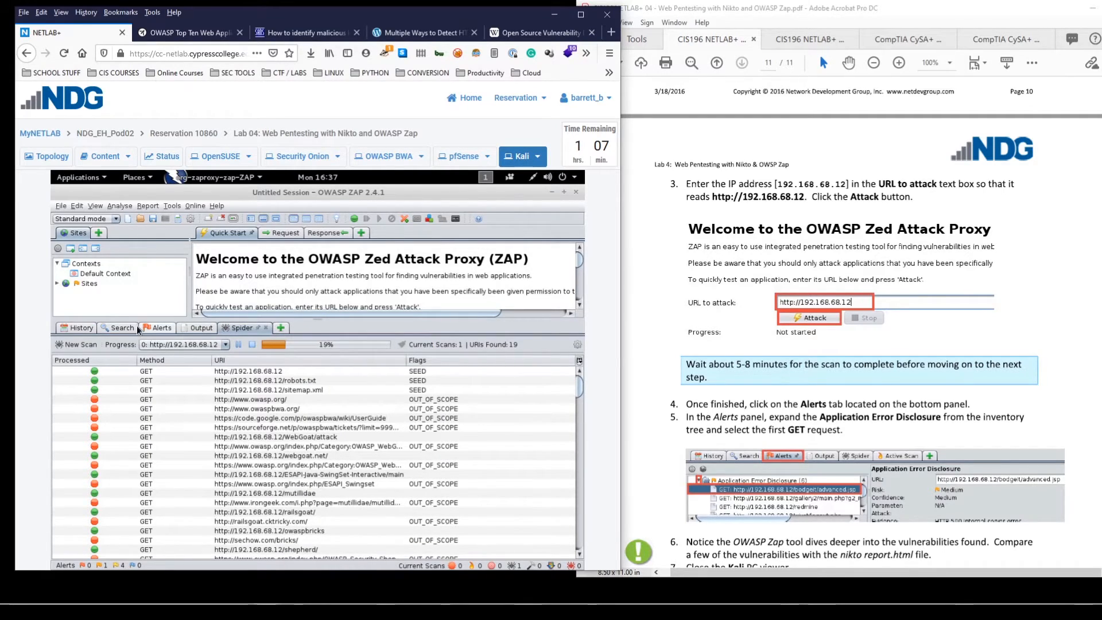
# - View the Alerts list and expand the Application Error Disclosure alert into its GET requests
pyautogui.click(162, 328)
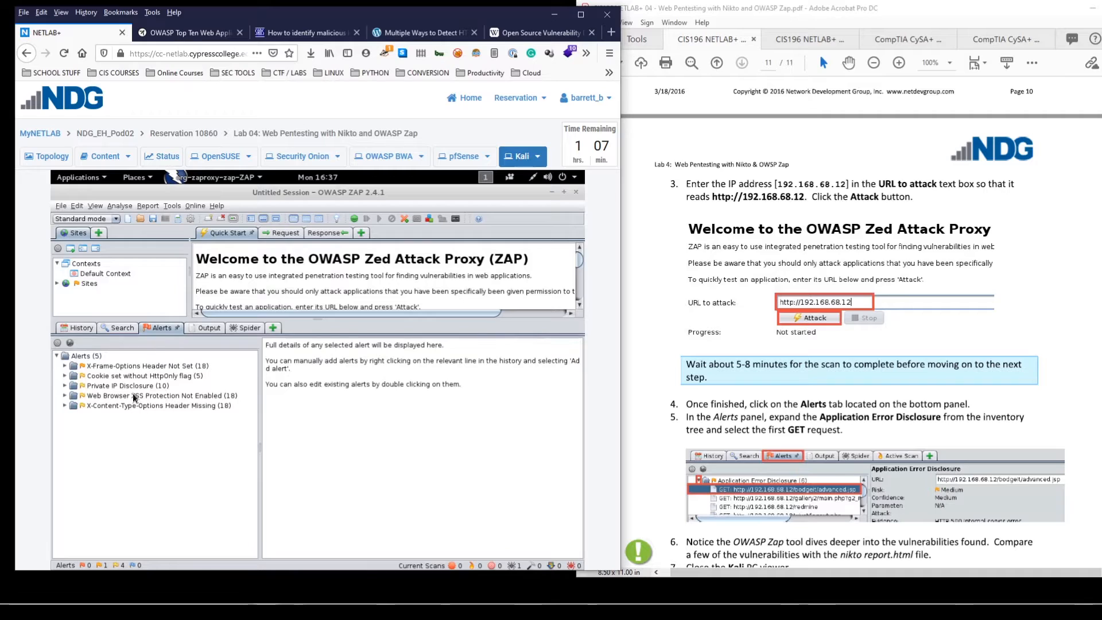
pyautogui.moveTo(158, 390)
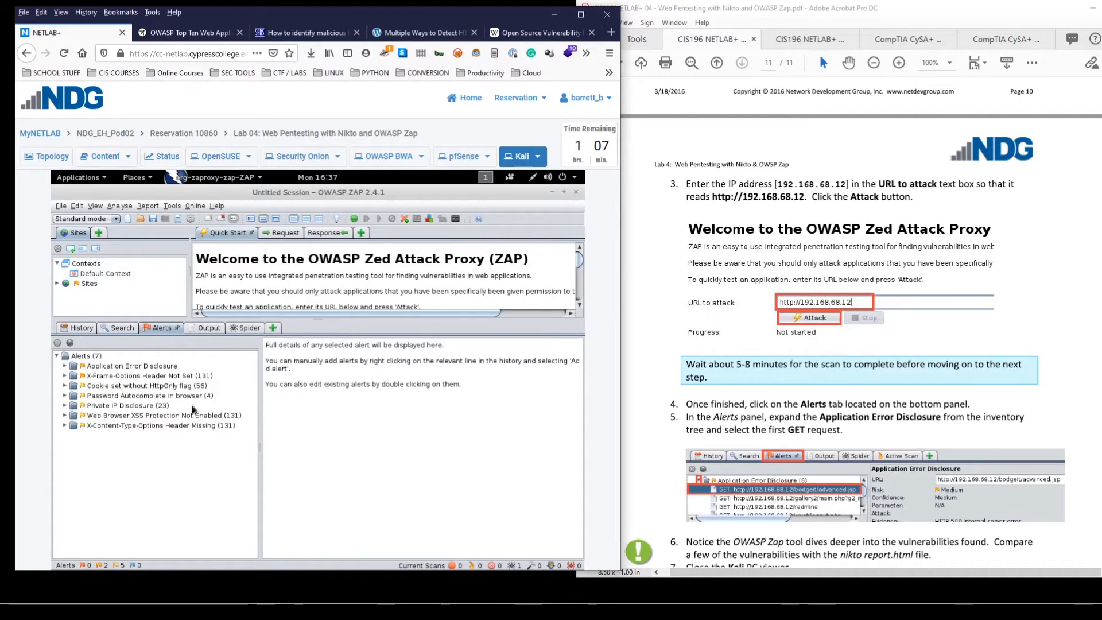
pyautogui.moveTo(180, 434)
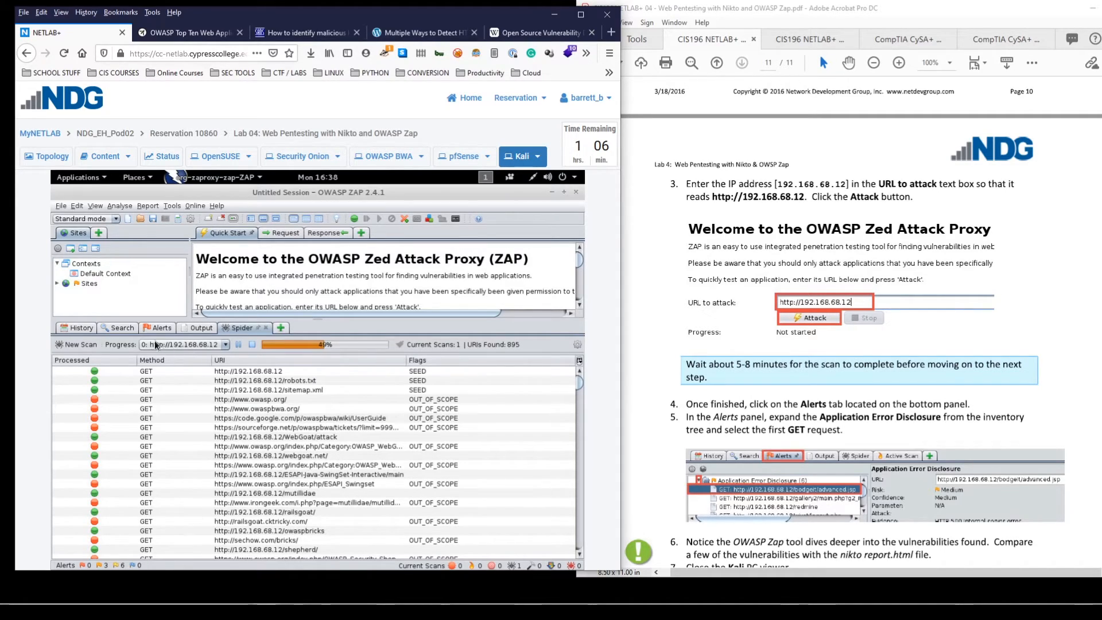
pyautogui.click(161, 328)
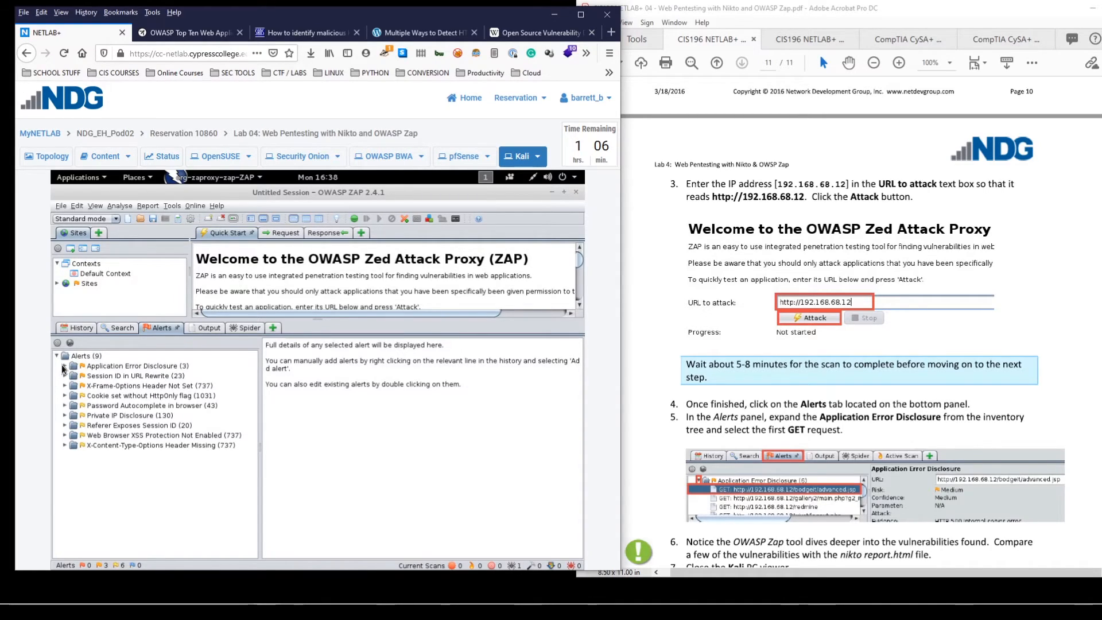
pyautogui.click(64, 366)
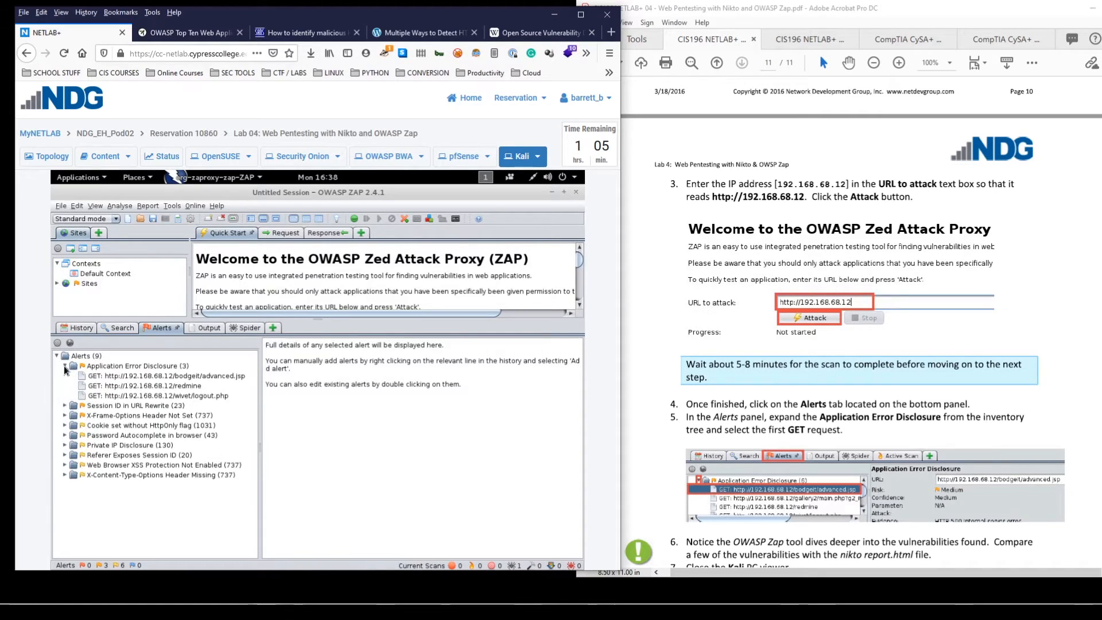
# - Review the bodgeit/advanced.jsp and wivet/logout.php alerts, then the Session ID in URL Rewrite alert
pyautogui.click(167, 376)
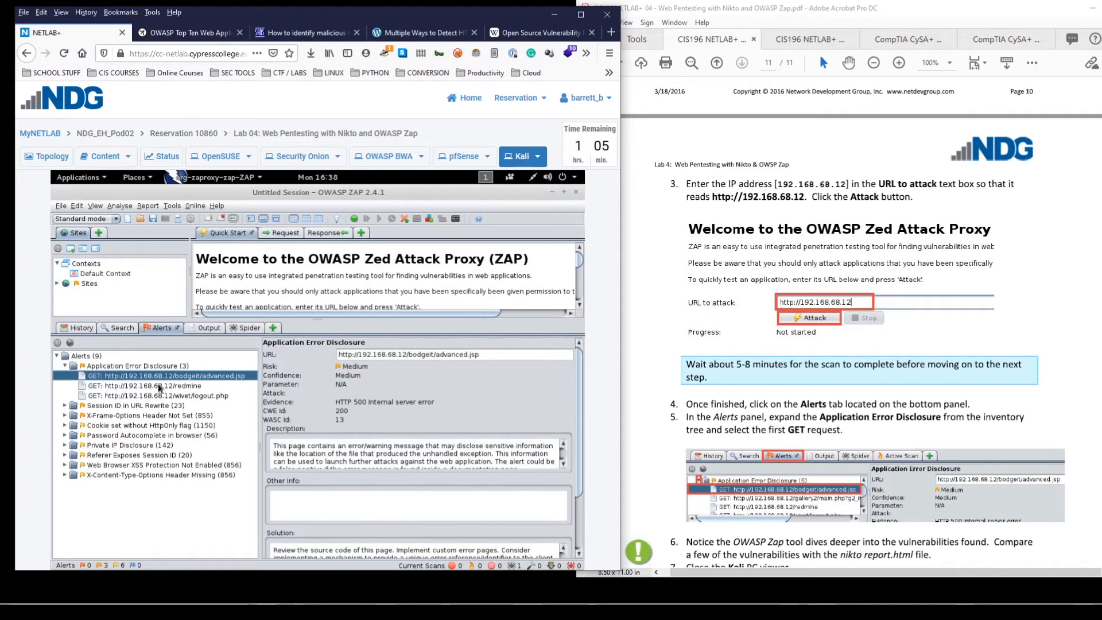
pyautogui.click(151, 395)
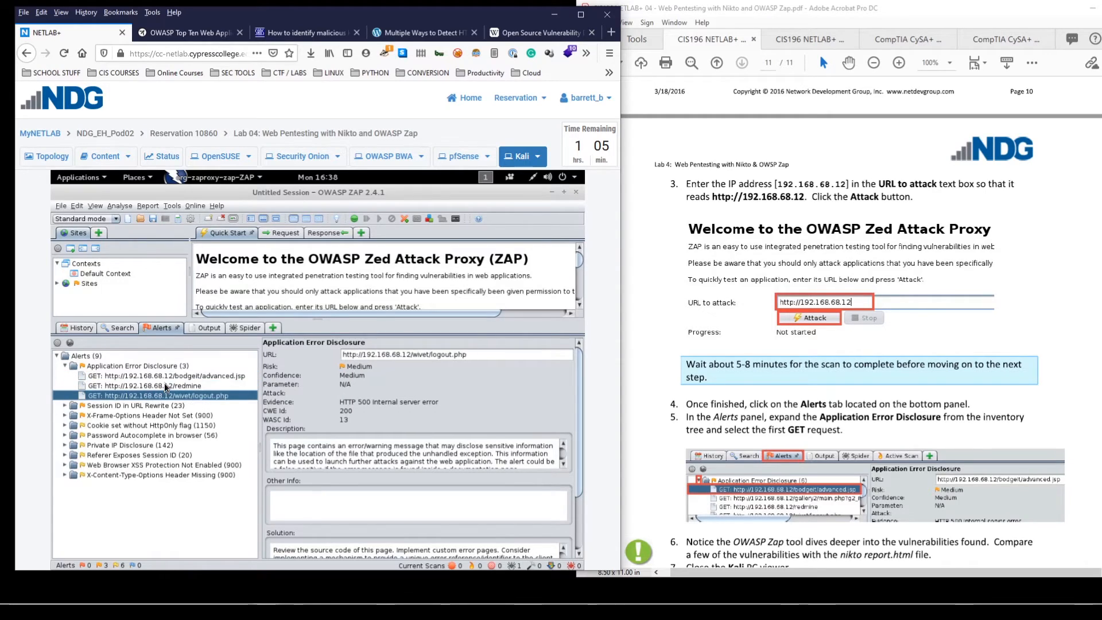
pyautogui.click(161, 375)
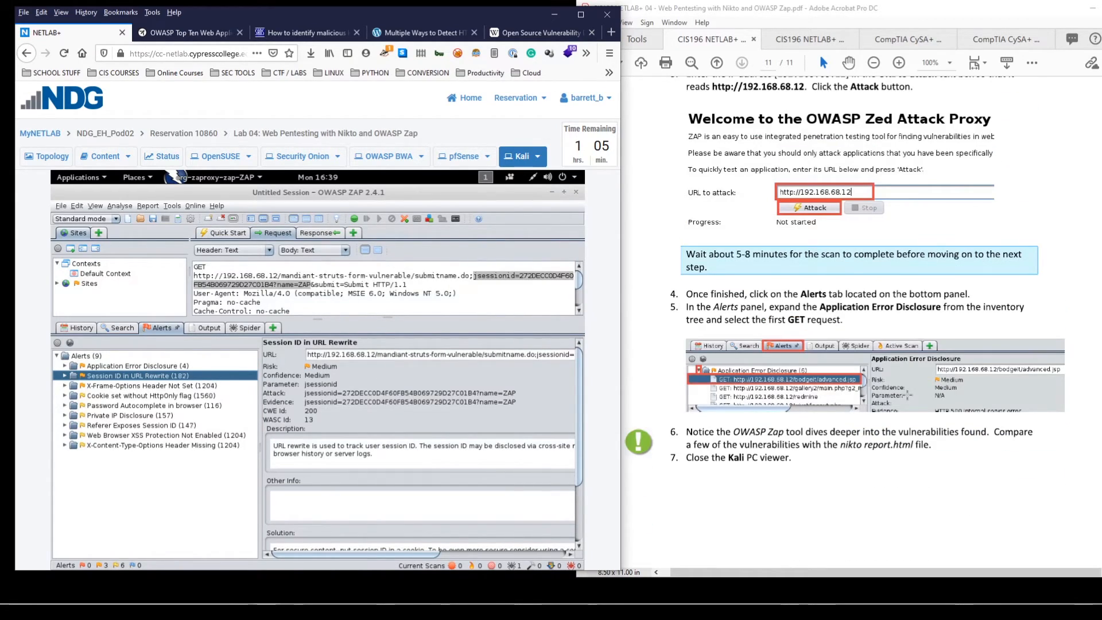
# - Review the Web Browser XSS Protection Not Enabled response, then the Application Error Disclosure alert for /redmine
pyautogui.scroll(-3)
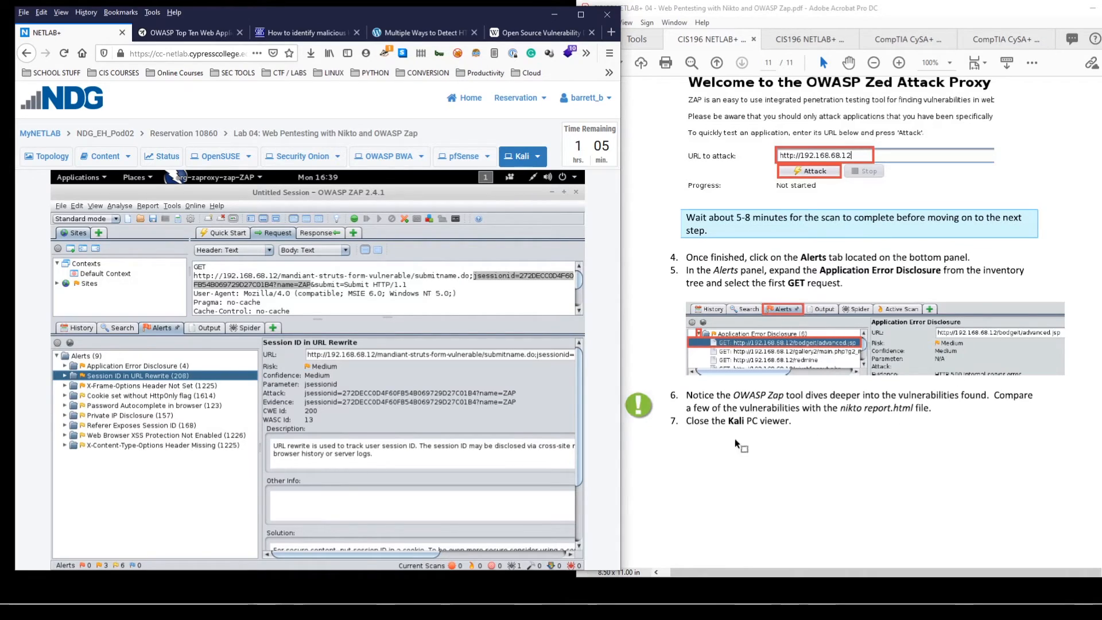
pyautogui.click(205, 328)
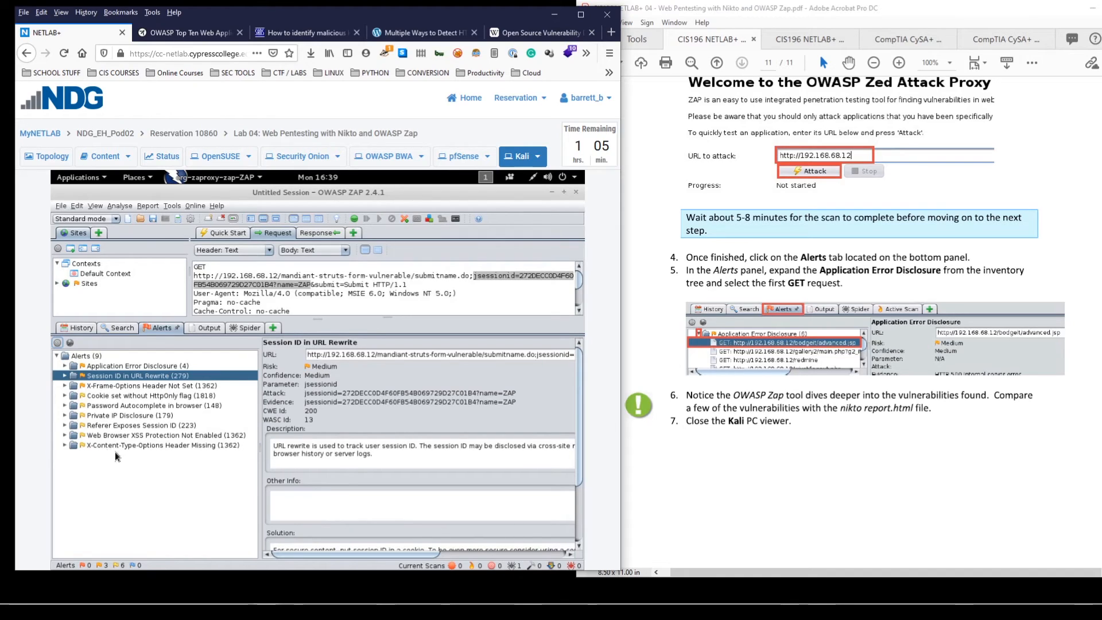
pyautogui.click(143, 435)
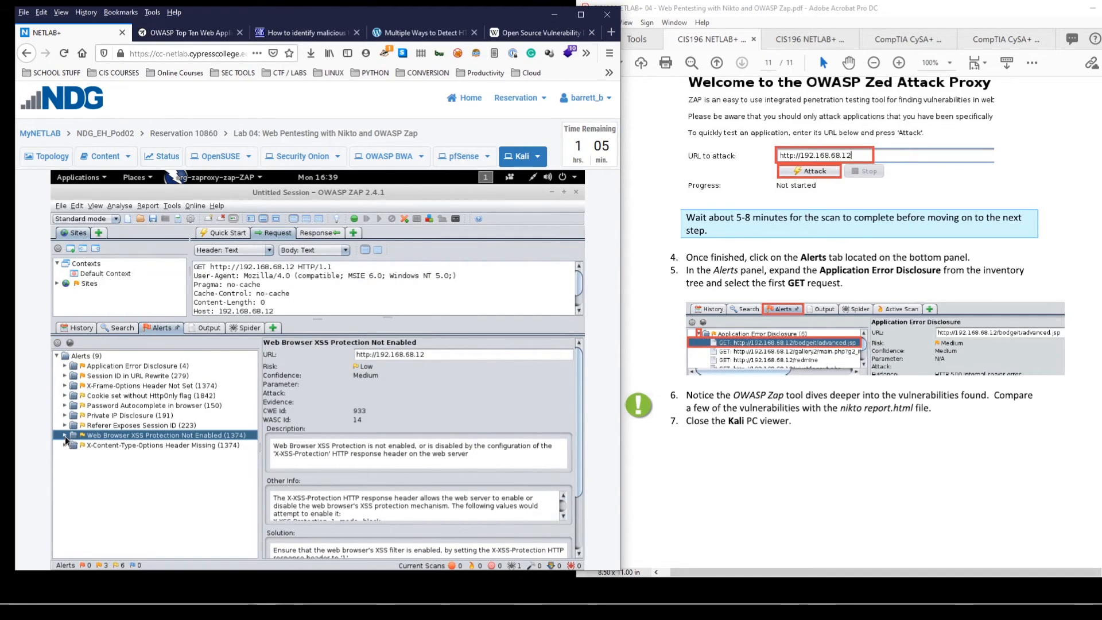
pyautogui.click(64, 435)
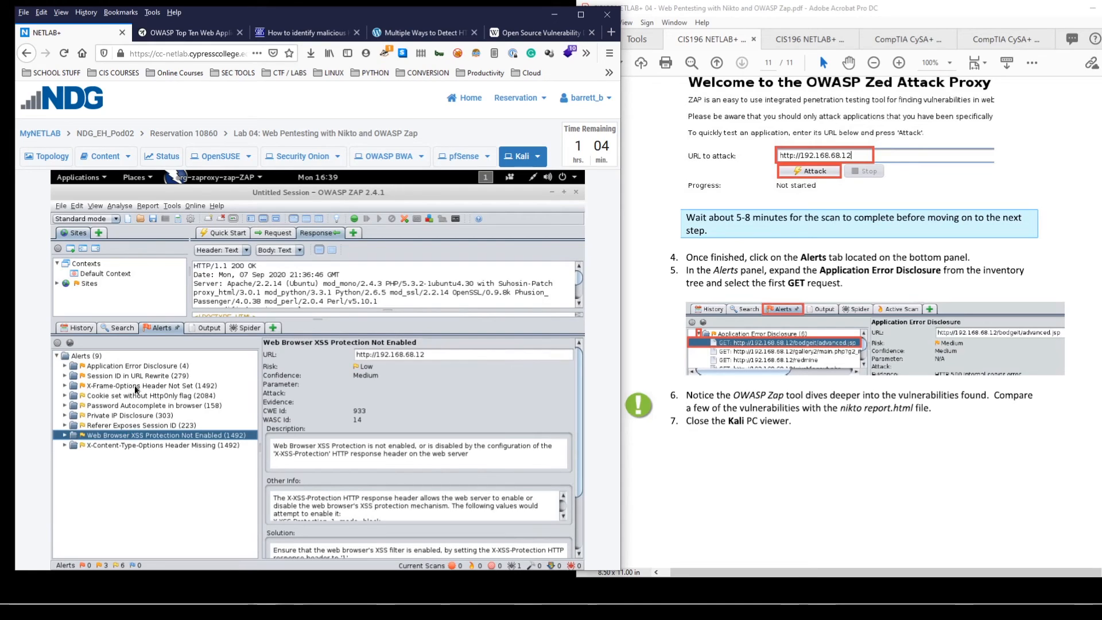
pyautogui.click(132, 366)
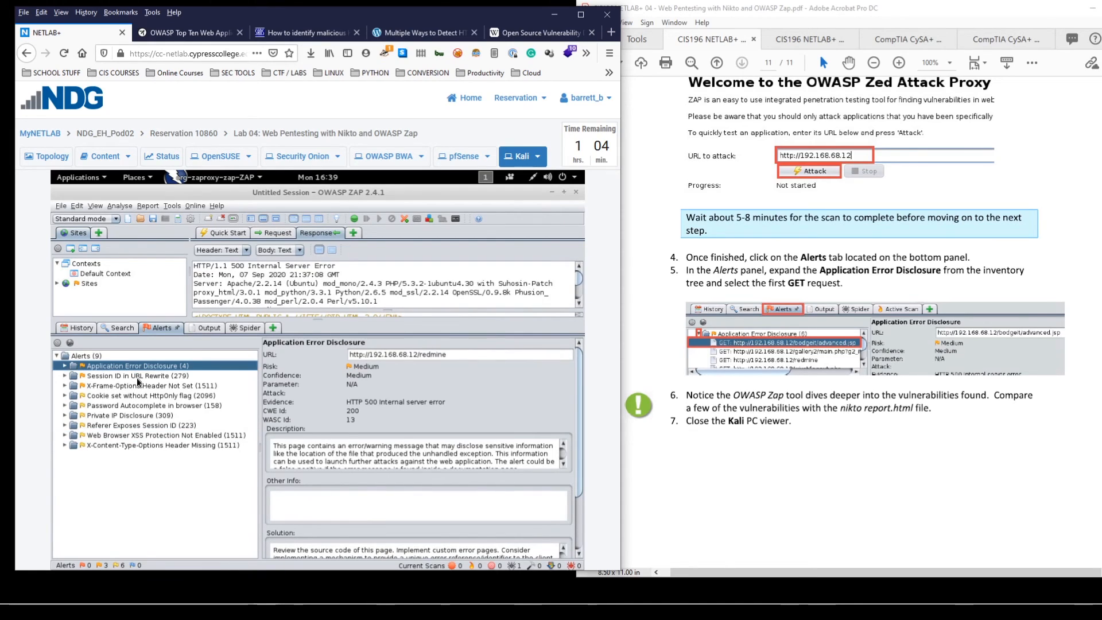